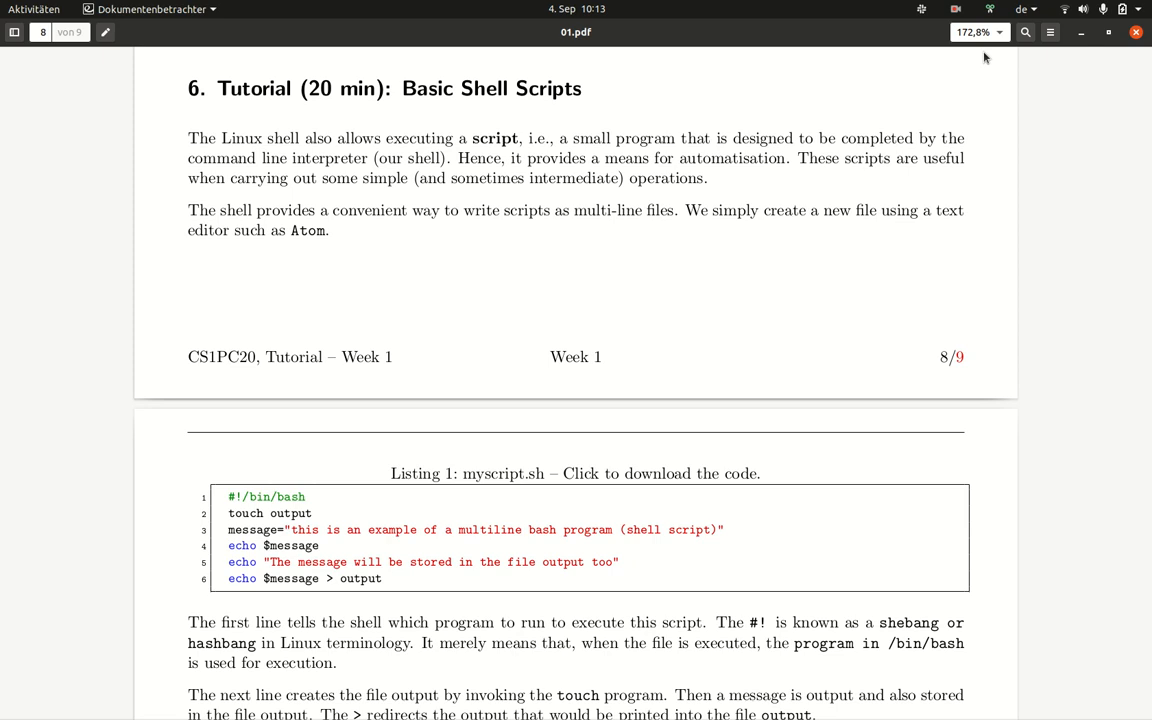
Step: Switch from the window overview to the Ubuntu VM terminal at ~/testdir
click(34, 8)
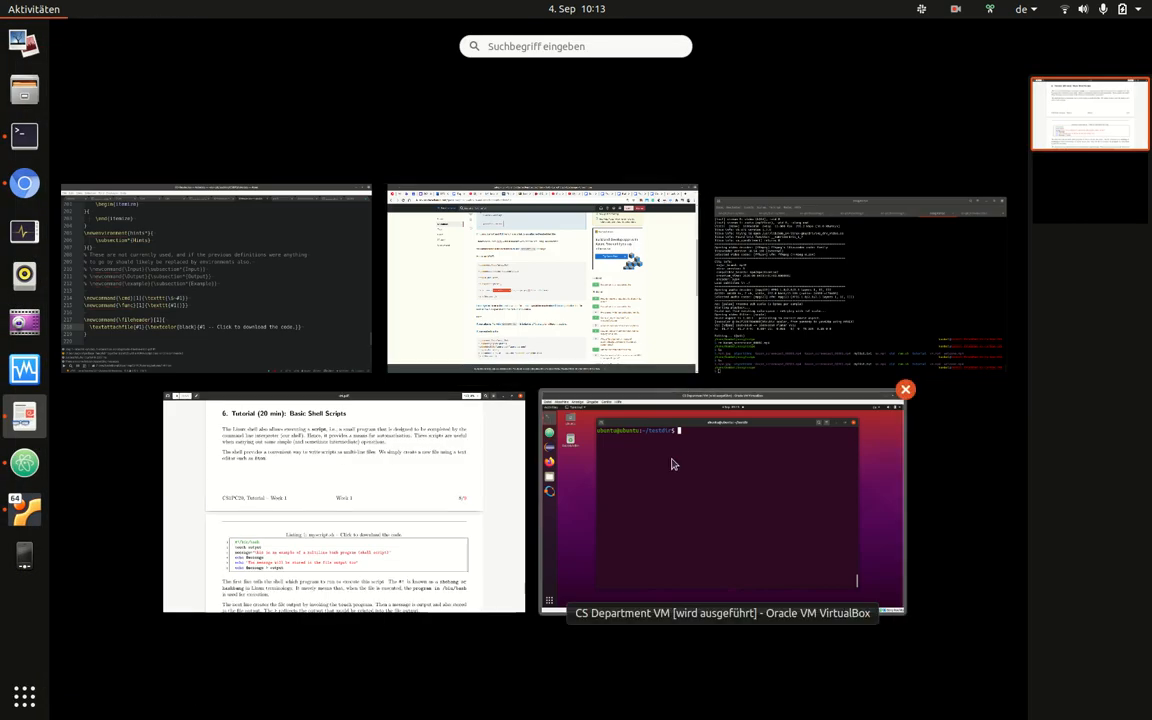
click(722, 500)
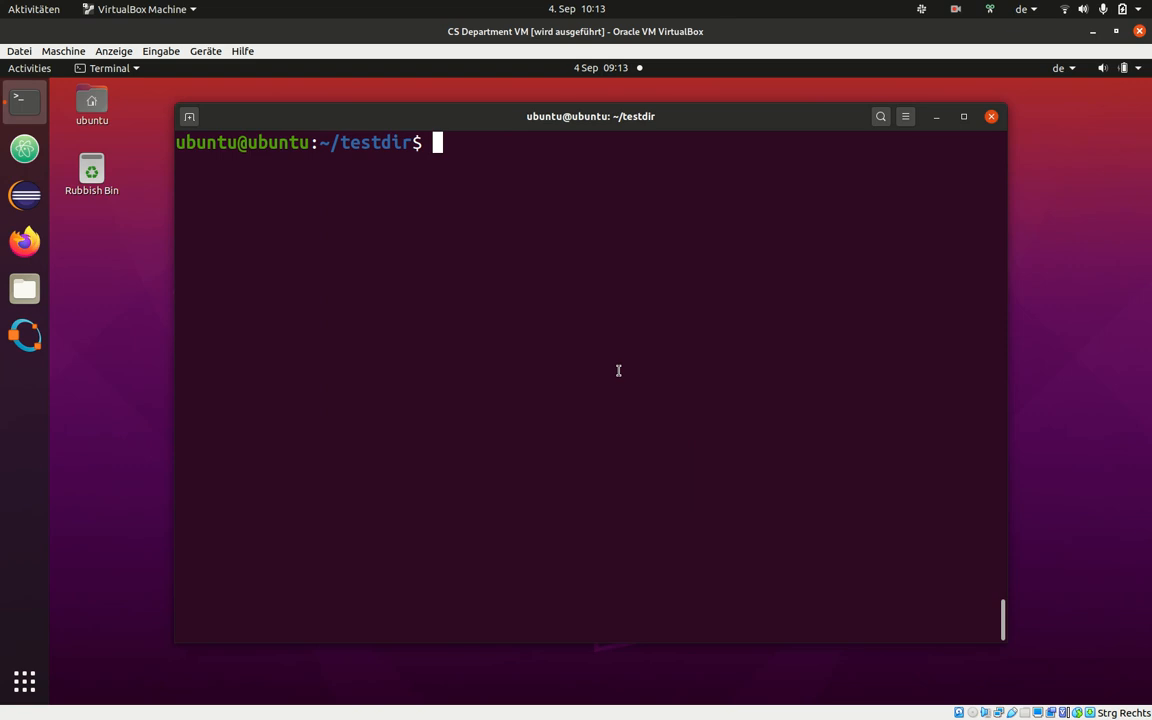
mouse_move(618, 374)
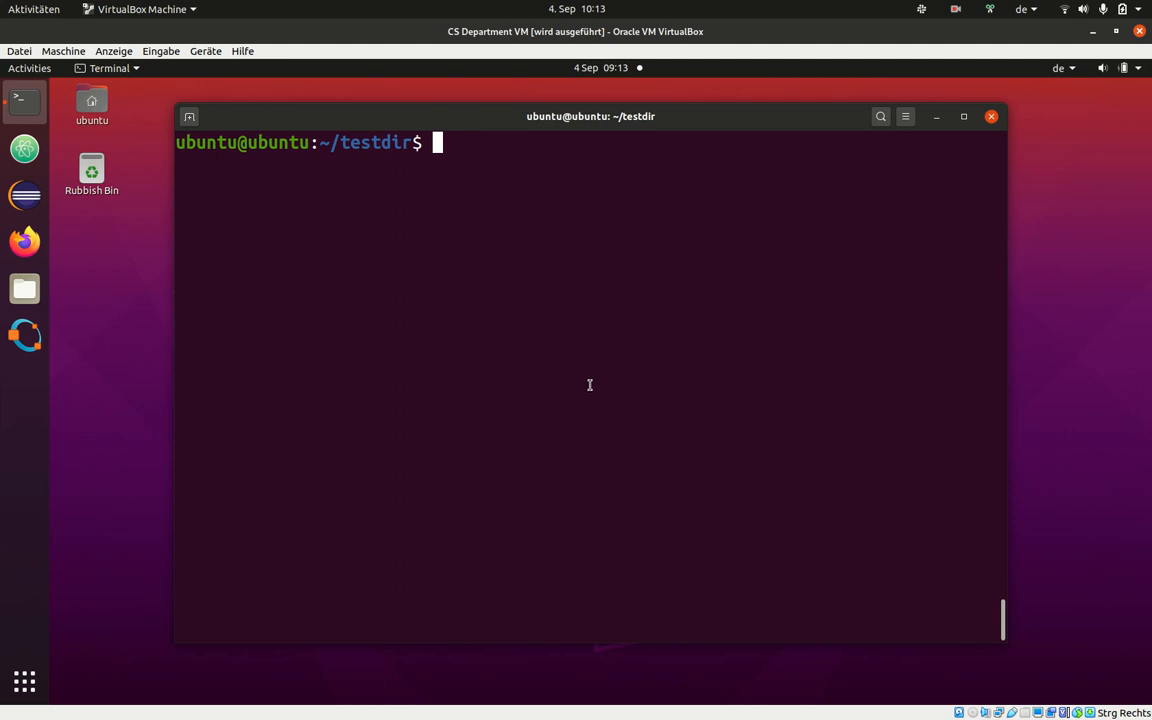
mouse_move(552, 376)
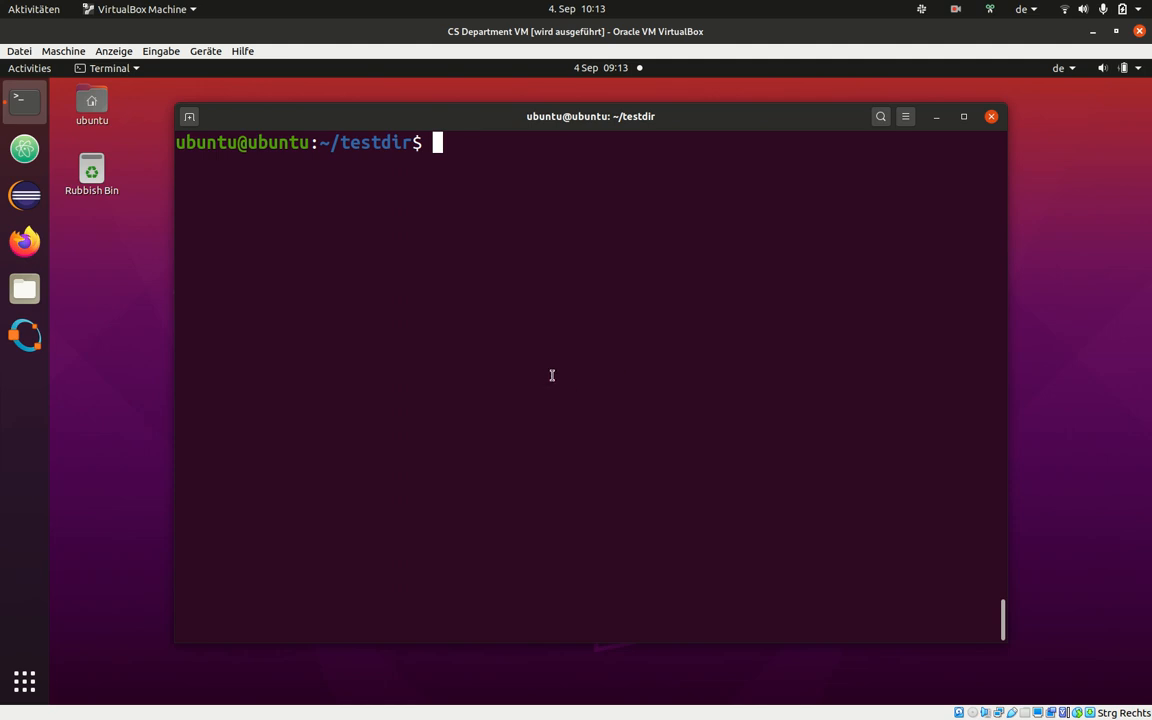
mouse_move(548, 368)
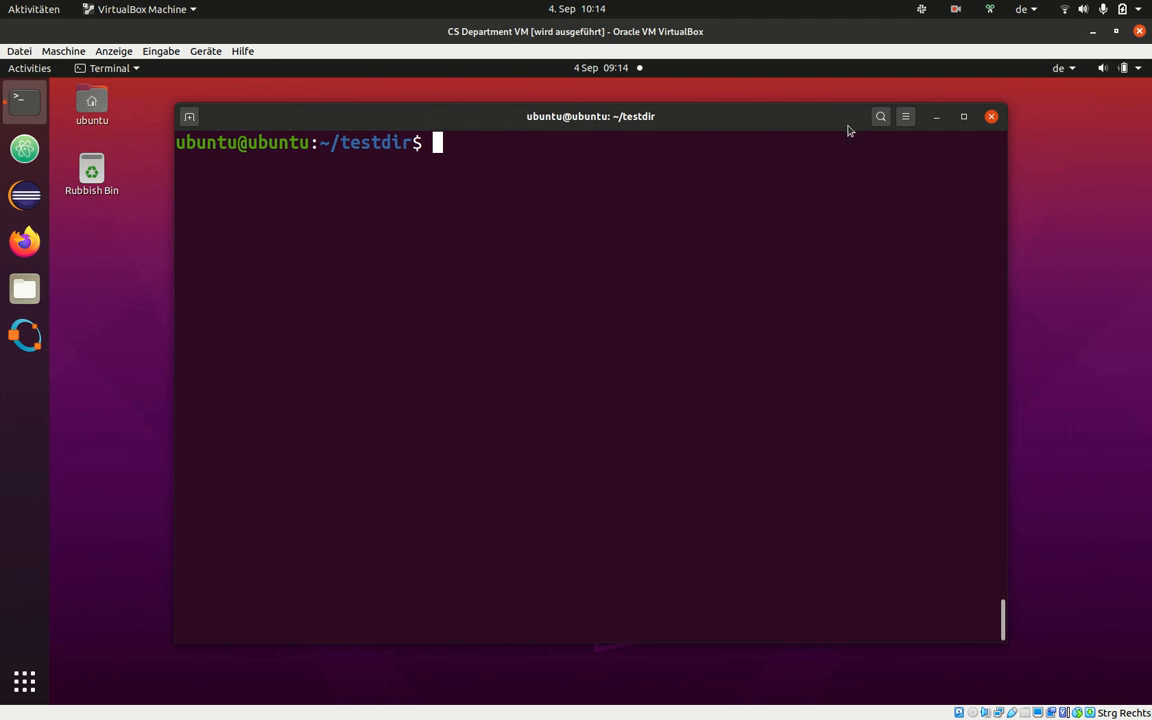
mouse_move(924, 230)
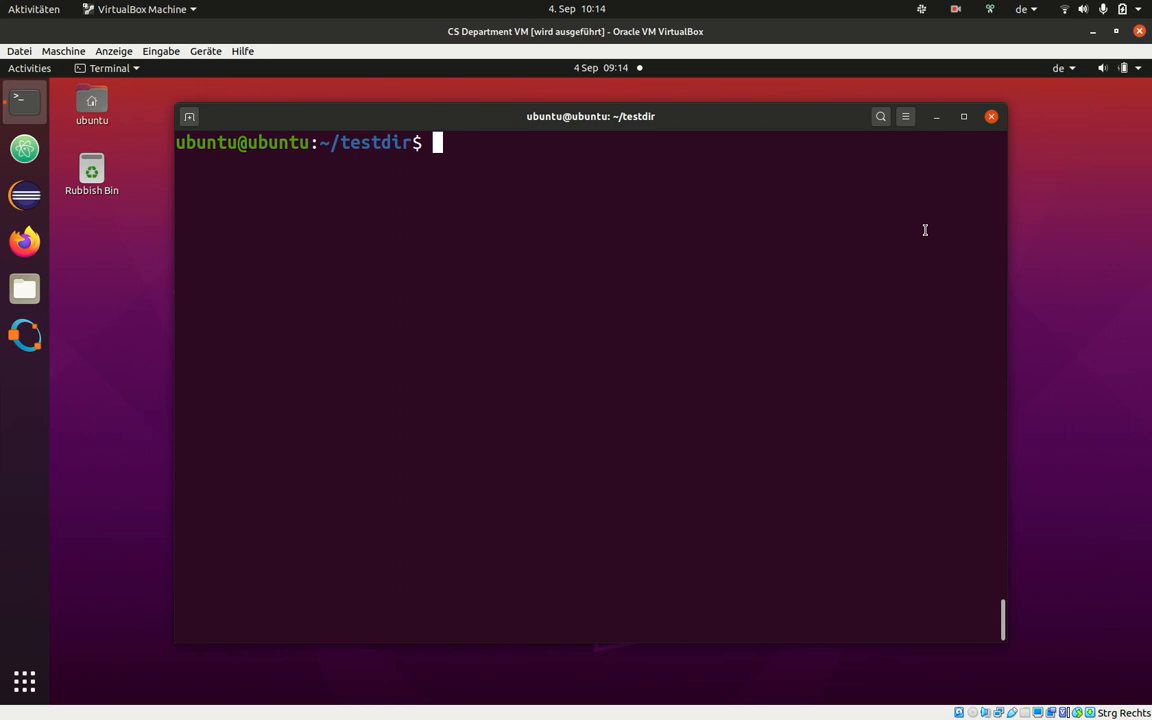
mouse_move(734, 194)
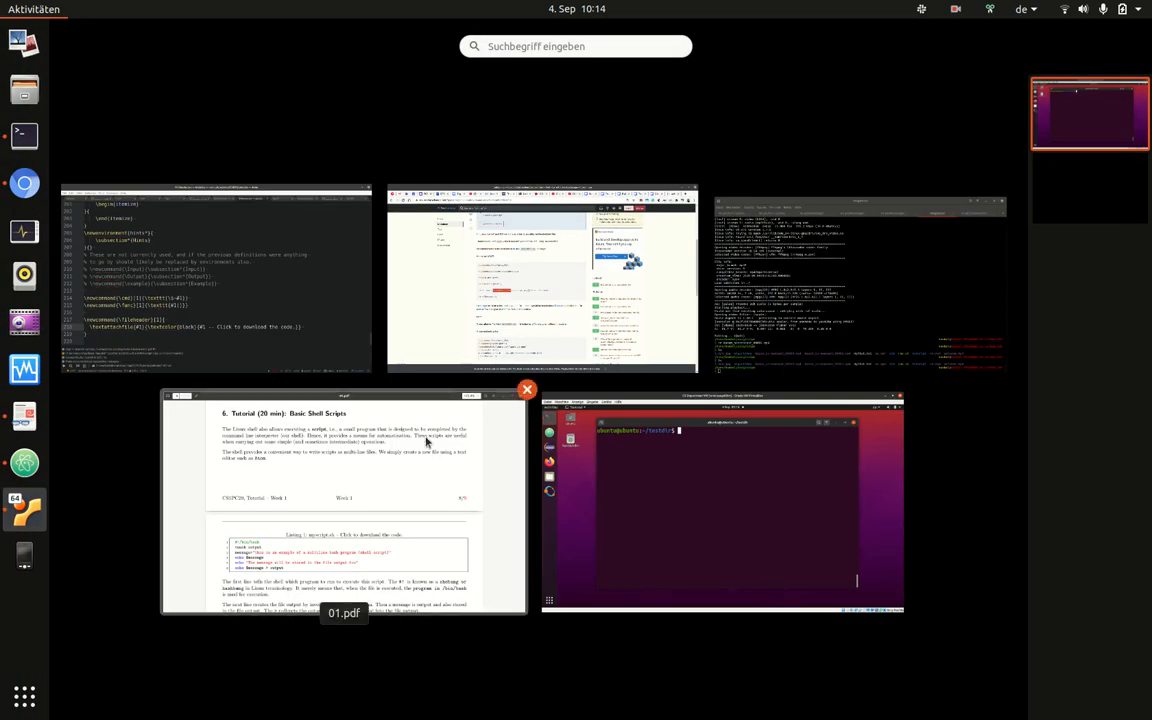
Step: Bring 01.pdf to the front and highlight the six-line myscript.sh listing
click(344, 500)
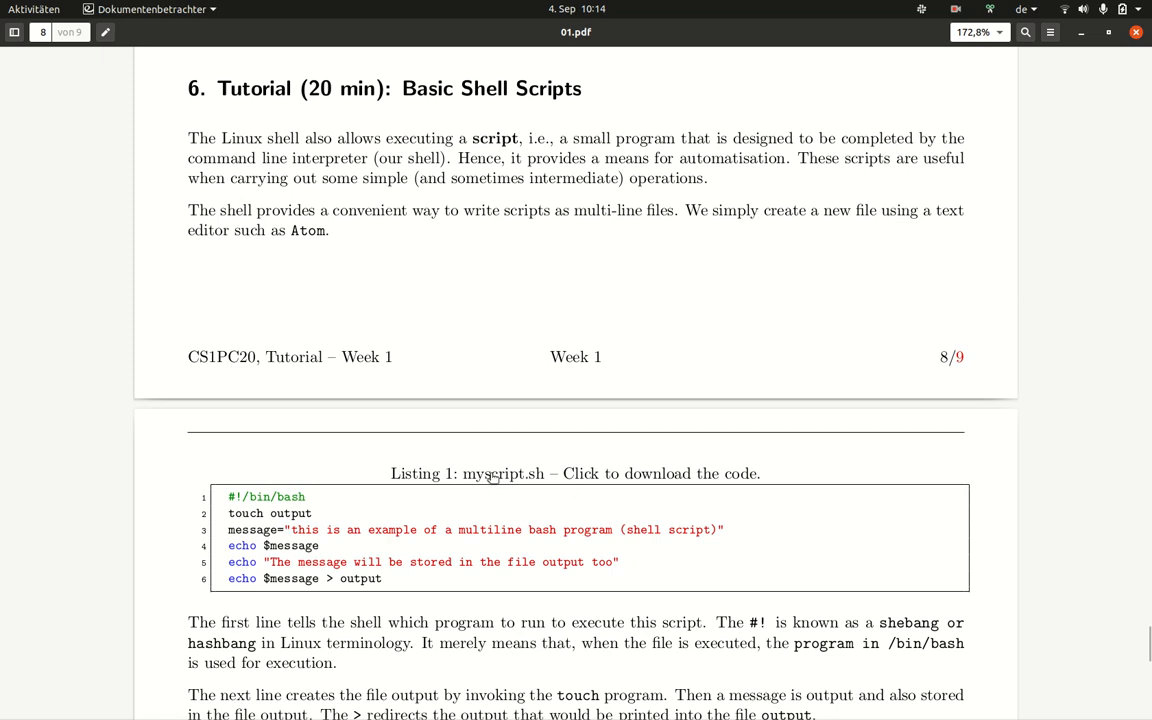
mouse_move(504, 514)
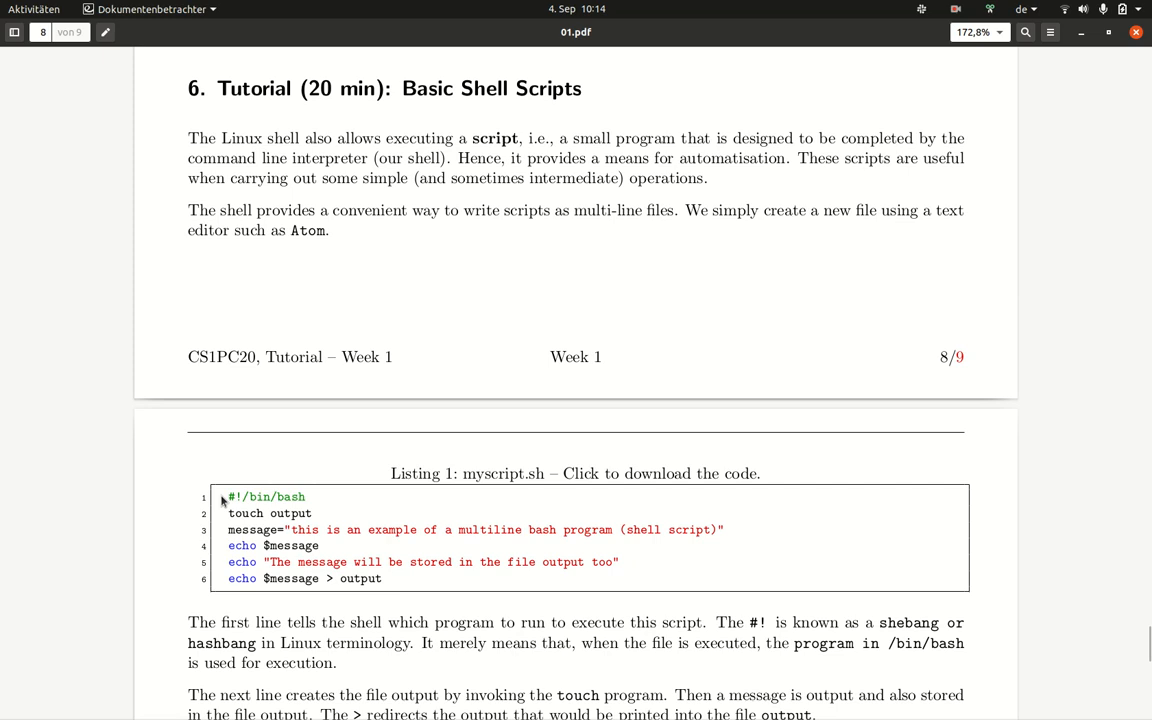
drag(228, 496, 382, 578)
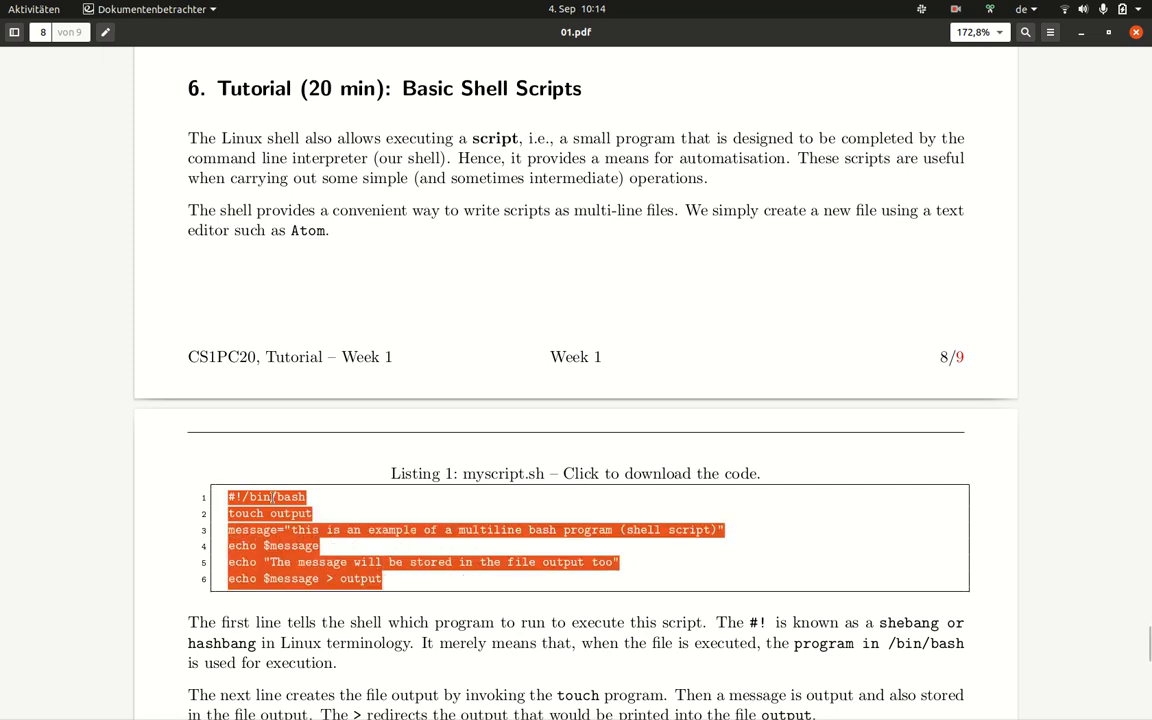
mouse_move(292, 566)
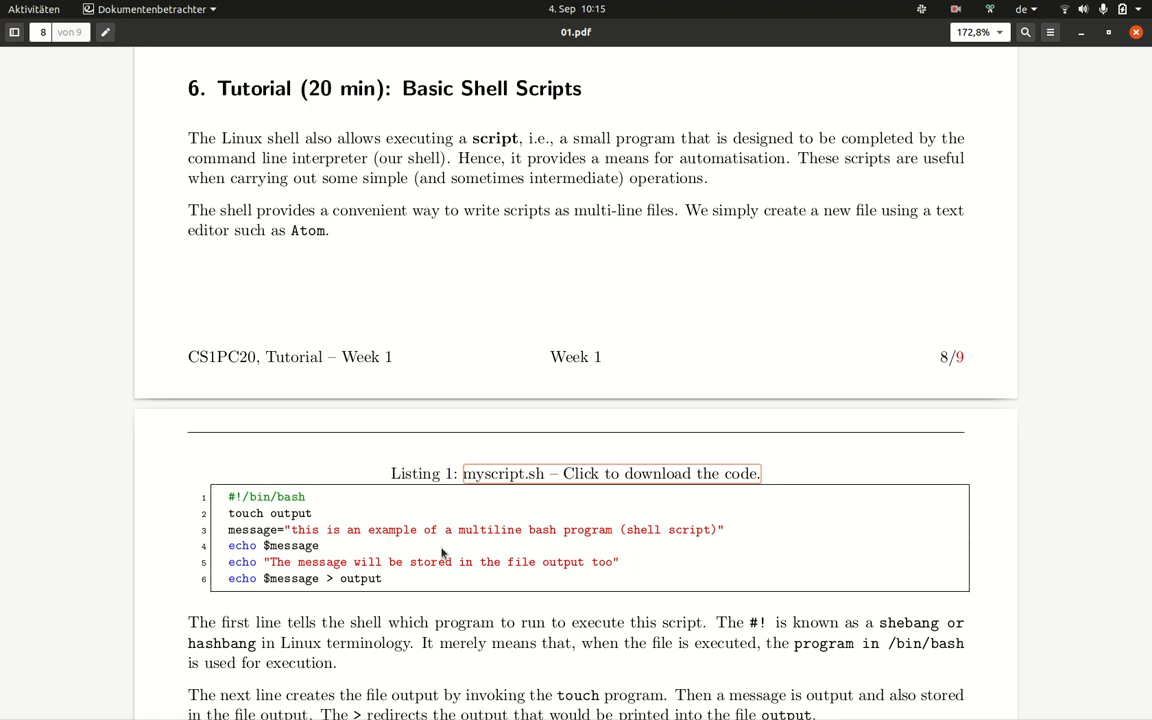
mouse_move(524, 488)
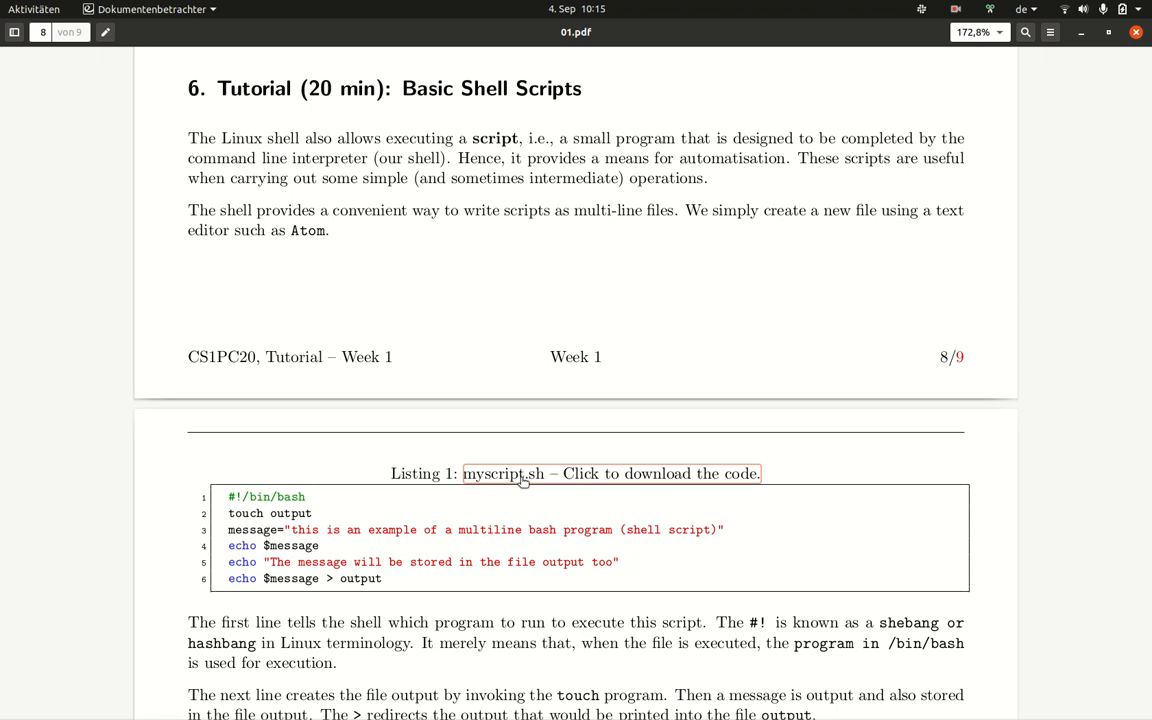
mouse_move(324, 502)
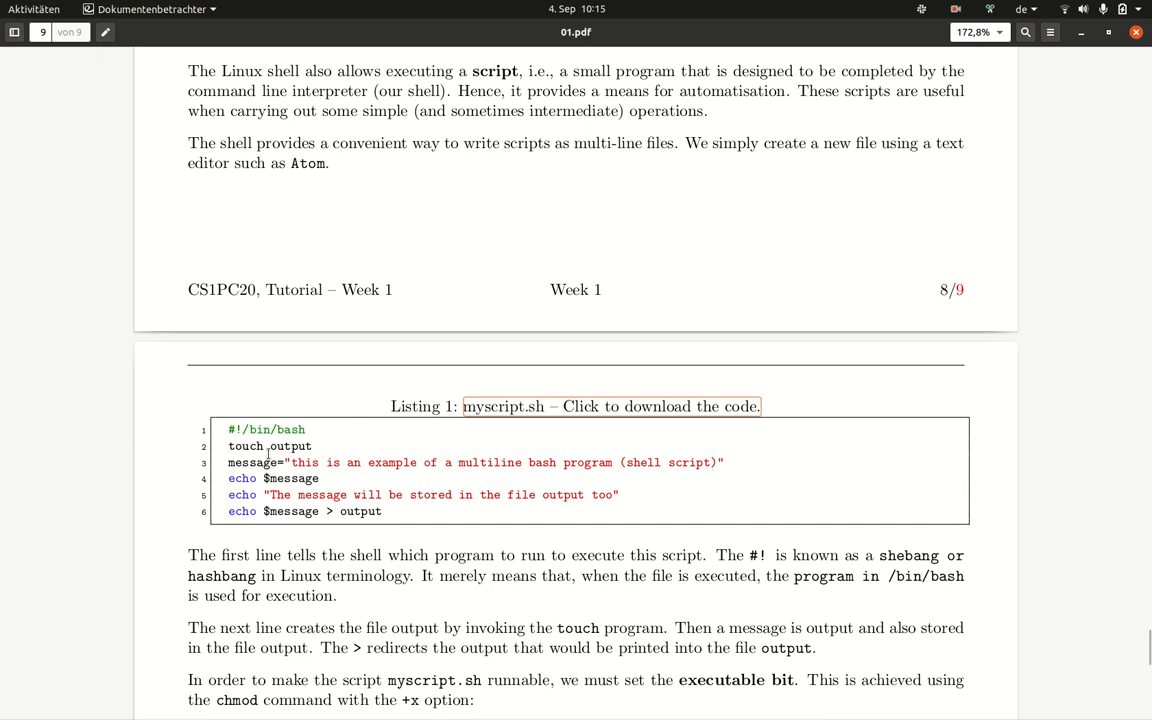
mouse_move(268, 452)
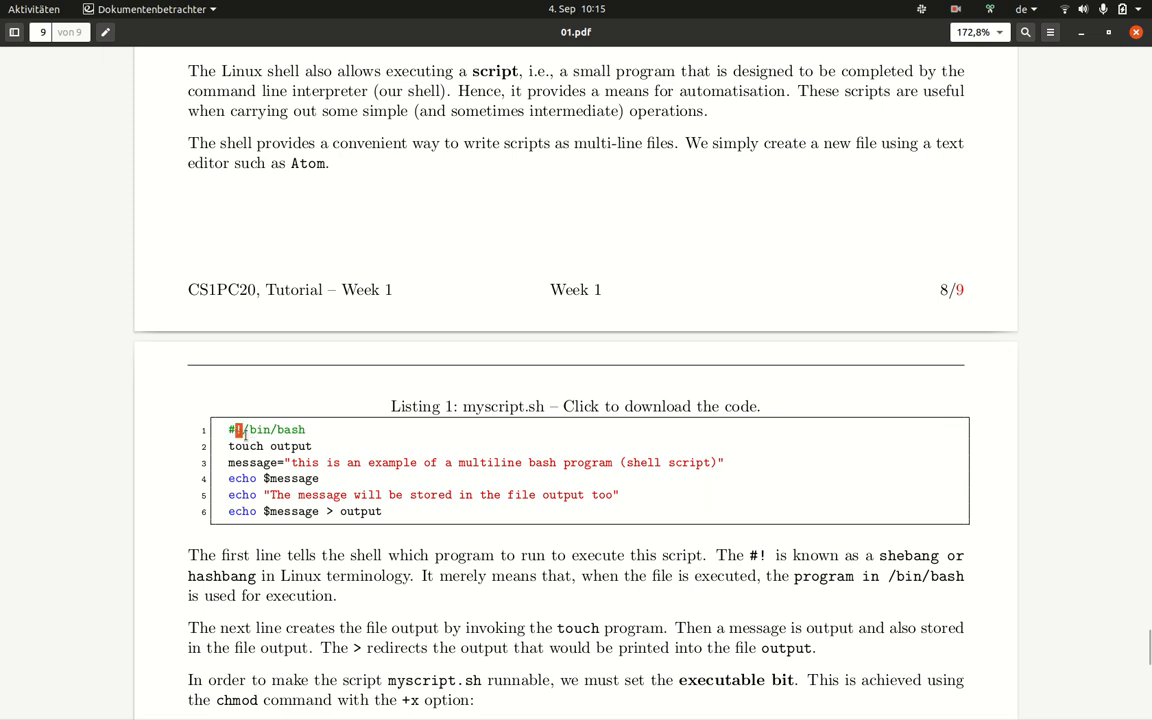
double_click(234, 428)
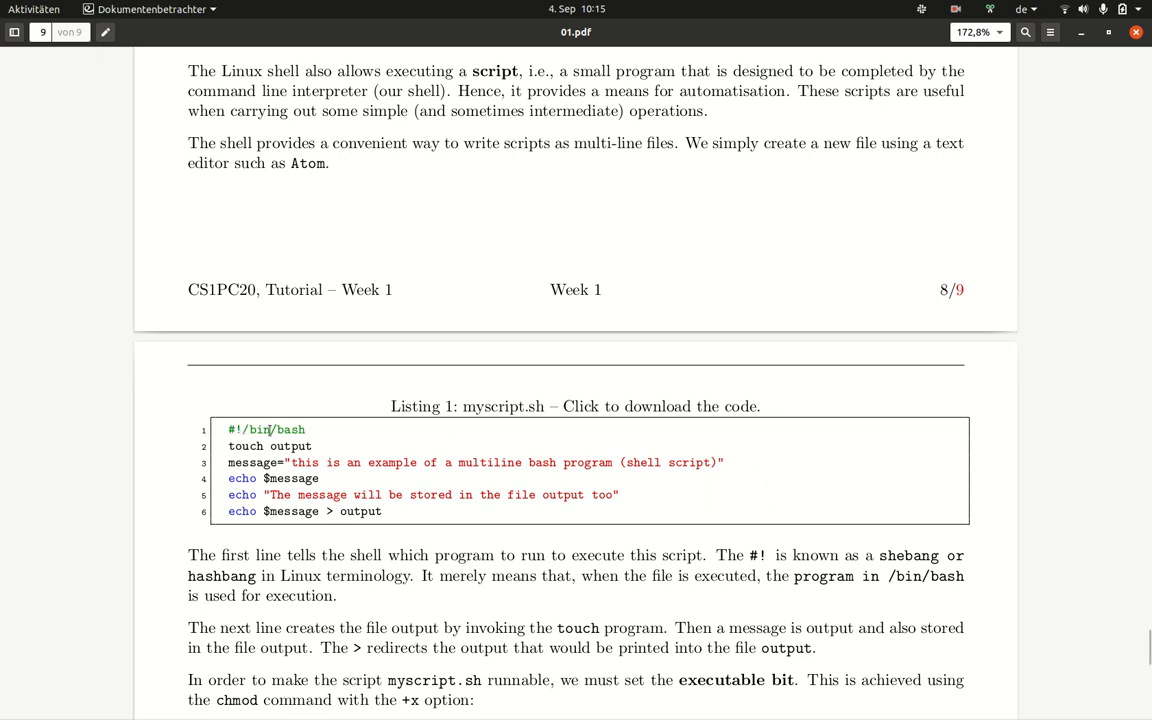
double_click(258, 428)
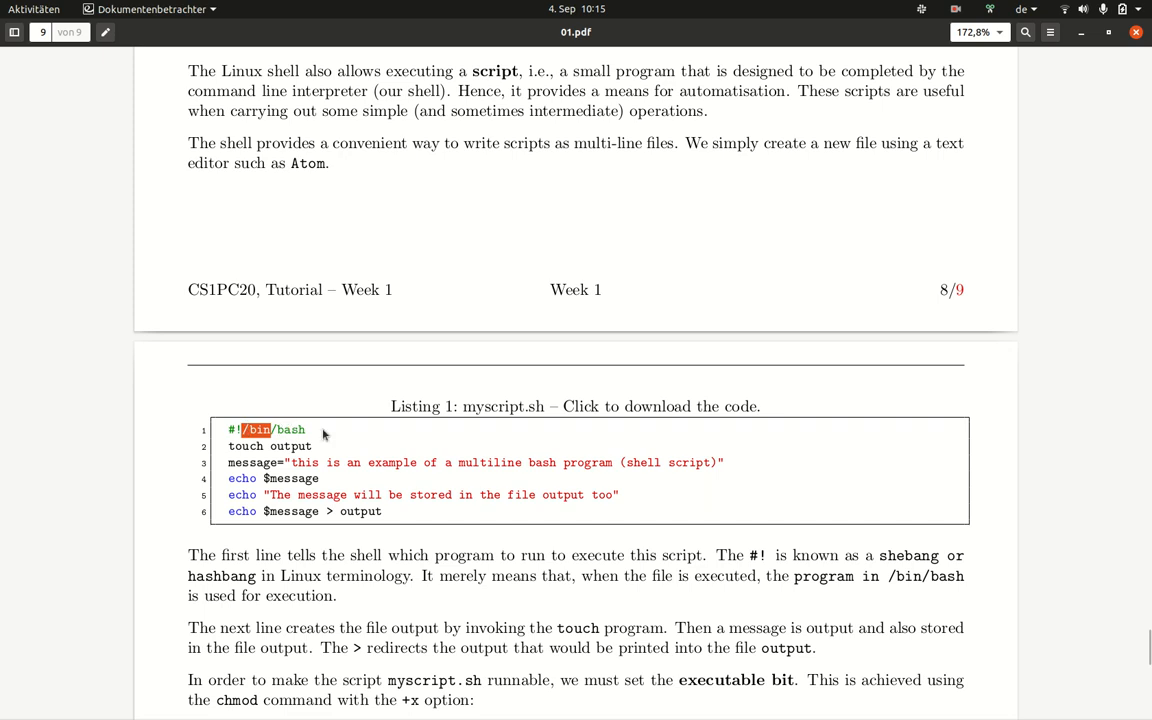
mouse_move(280, 444)
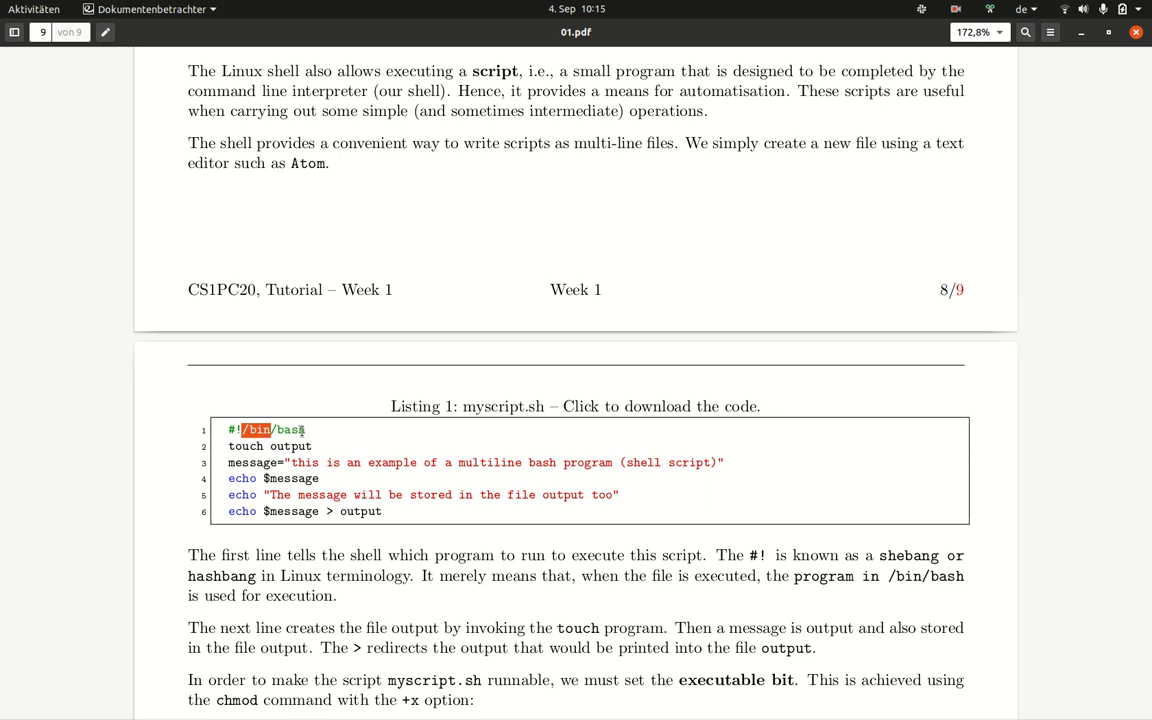
double_click(290, 446)
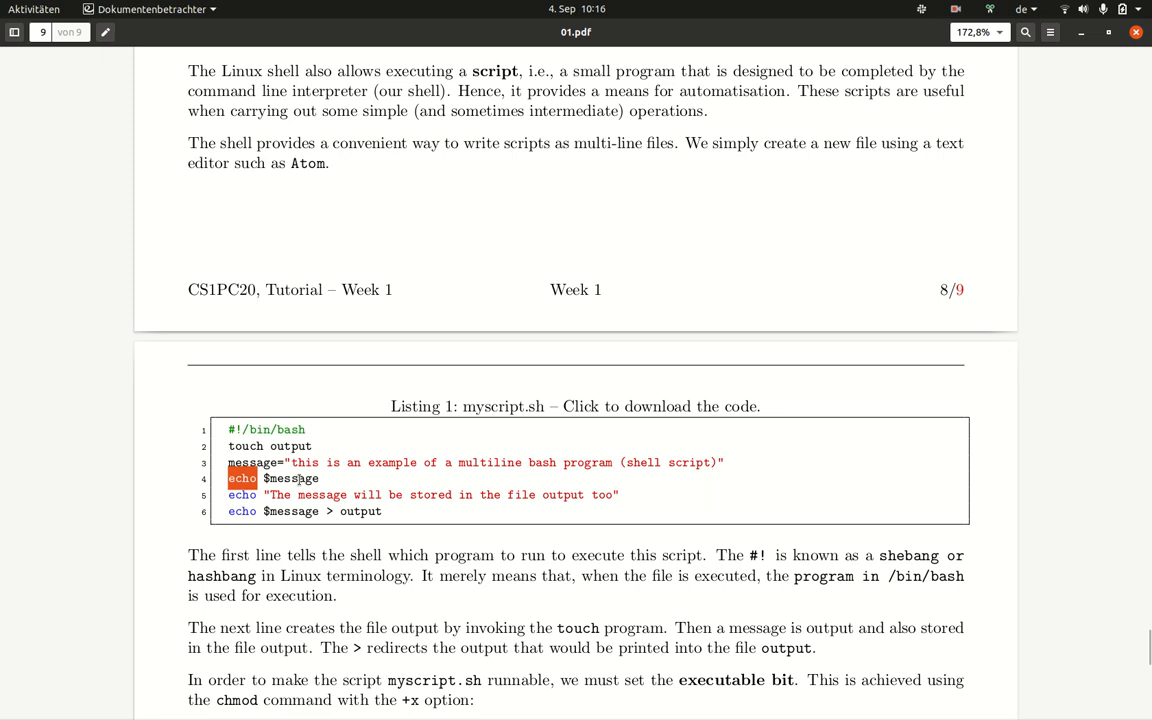
click(290, 478)
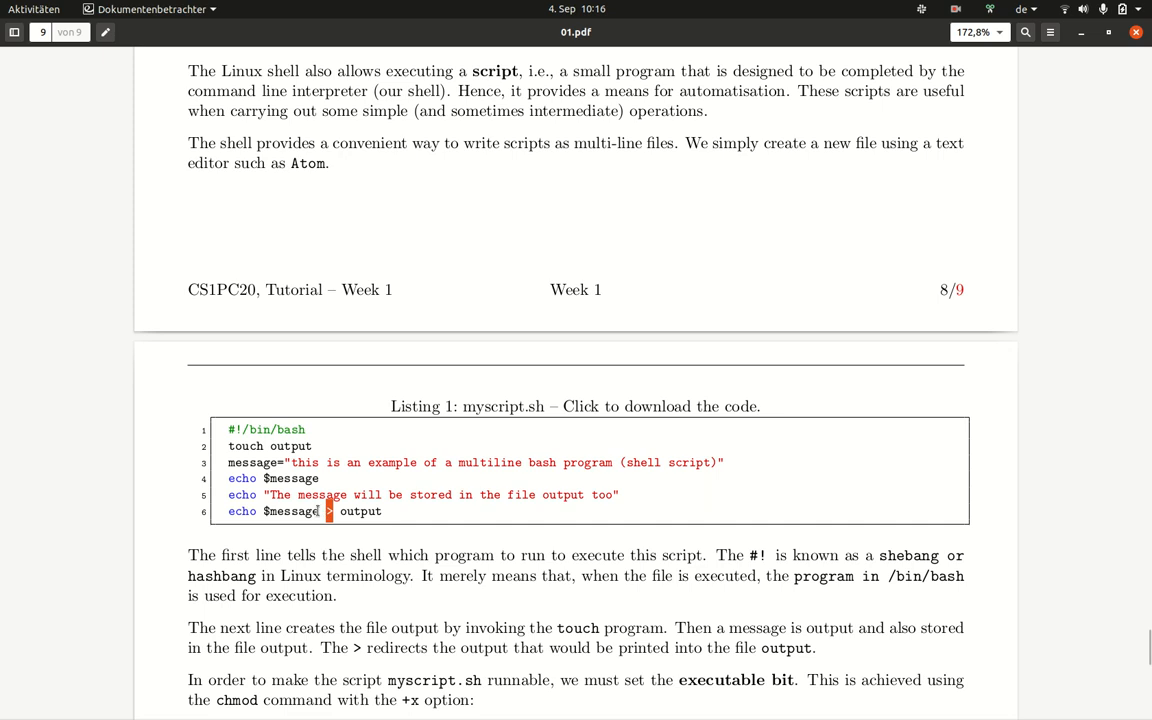
double_click(272, 512)
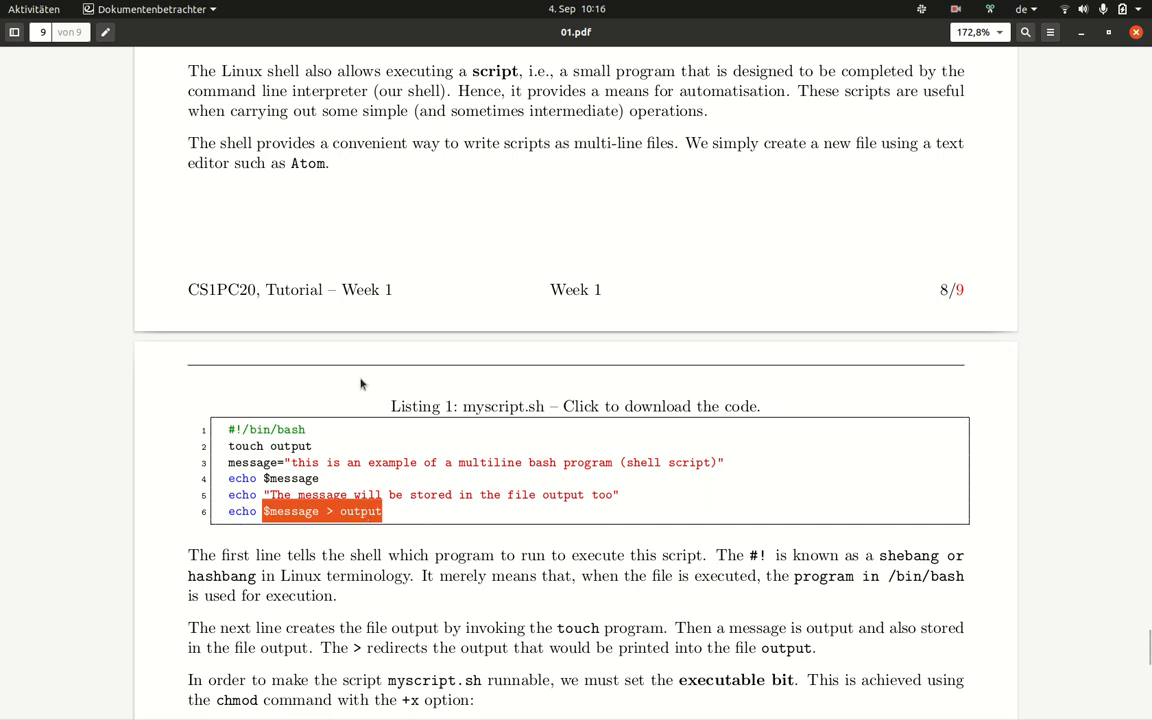
scroll(down, 3)
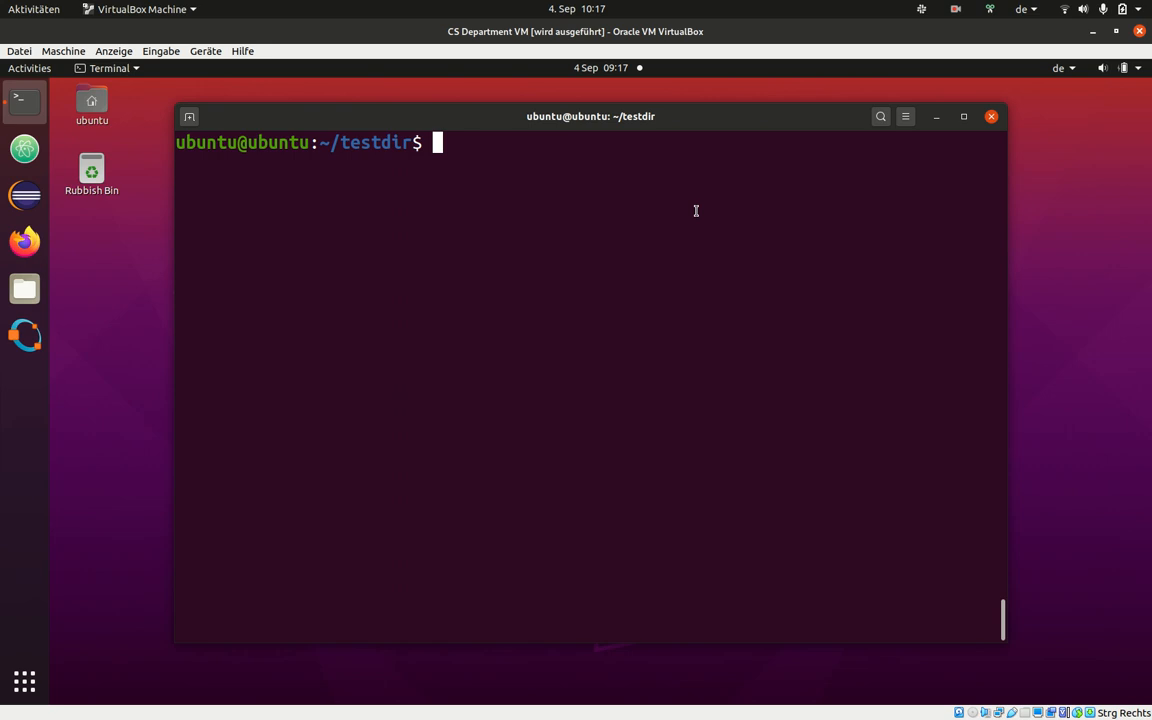
Step: Create an empty file named output with touch and list the folder to confirm it
text(touch)
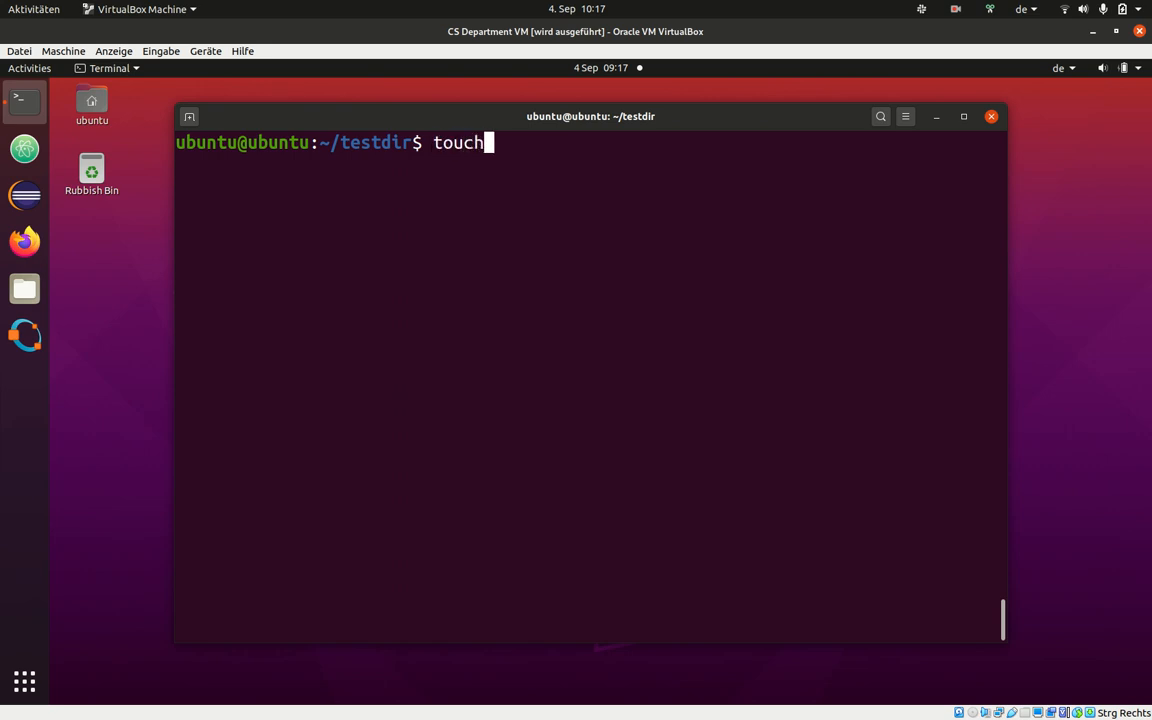
key(Ctrl+C)
text(ls)
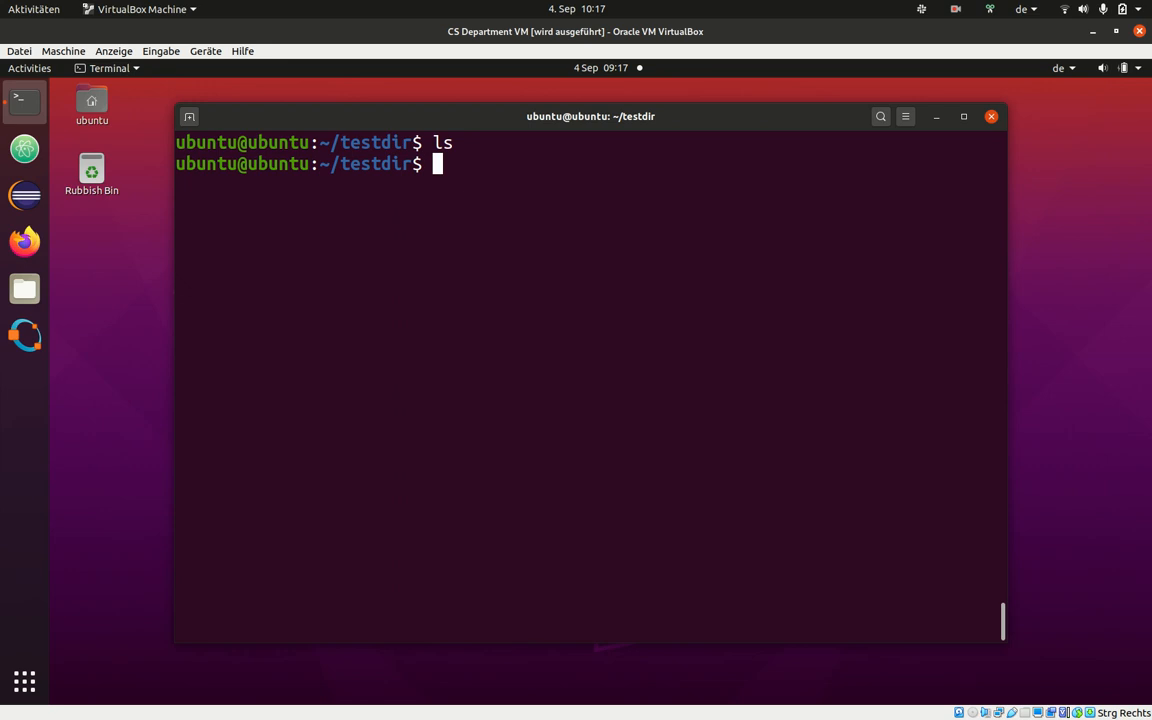
text(touch output)
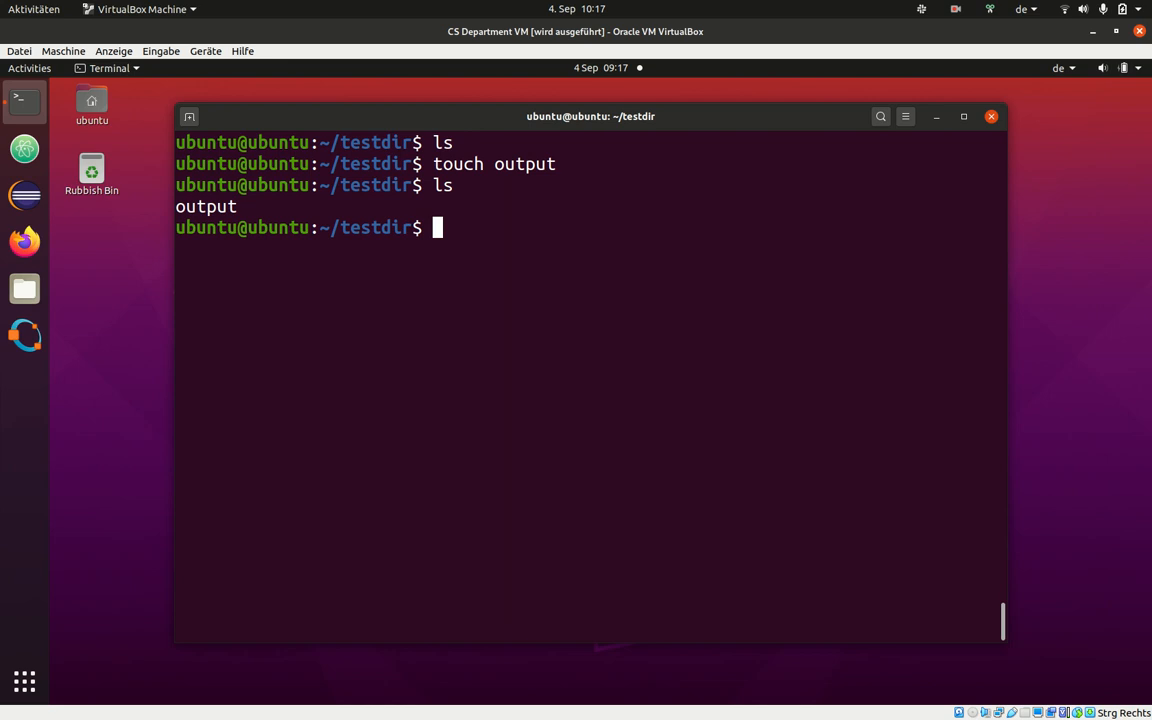
text(ls -lah)
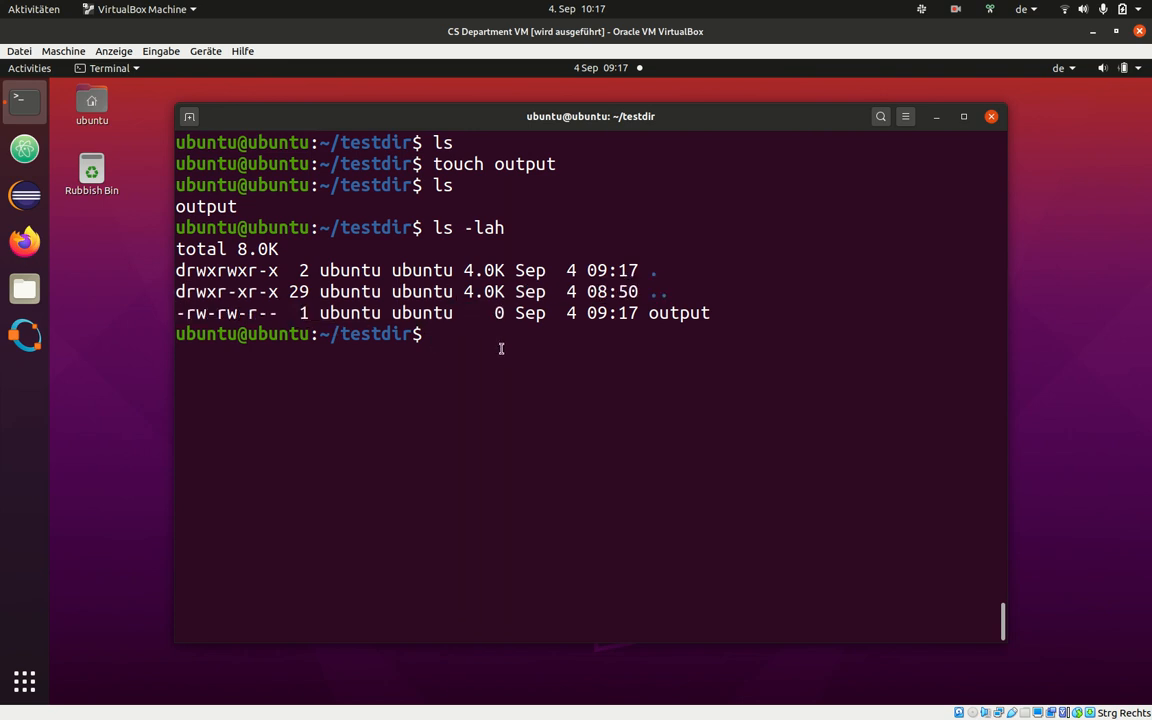
Step: Set message="this is a message" and echo $message to the screen
text(message=)
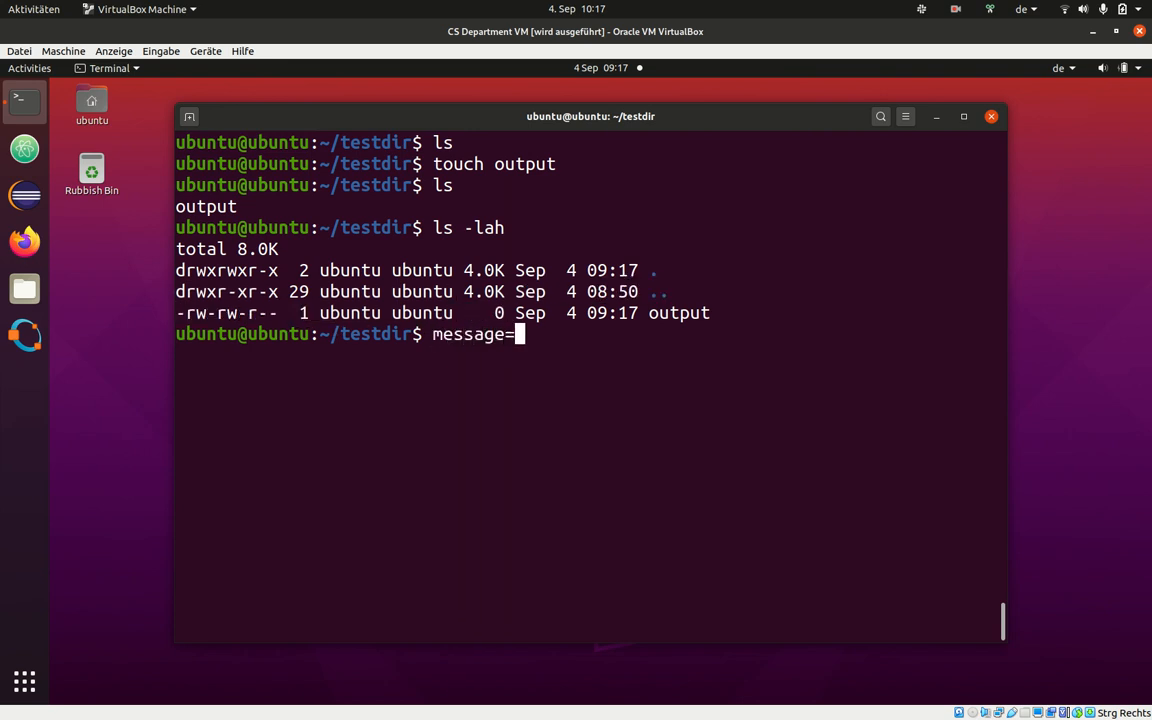
text("me)
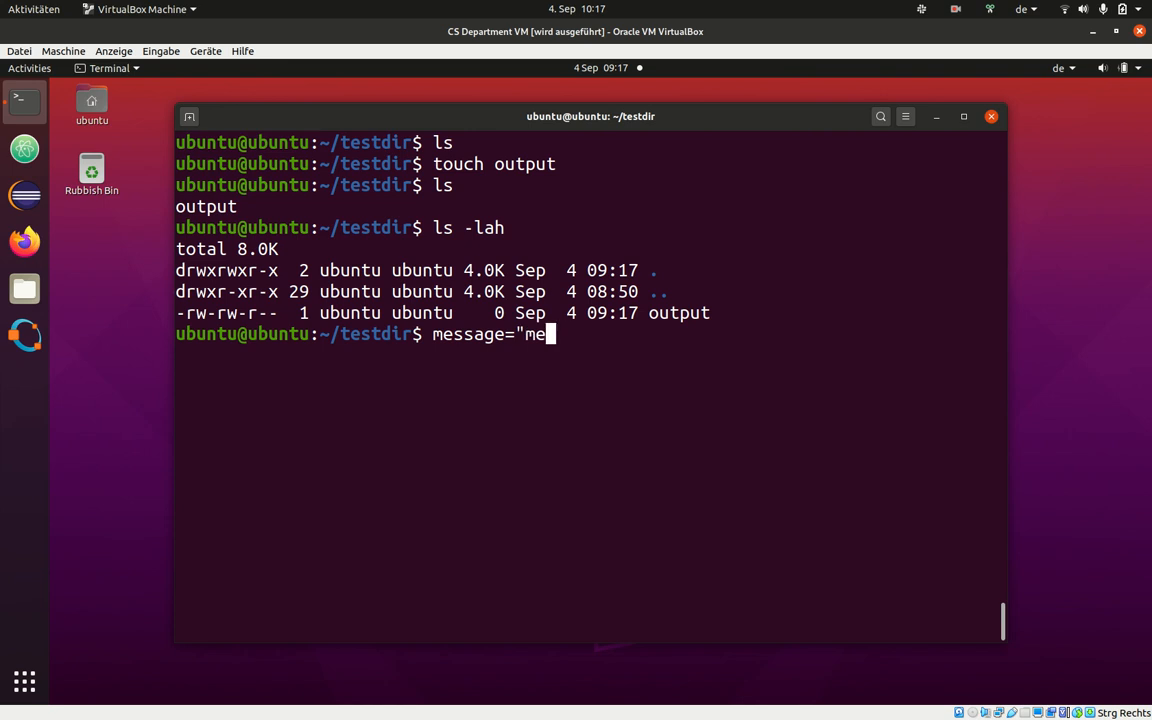
text(this is a message)
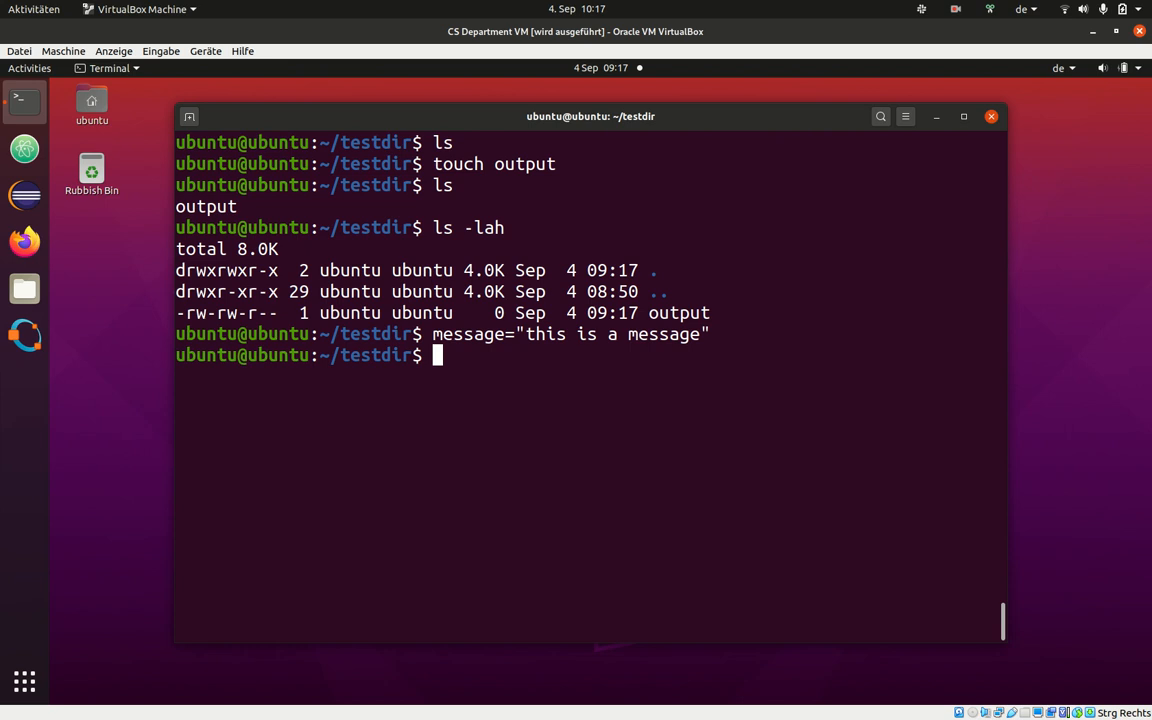
text(echo $)
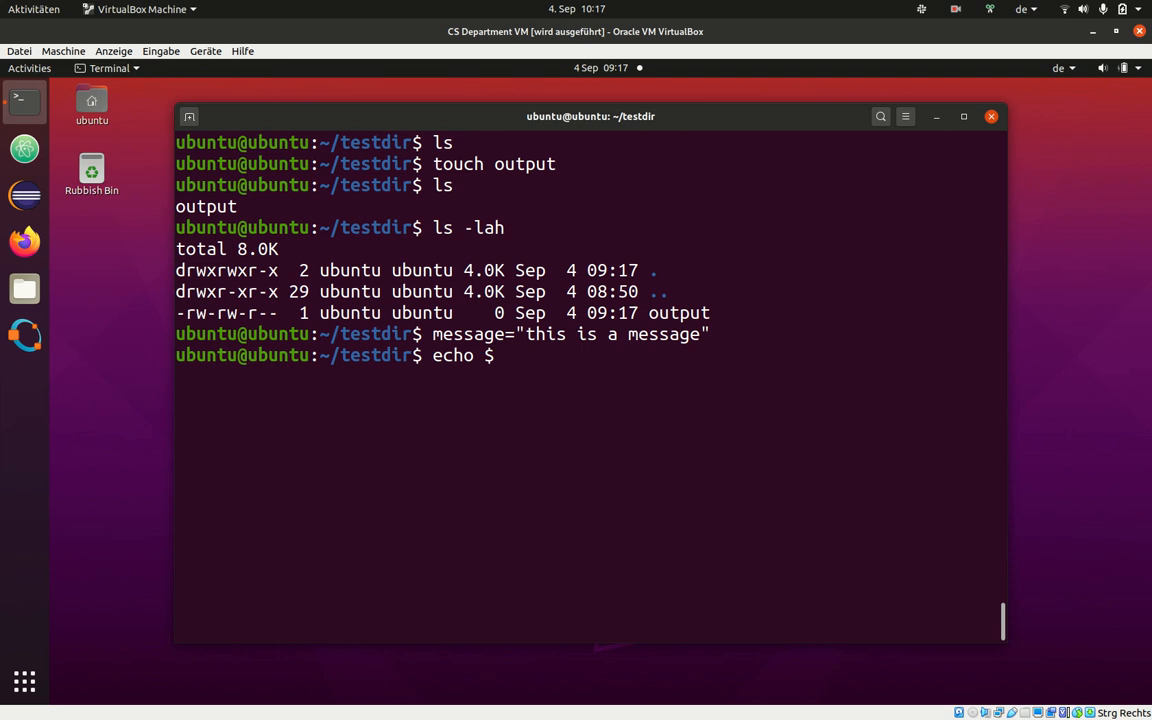
text(message)
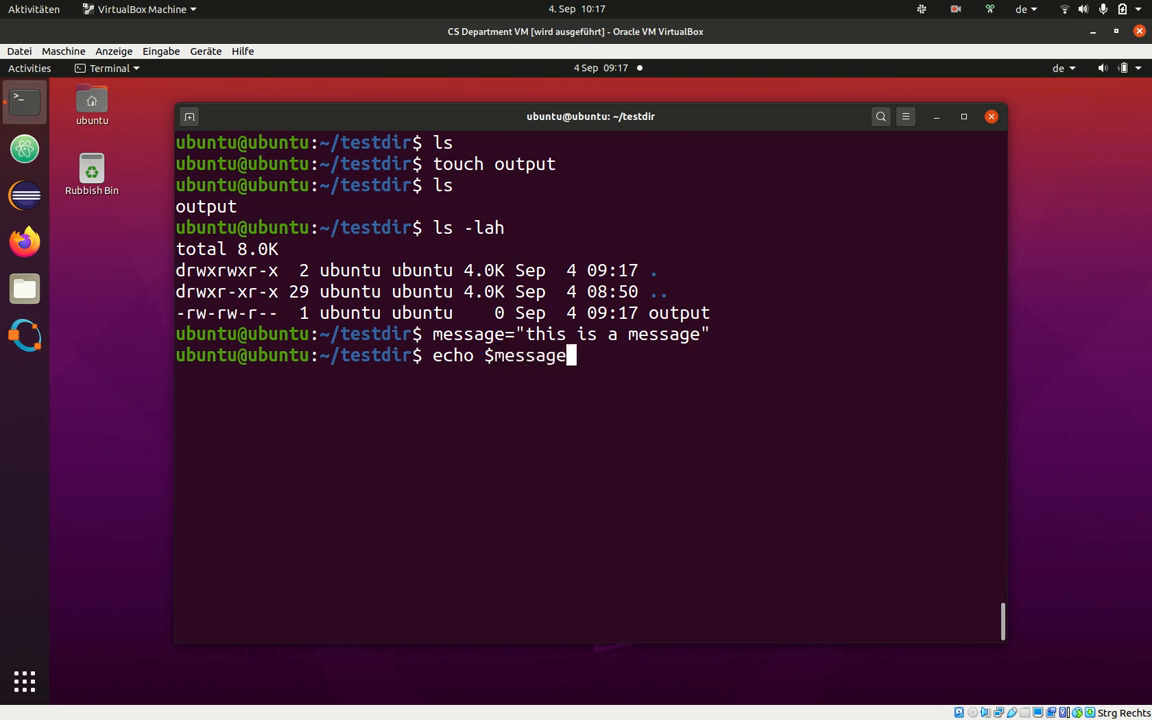
key(Return)
text(echo $message)
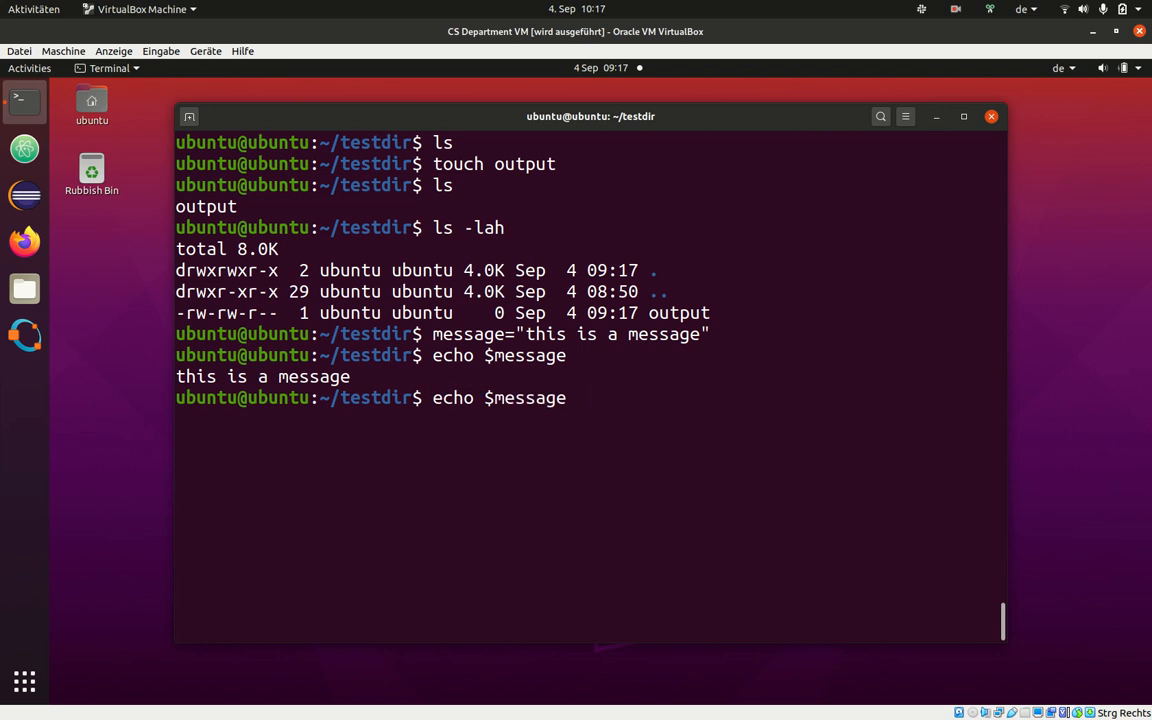
Step: Redirect echo $message into the file output
text(>)
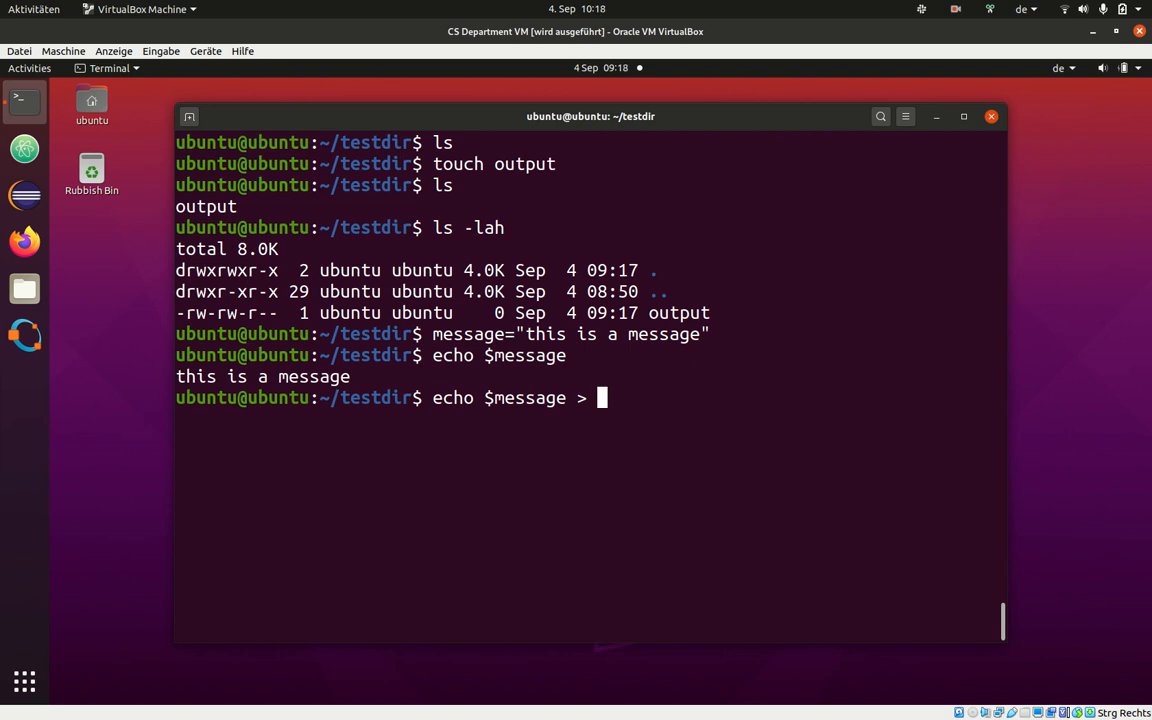
text(outp)
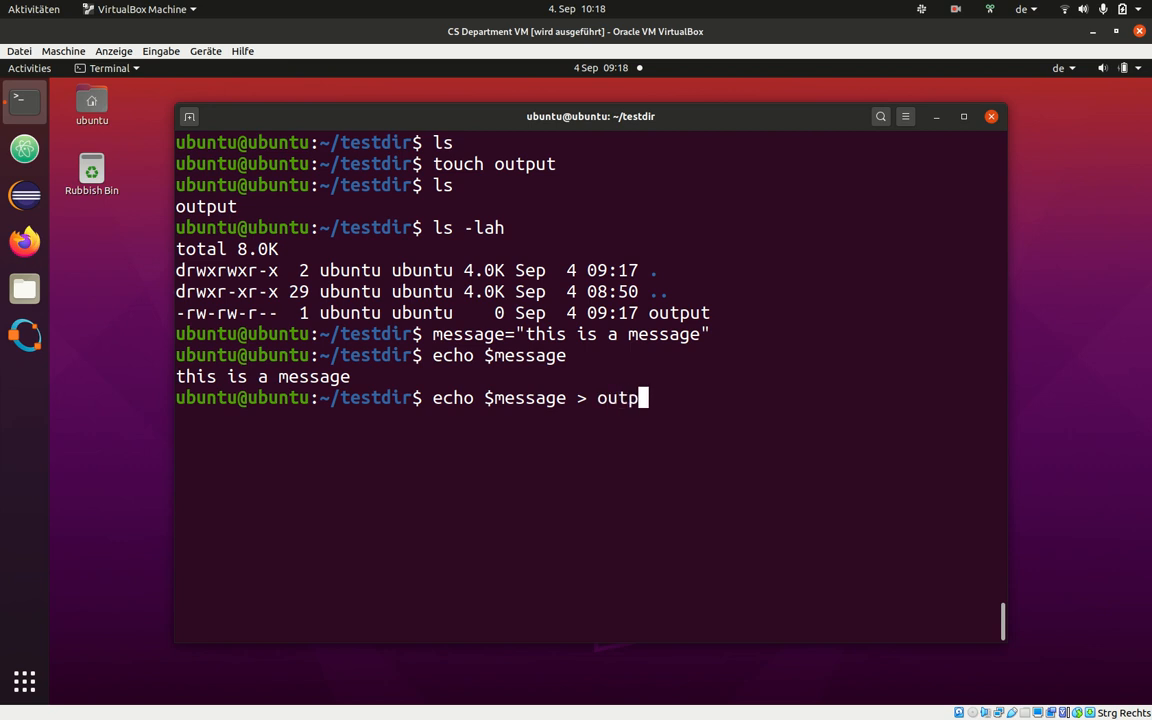
text(ut)
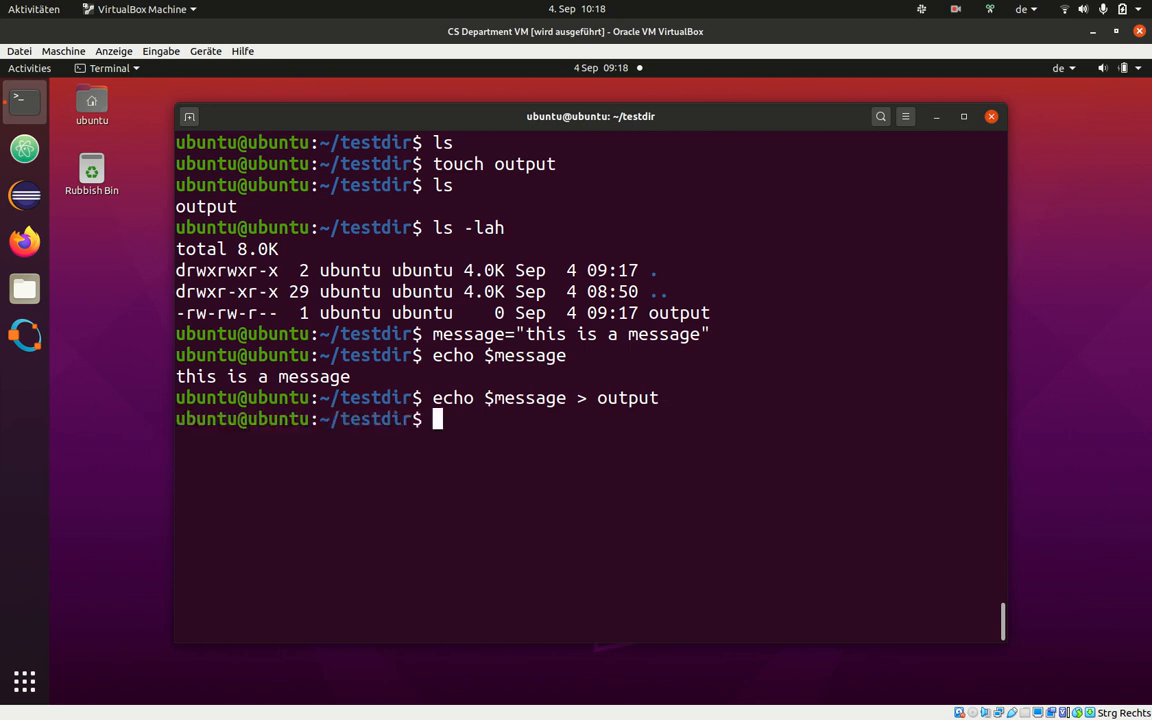
Step: List output's 18-byte size with ls -lah and print its contents with cat
text(ls -lah)
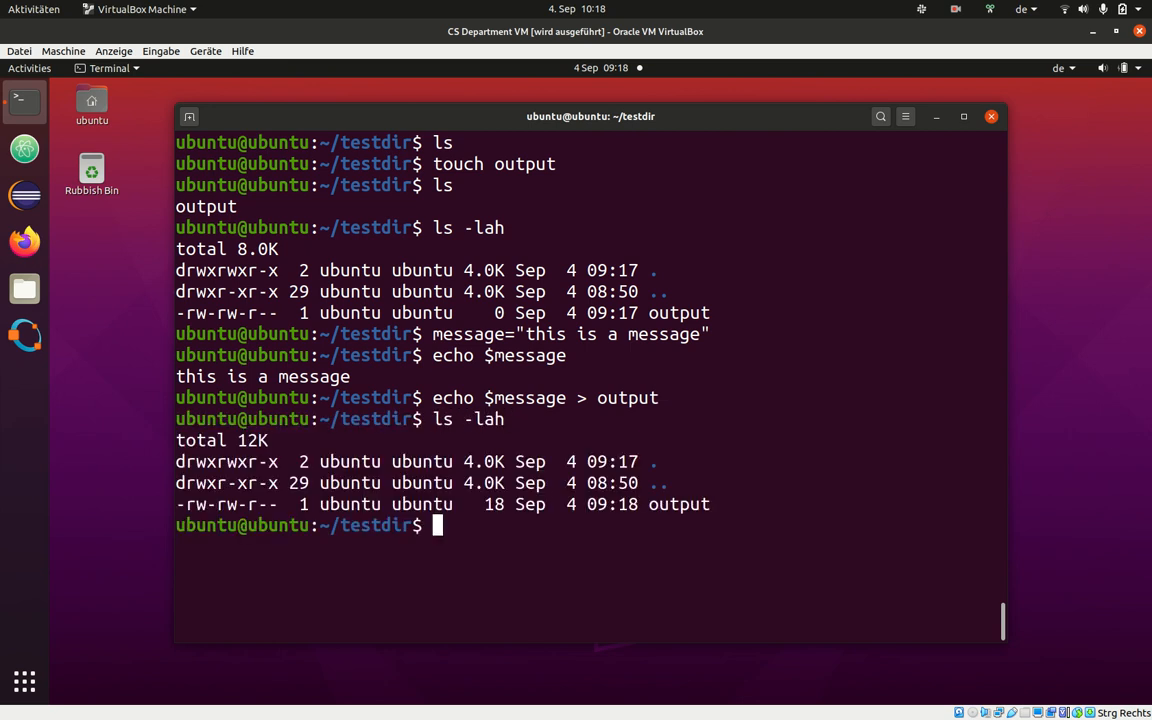
double_click(492, 504)
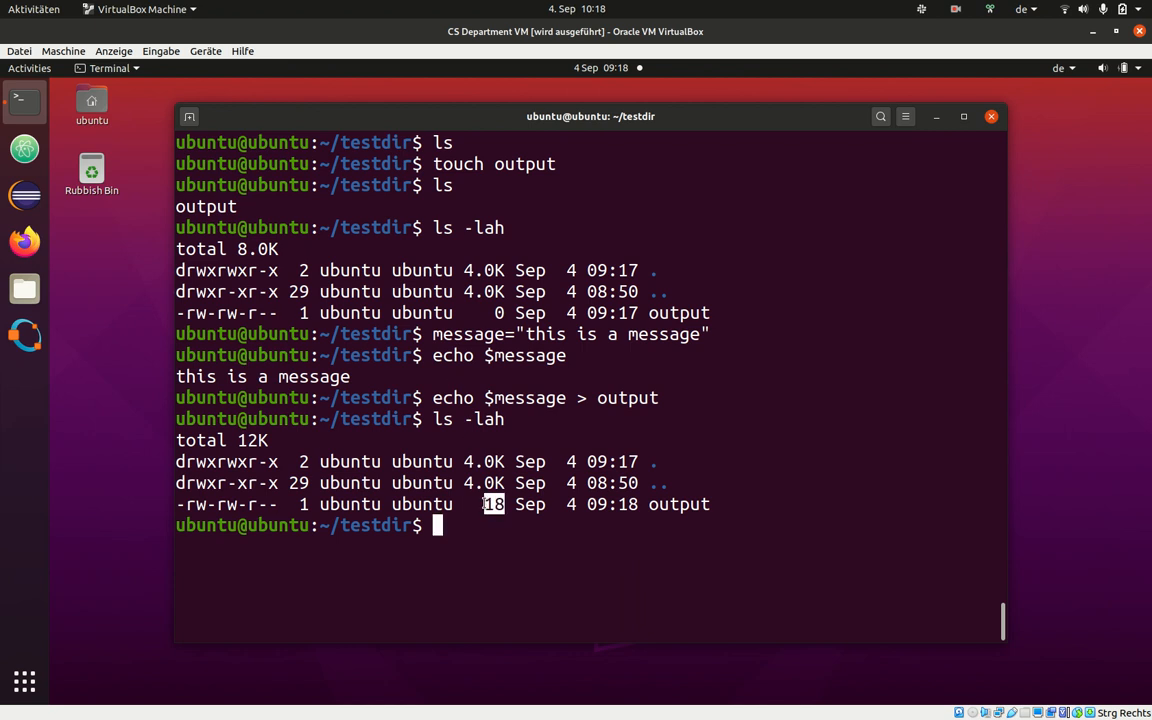
text(cat output)
text(rm output)
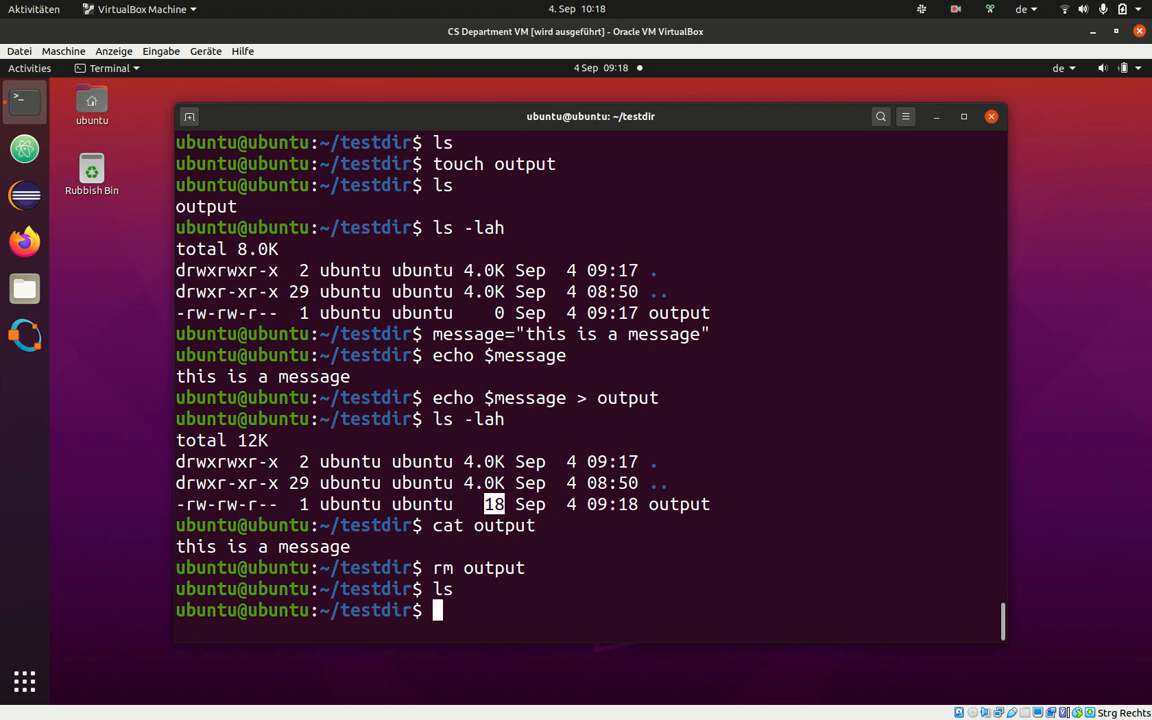
Step: Launch atom myscript.sh to edit the script
text(atom myscri)
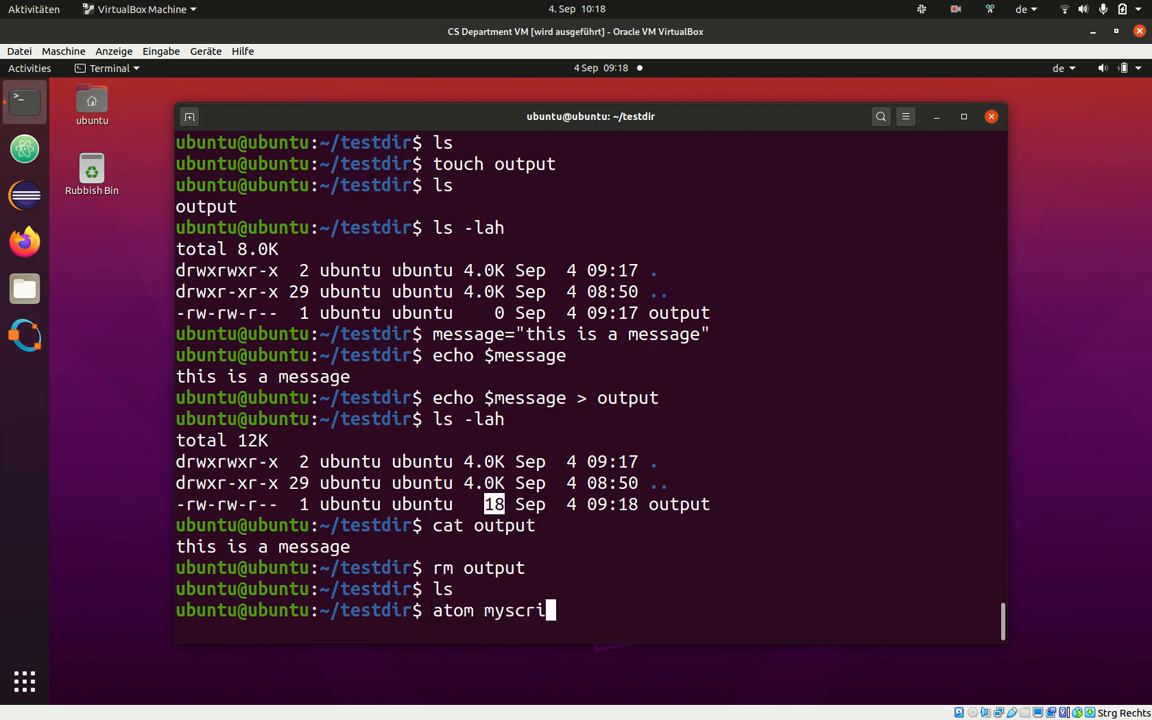
text(pt.sh)
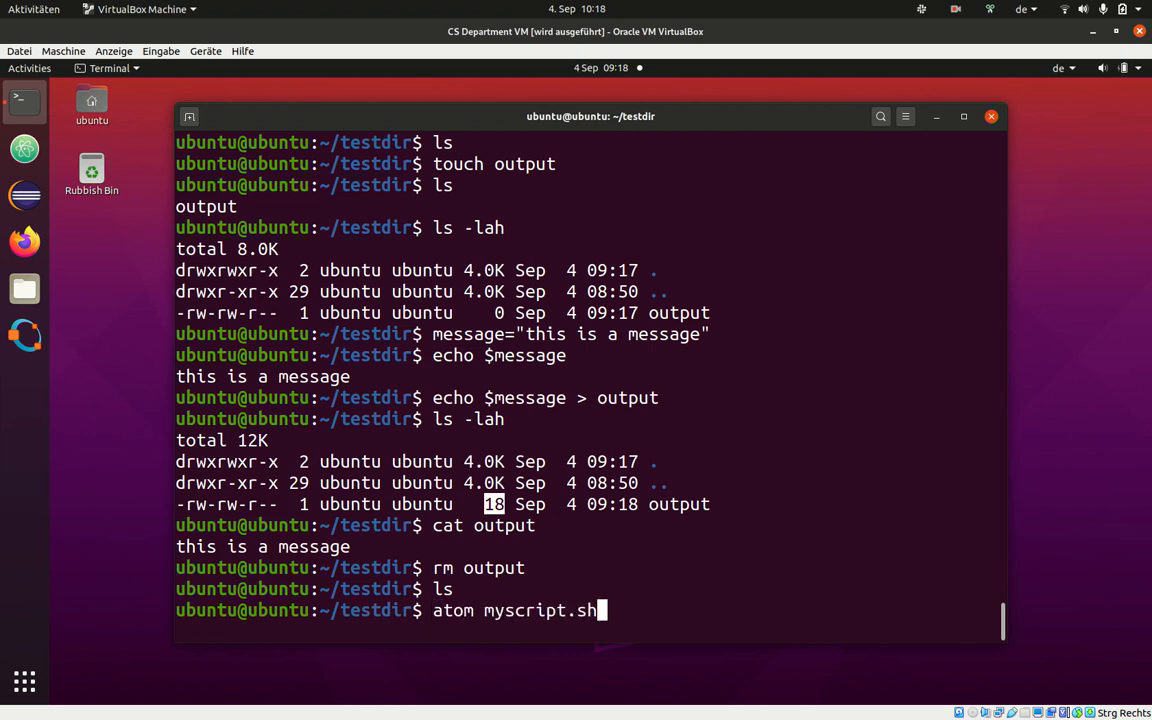
key(Return)
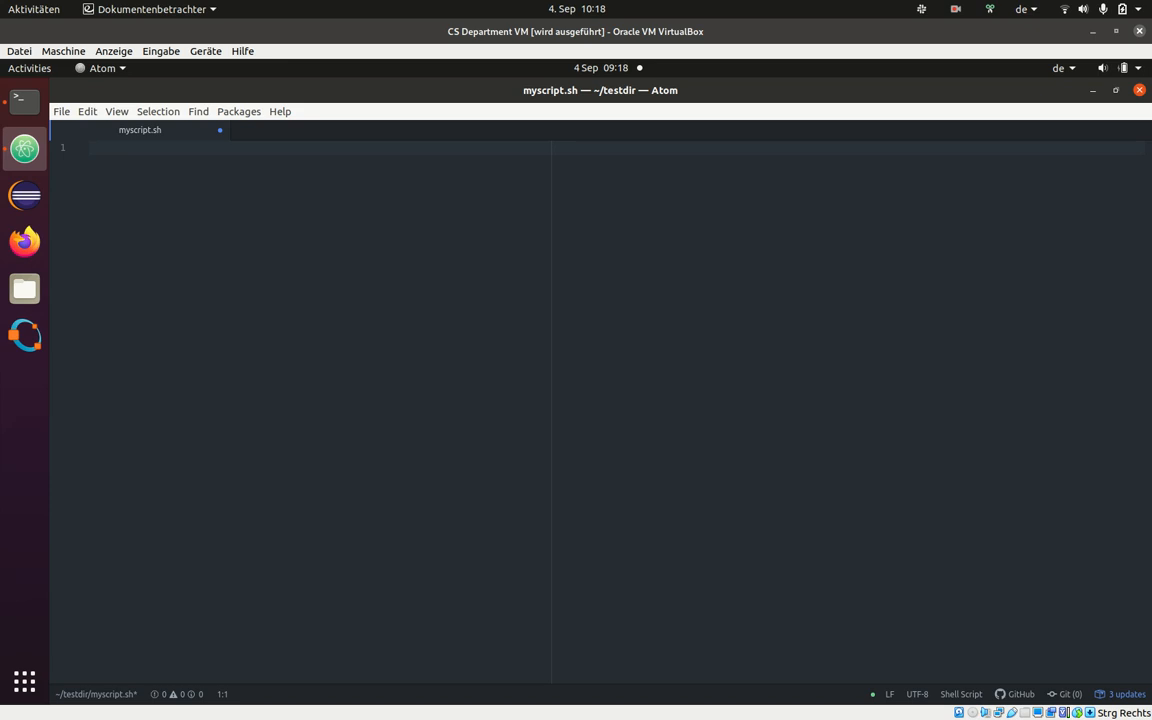
Step: Write the #!/bin/bash script that touches output and echoes $message into it
text(#!/bin/bash)
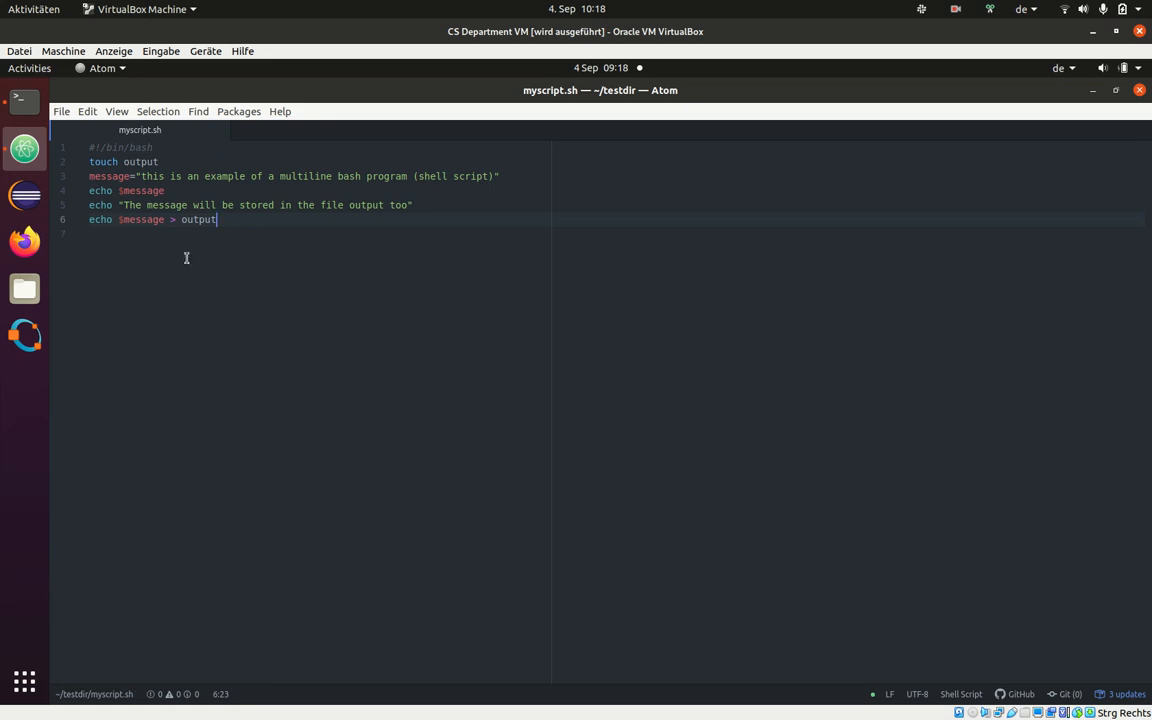
mouse_move(592, 240)
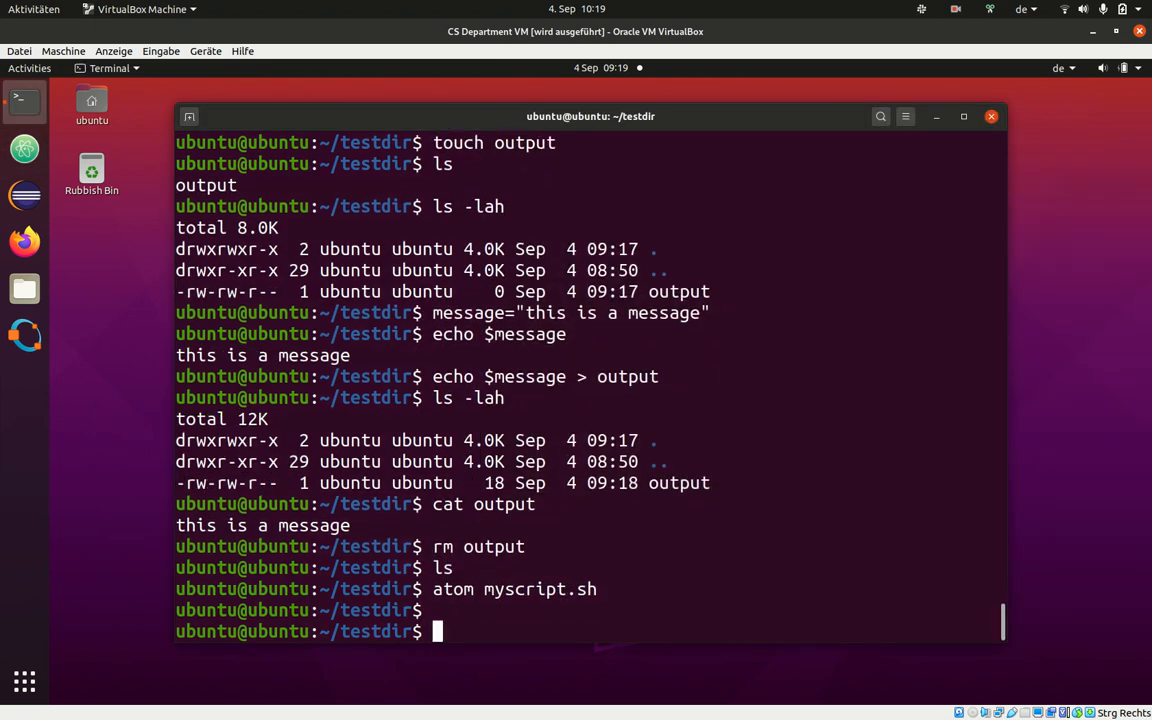
Step: List the folder and try running myscript.sh by name, getting 'command not found'
text(ls)
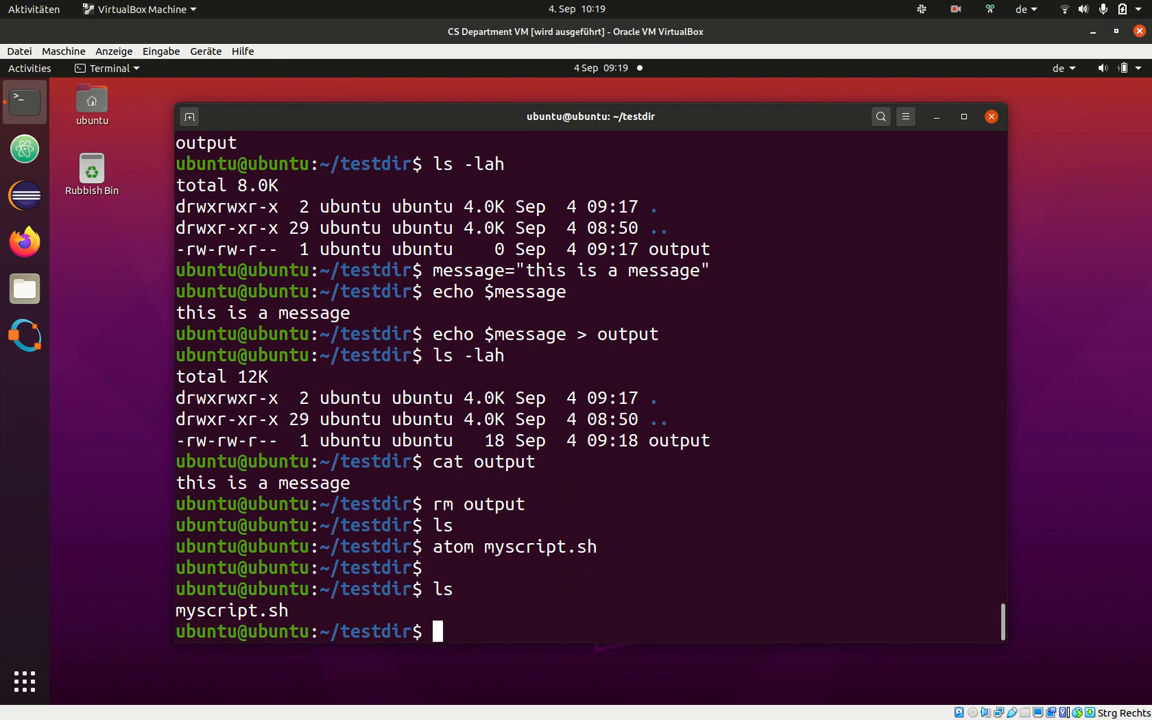
text(mysc)
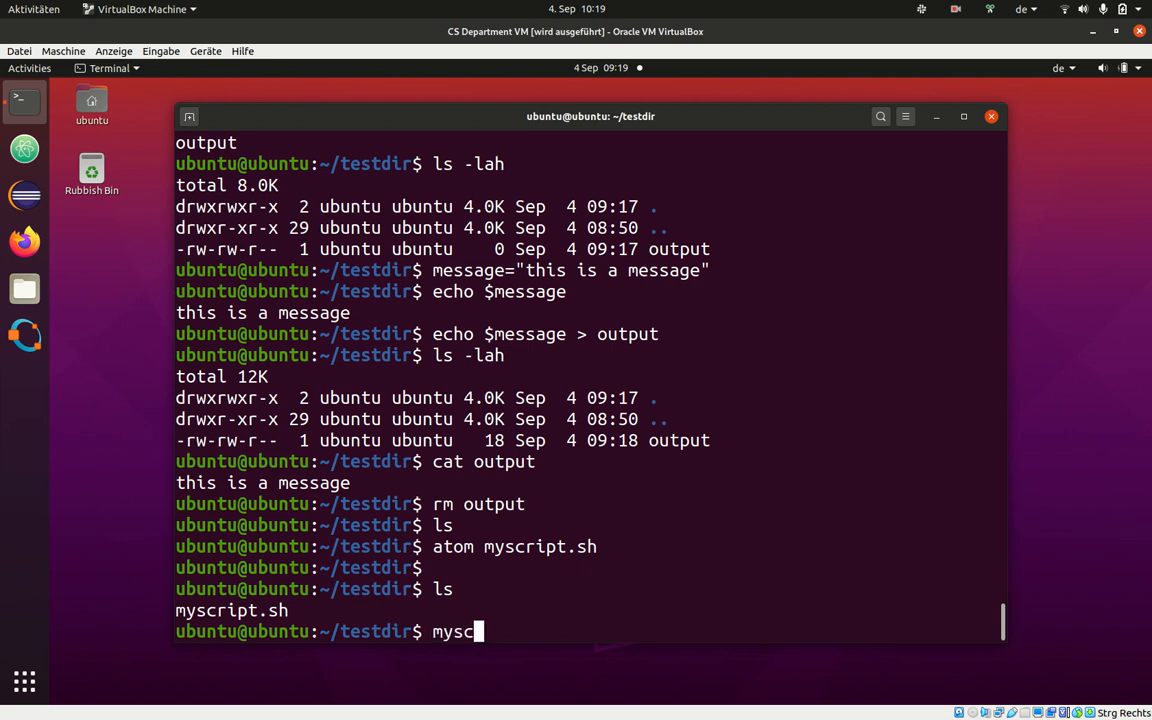
text(ript)
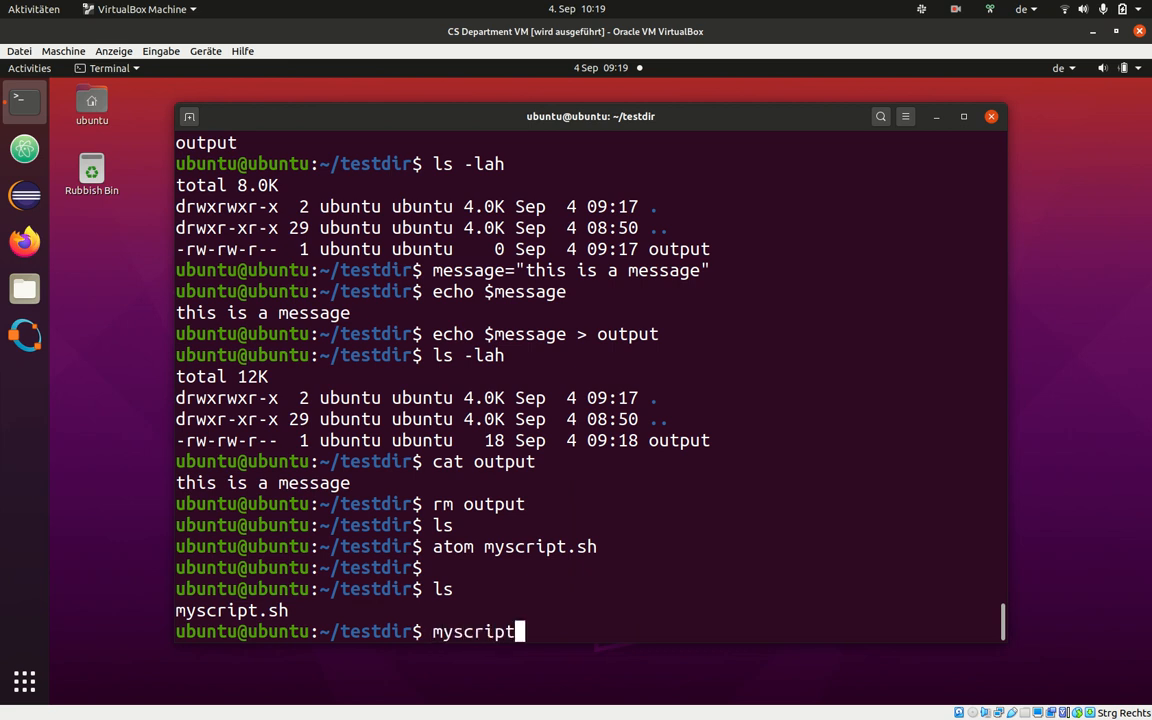
key(Return)
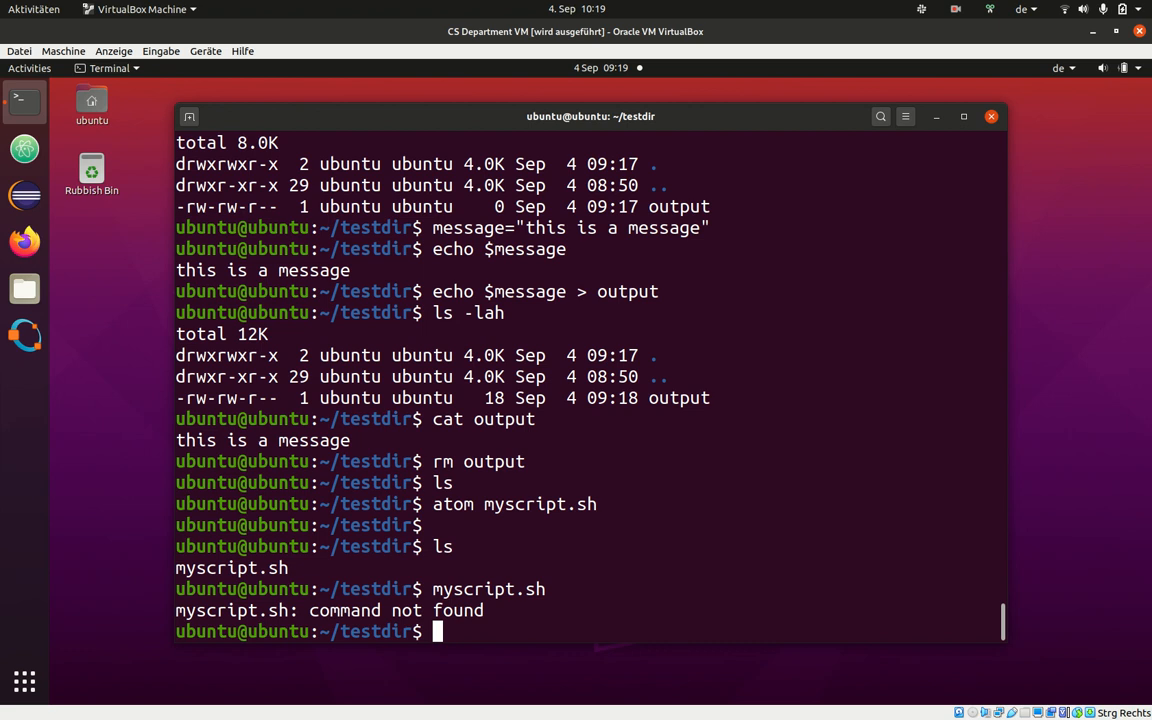
Step: Run ./myscript.sh, getting 'Permission denied', and start a detailed listing
text(.)
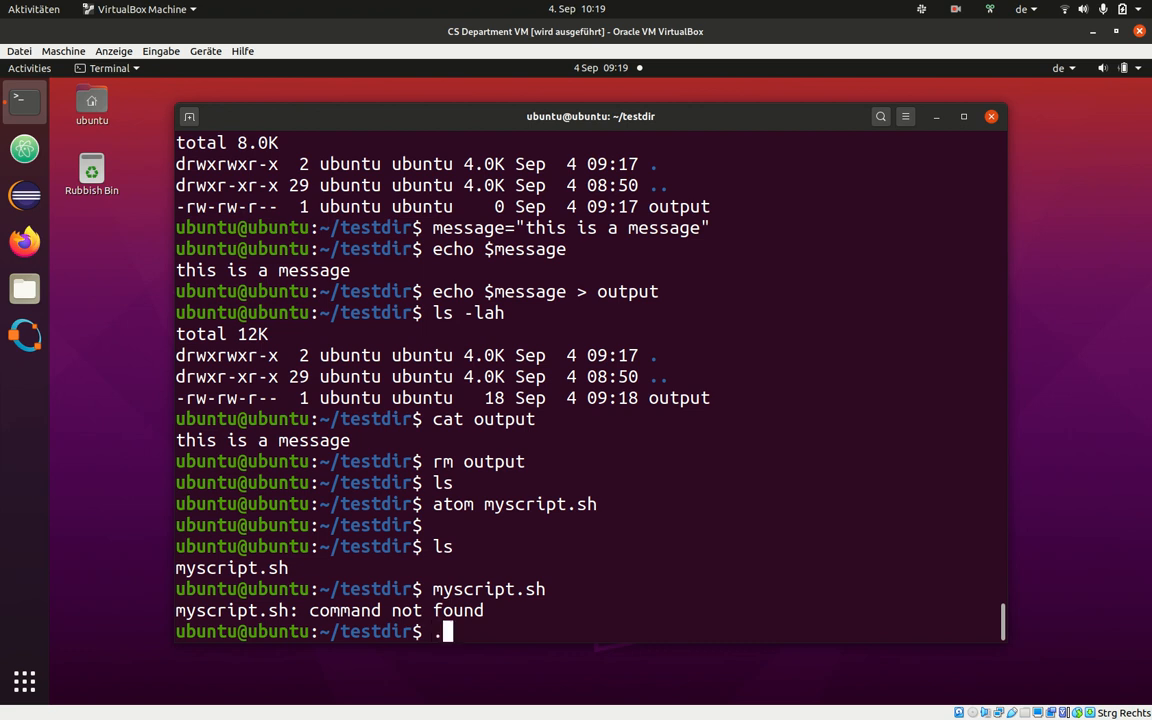
text(/)
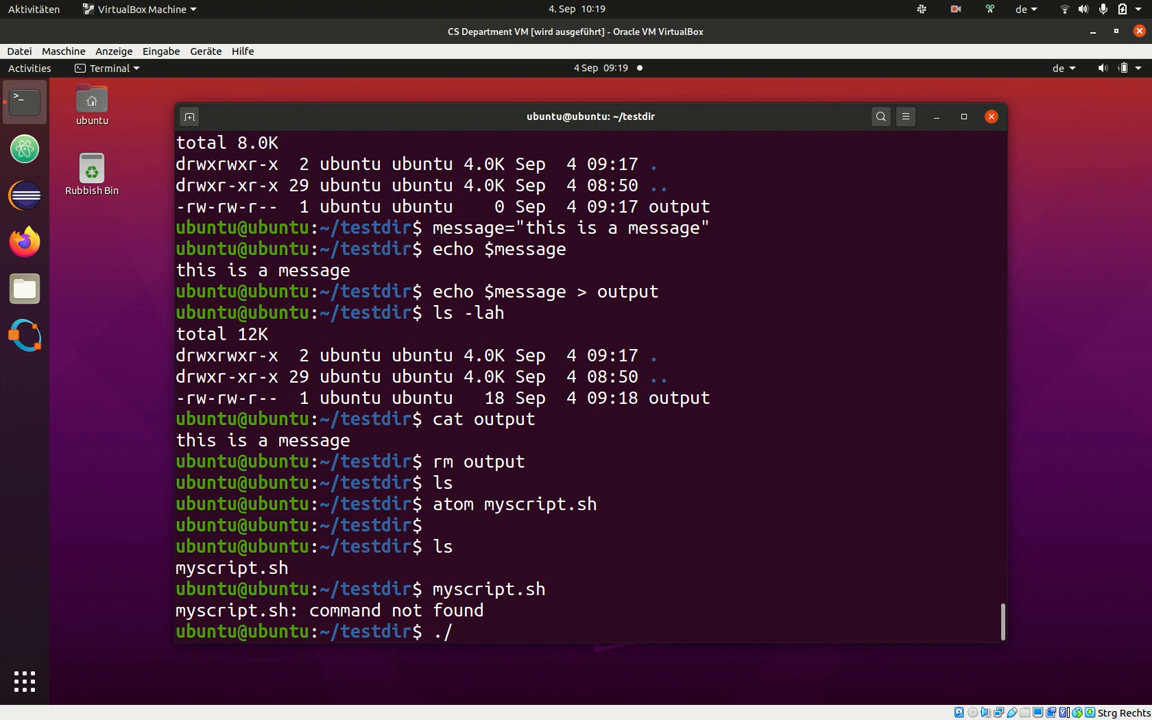
text(my)
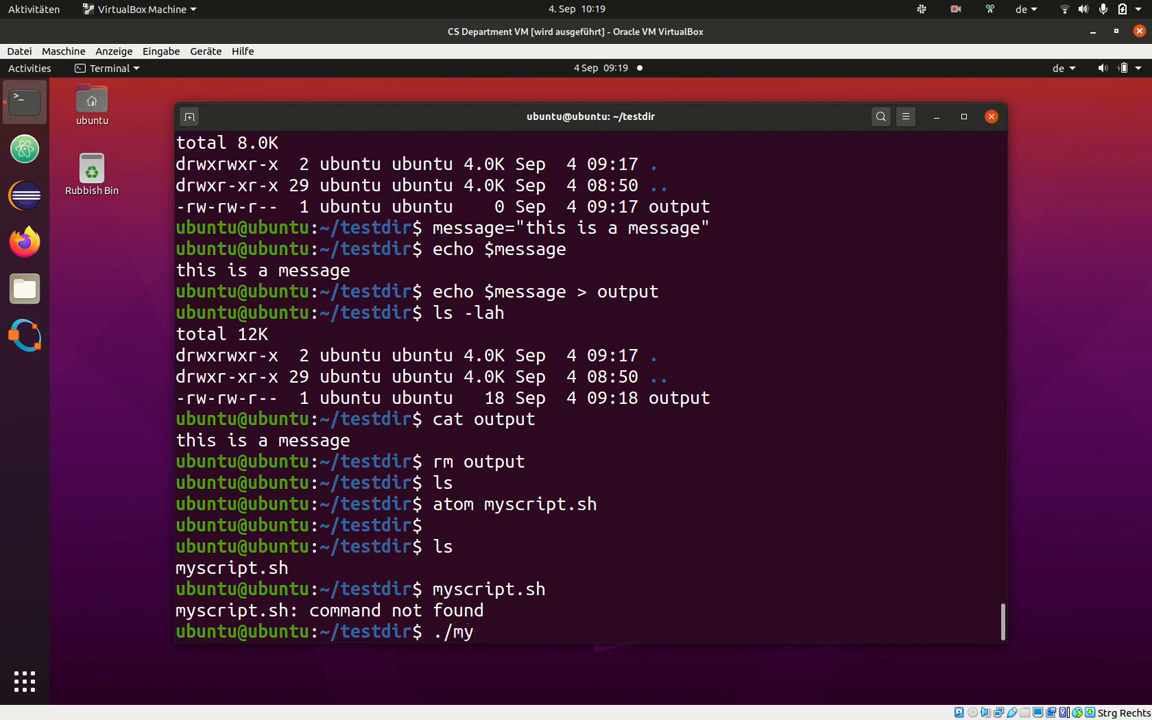
text(scrip)
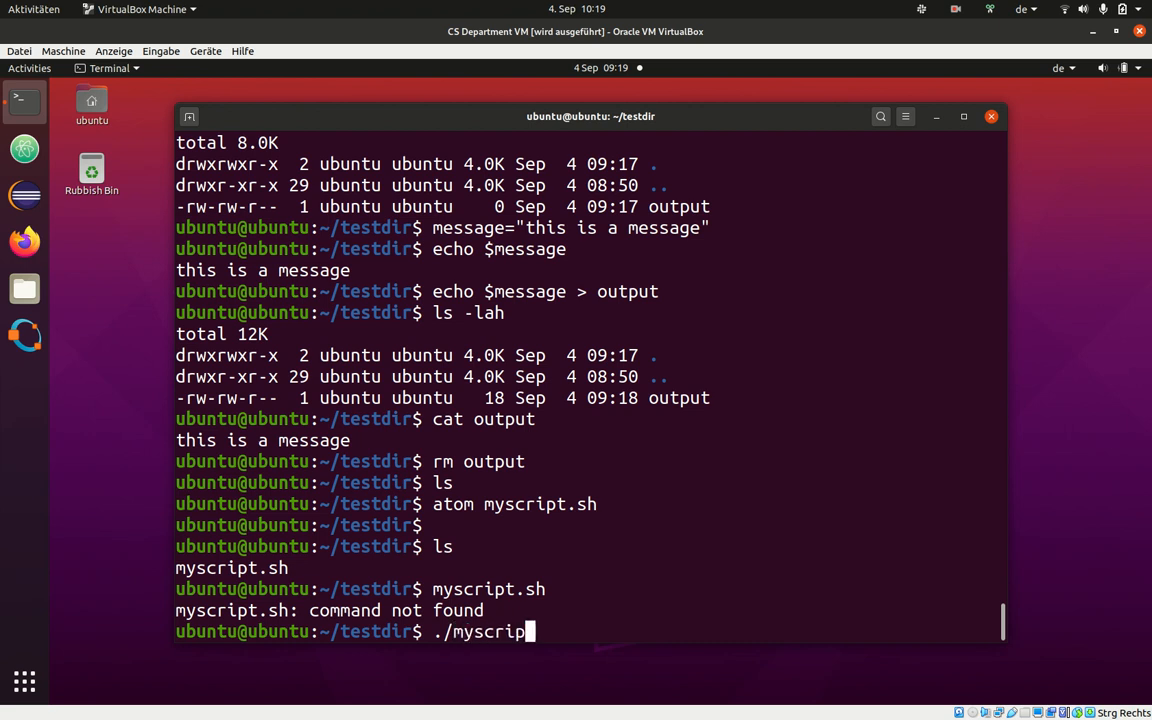
text(t.sh)
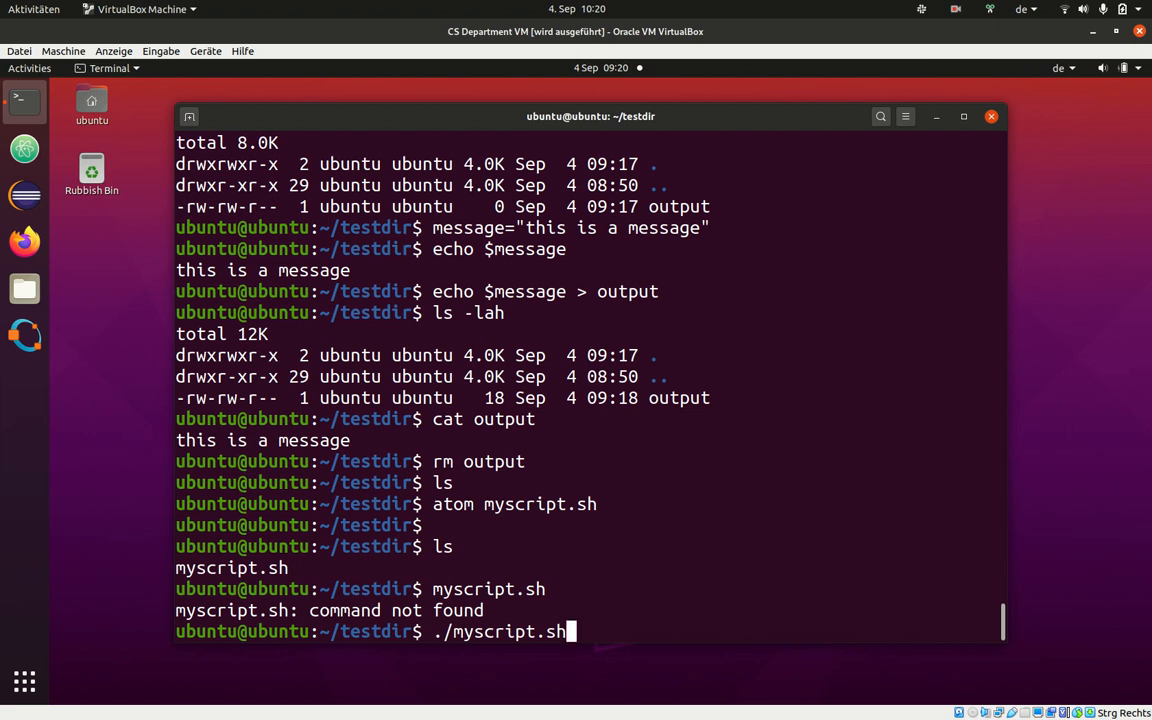
key(Return)
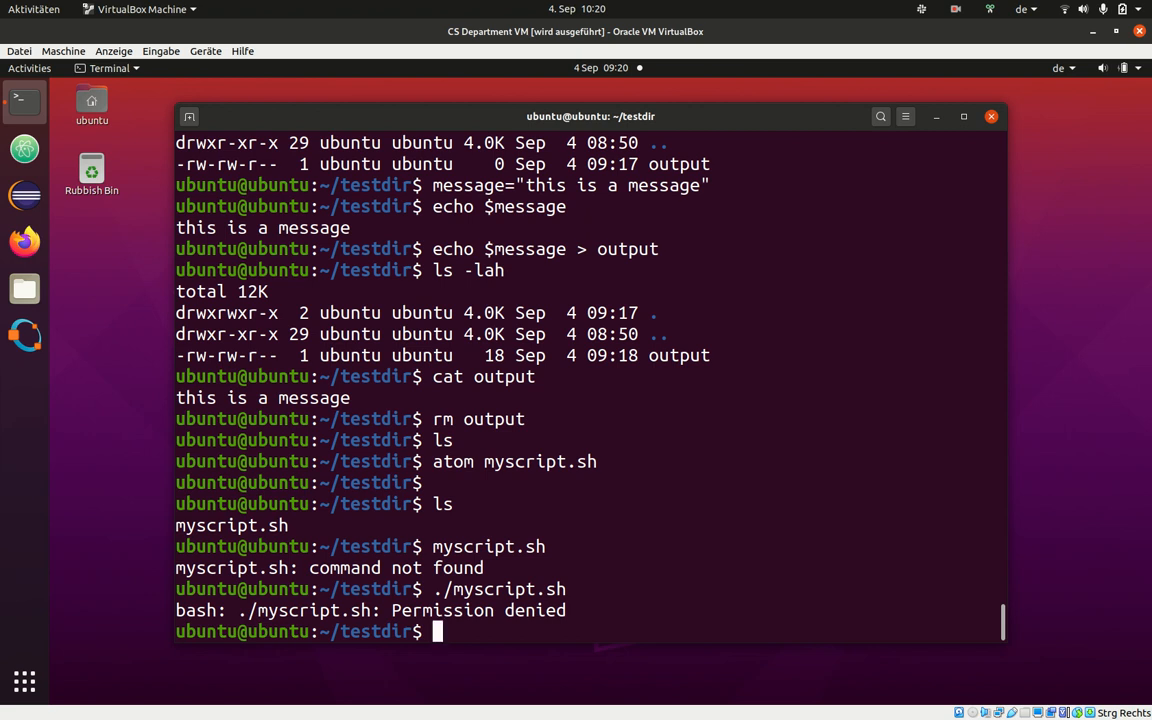
text(ls -lah)
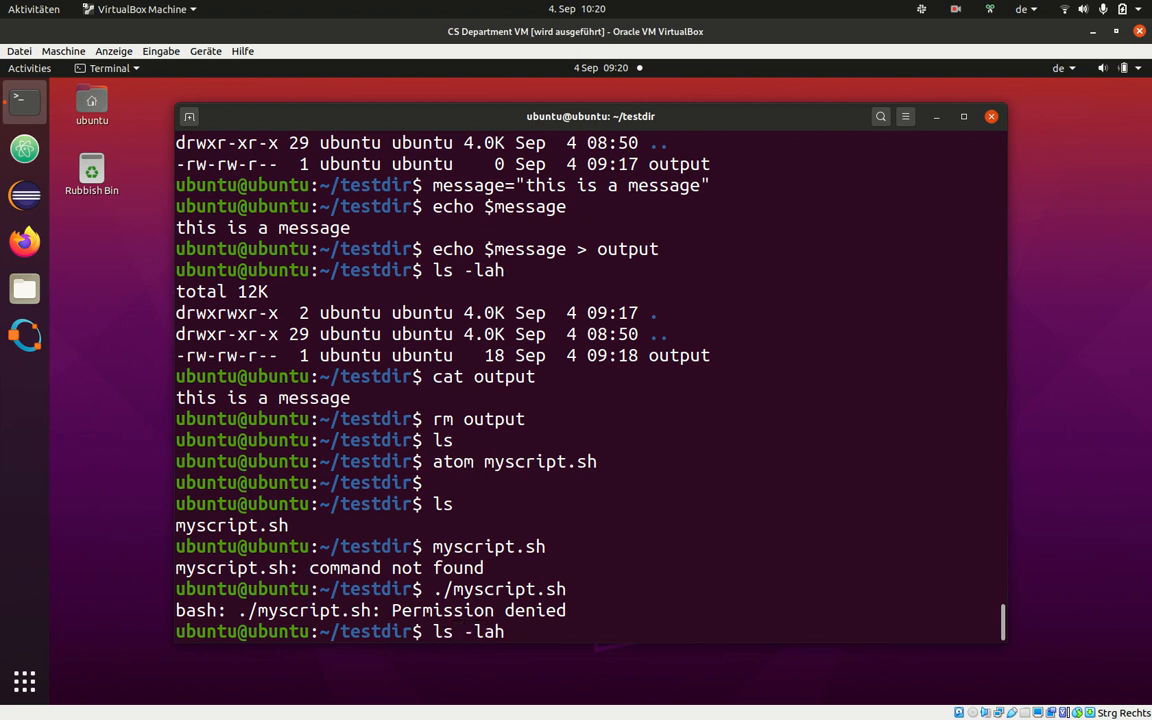
Step: Show myscript.sh's -rw-rw-r-- permissions in ls -lah, pointing out the missing execute bit
key(Return)
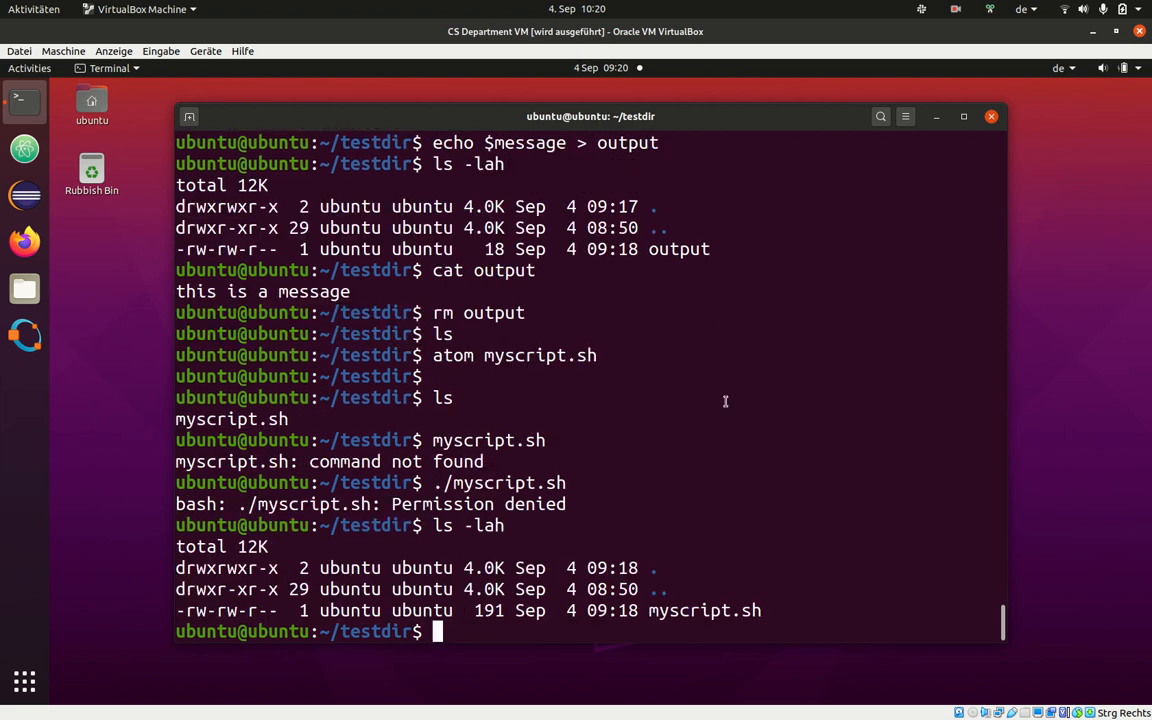
double_click(704, 610)
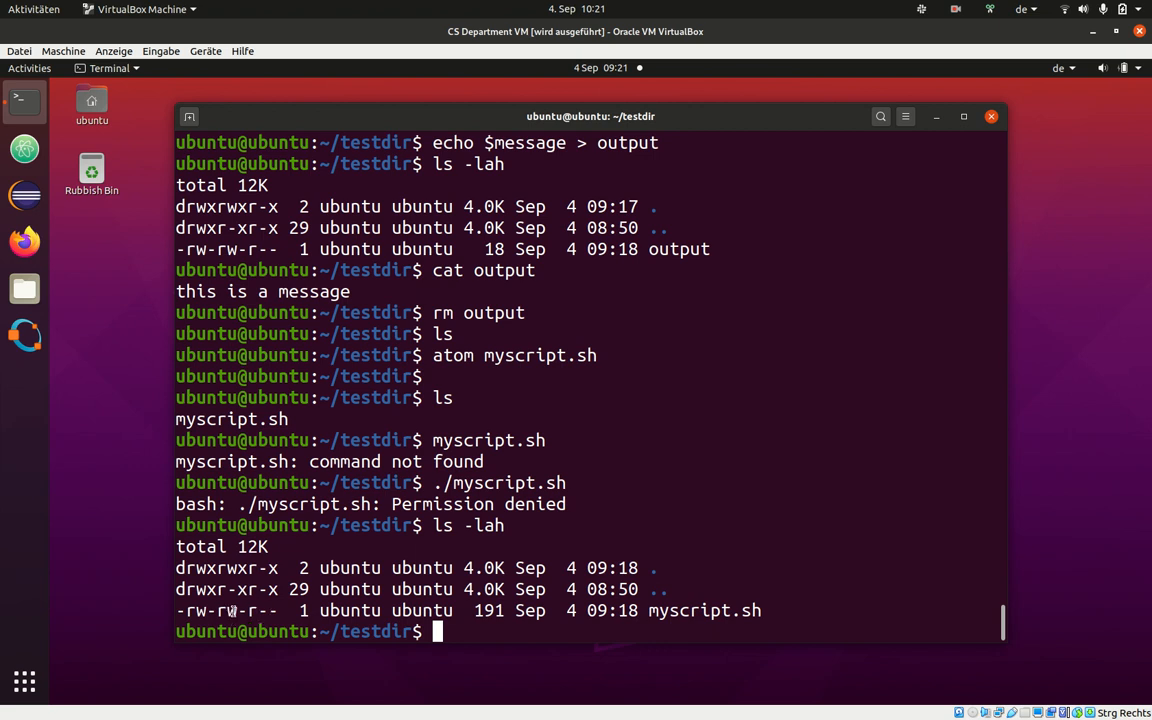
double_click(348, 610)
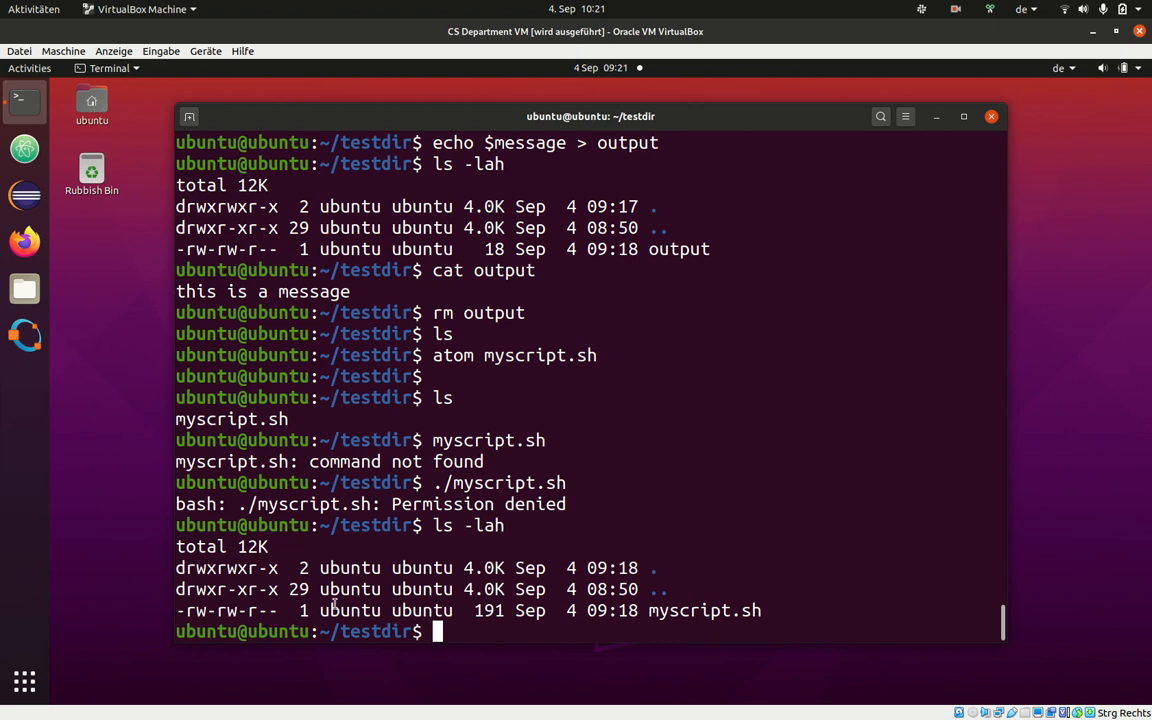
mouse_move(336, 604)
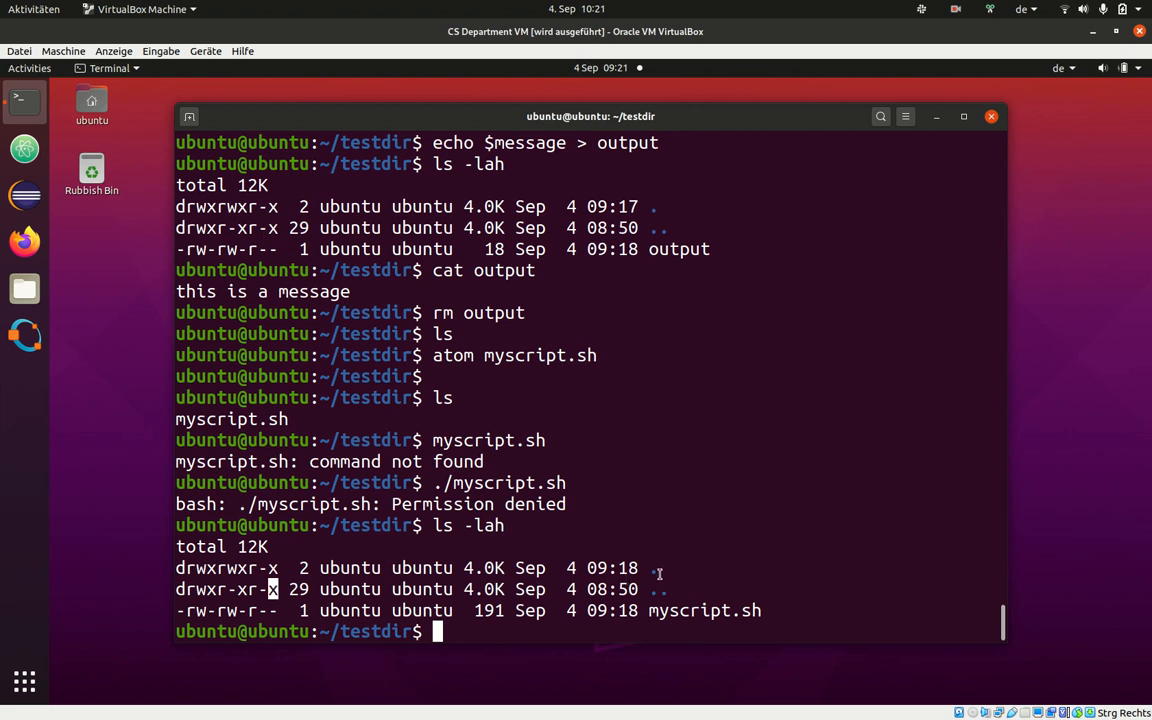
mouse_move(428, 580)
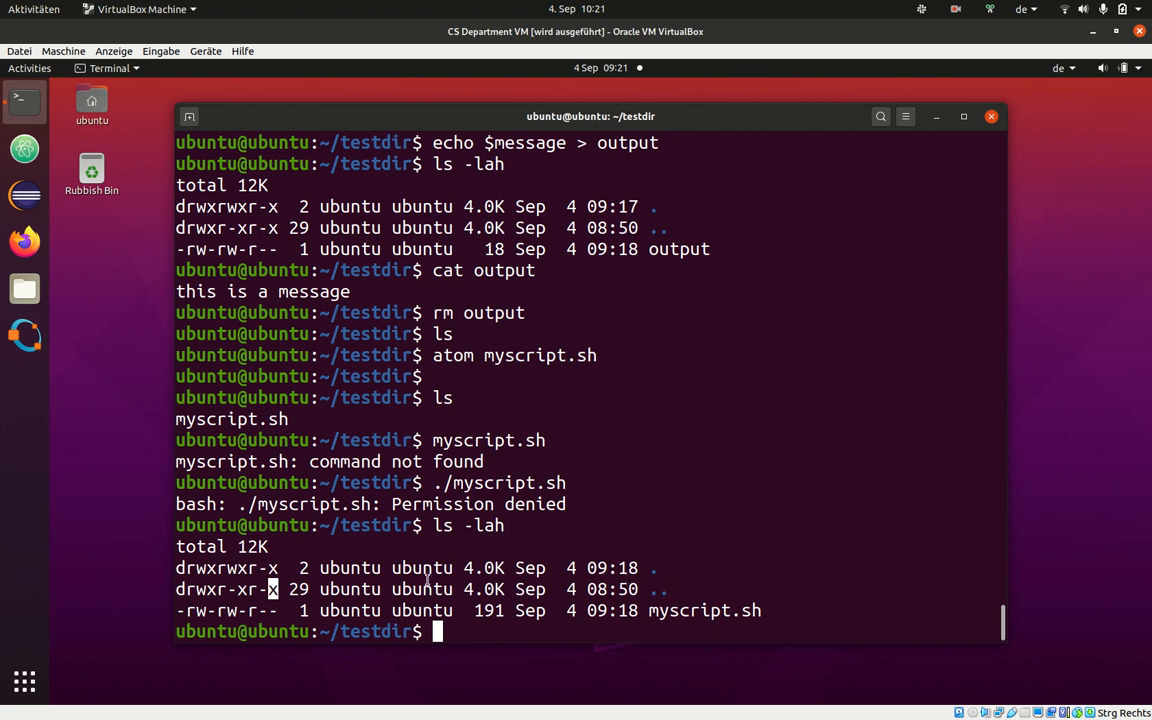
double_click(704, 610)
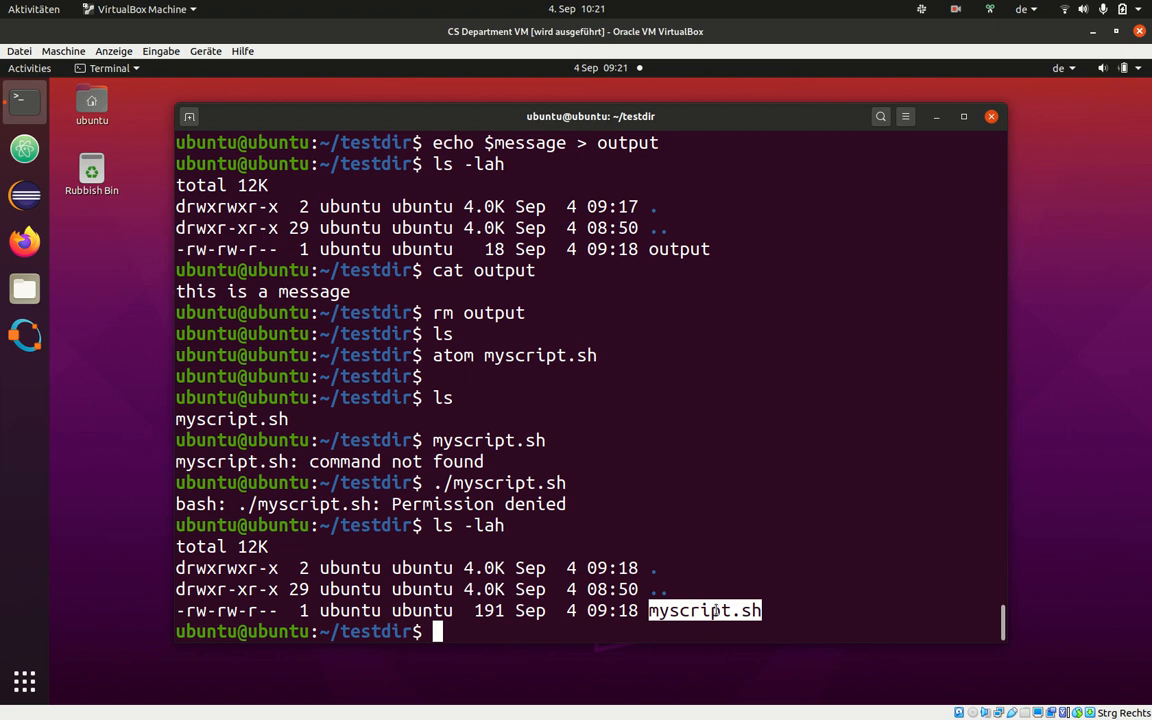
text(c)
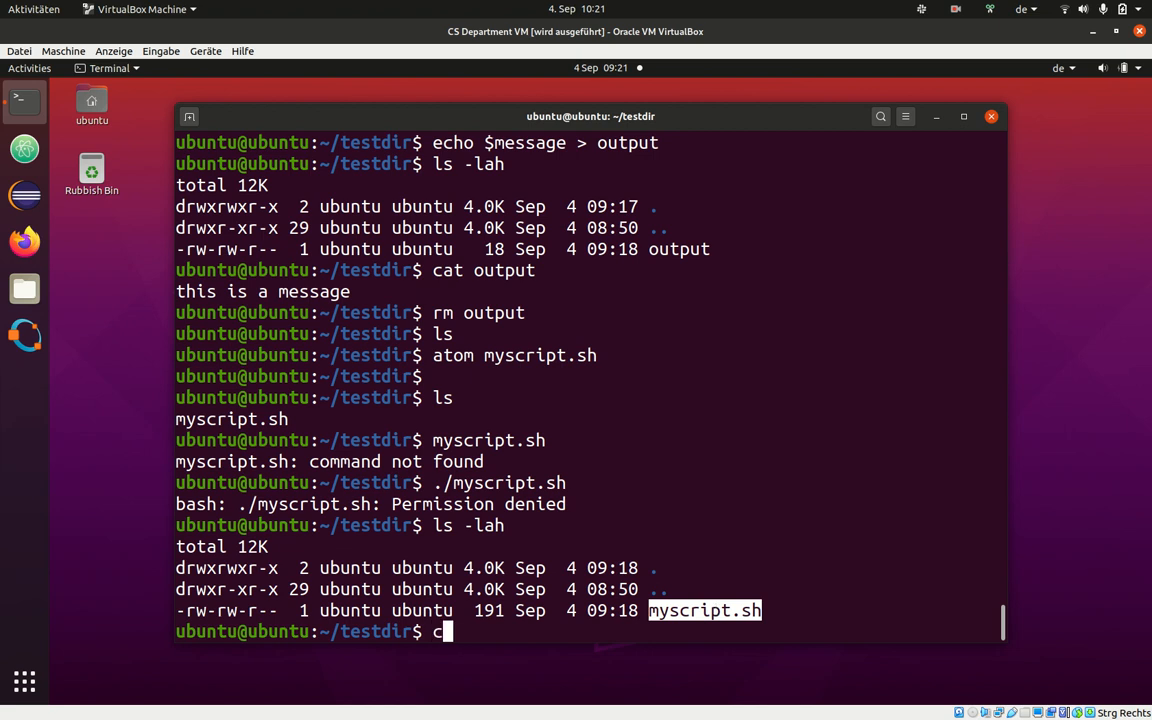
Step: Run chmod +x myscript.sh and confirm -rwxrwxr-x with ls -lah
text(hmod)
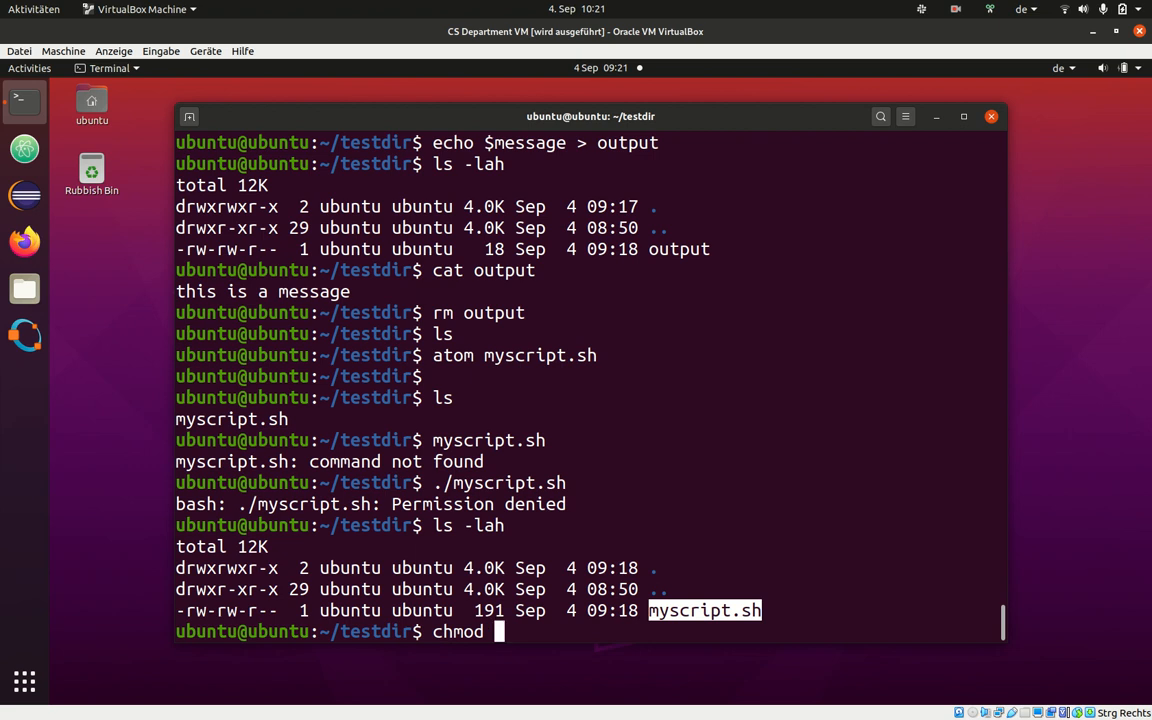
text(+)
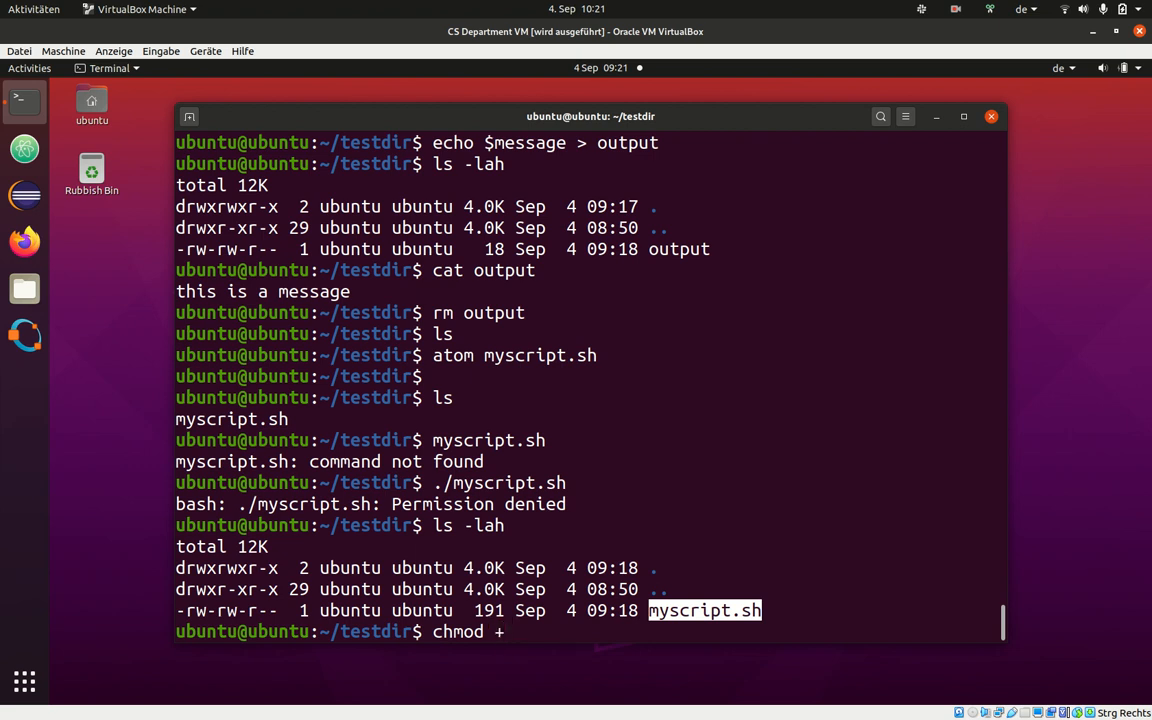
text(x)
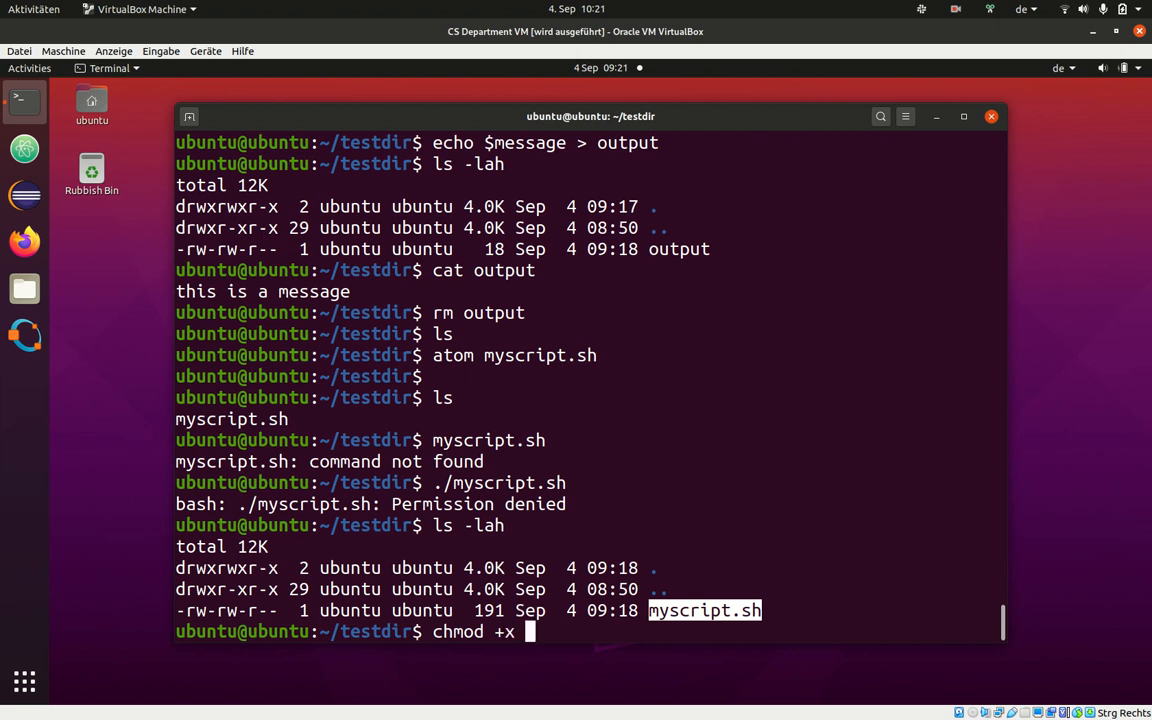
text(myscript.sh)
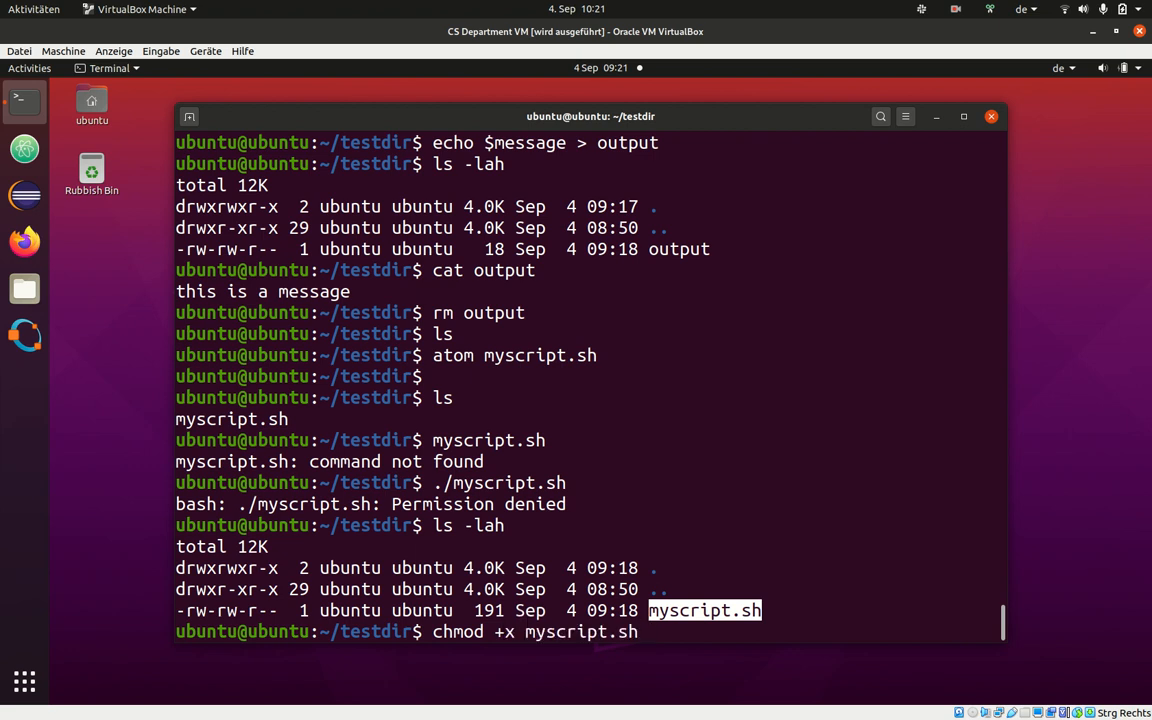
text(ls -lah)
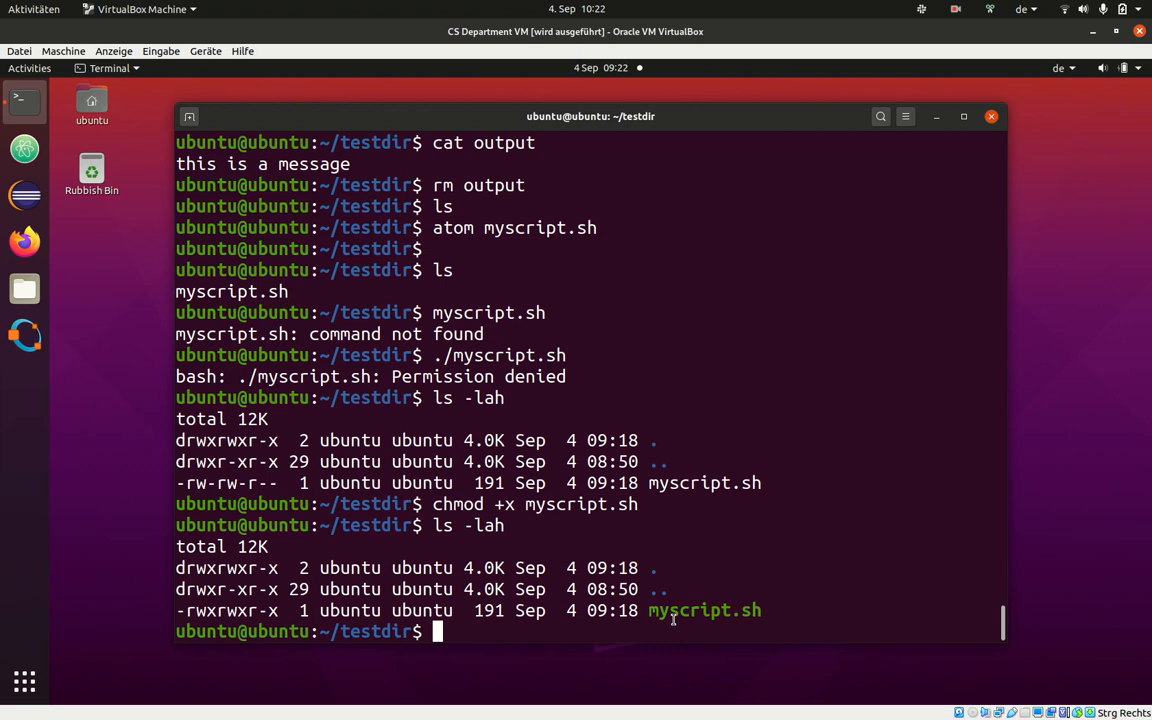
double_click(704, 482)
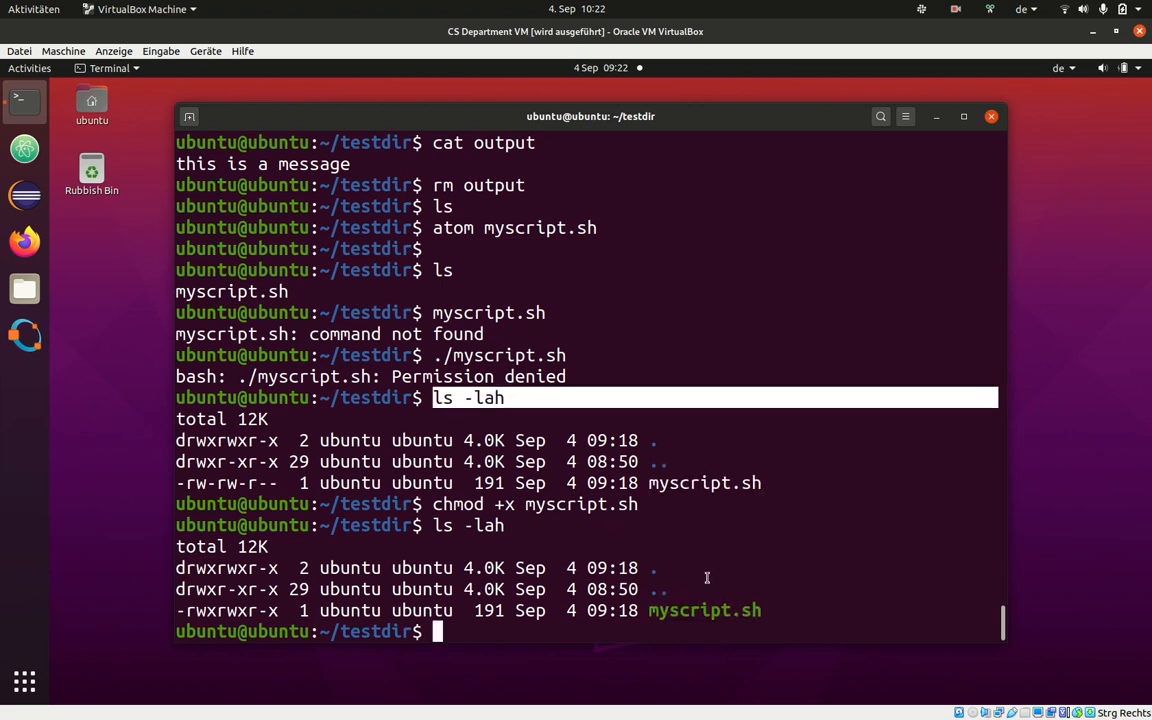
double_click(704, 610)
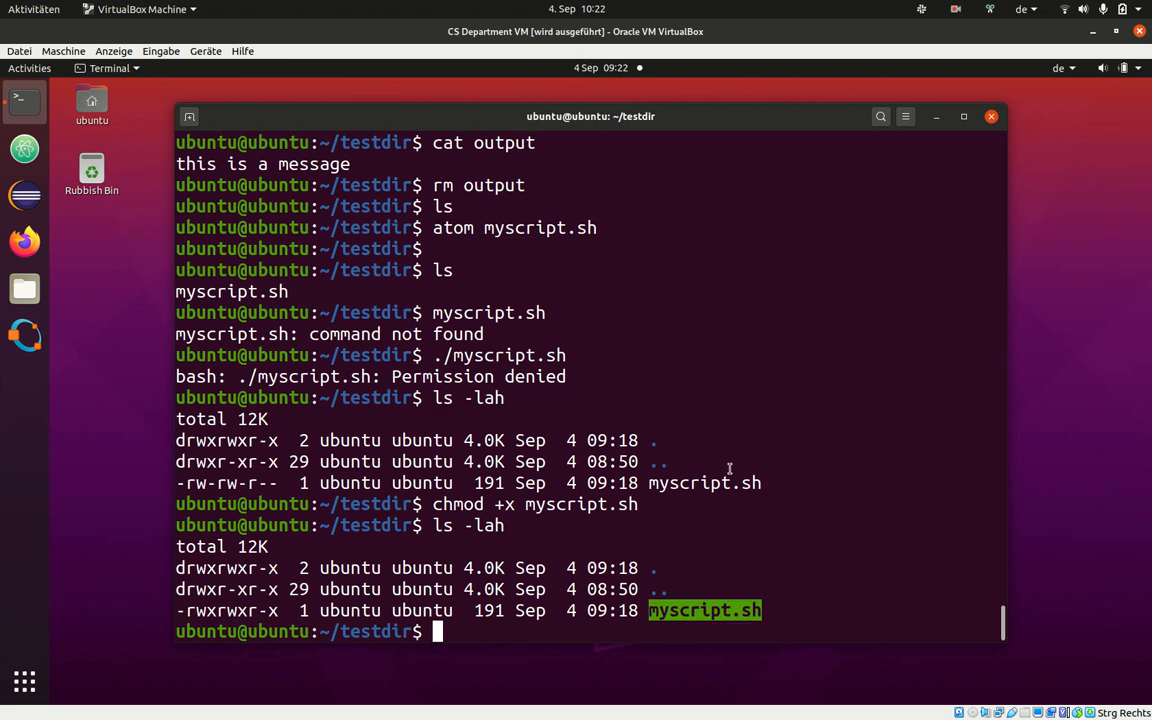
Step: Execute ./myscript.sh, printing its two message lines
text(./)
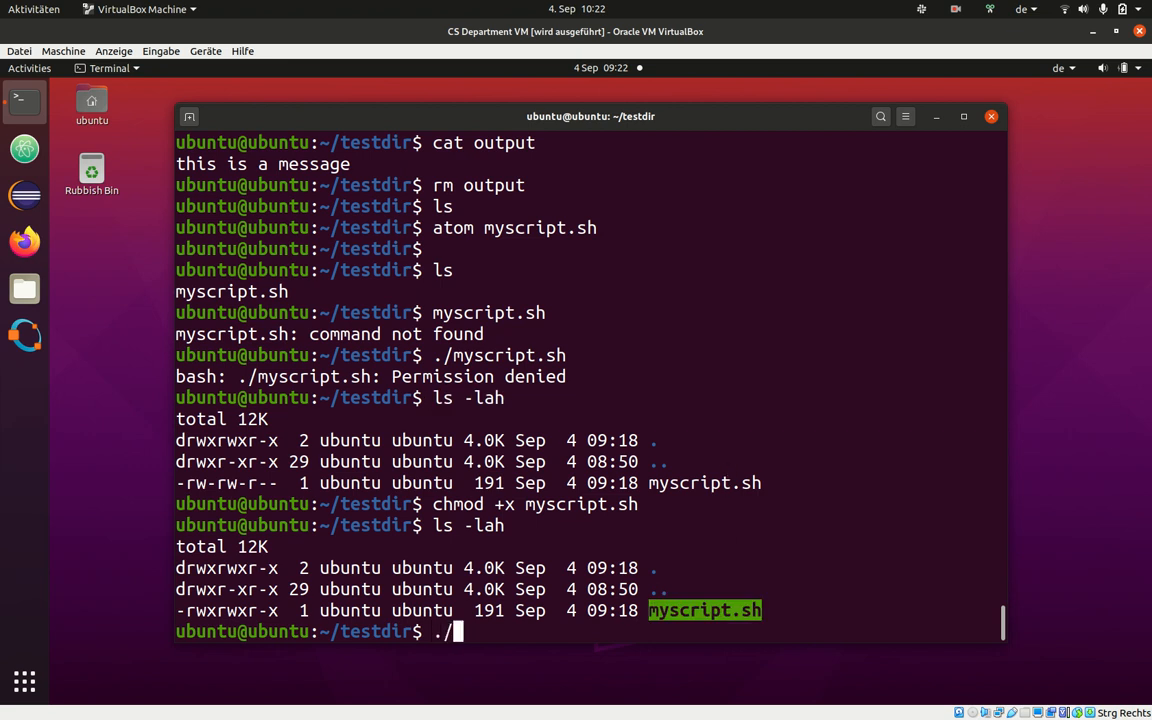
text(myscript.sh)
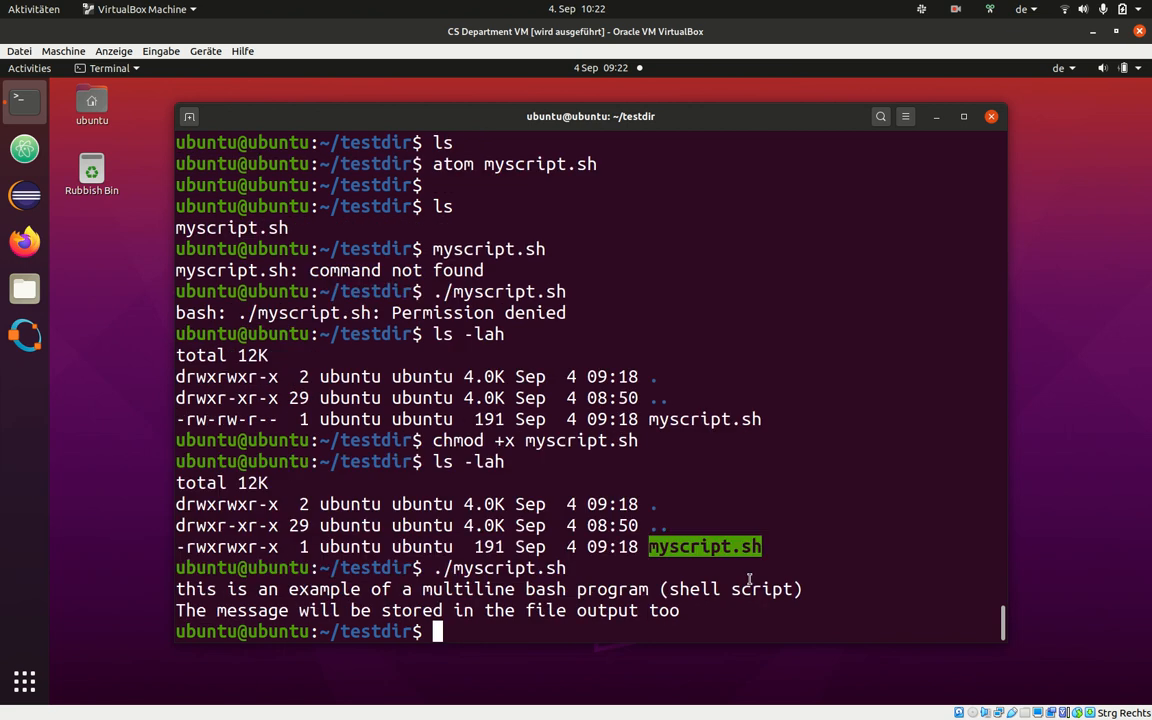
Step: List the new 62-byte output file and print its message with cat
text(ls -lah)
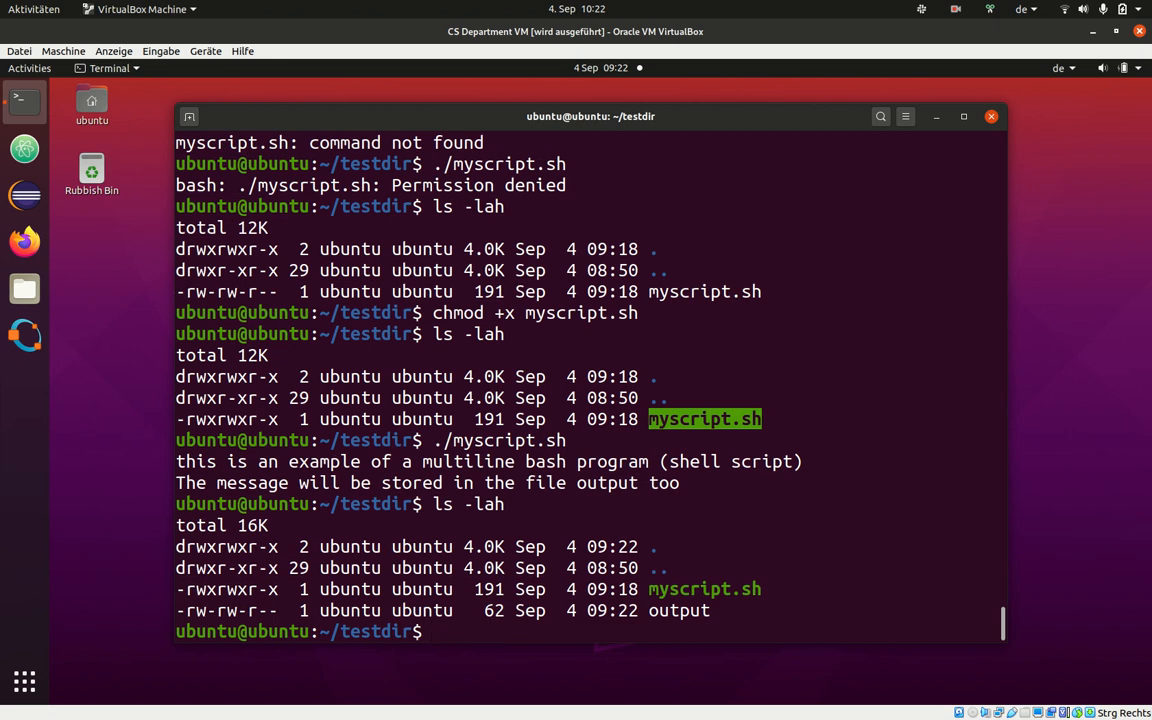
text(cat output)
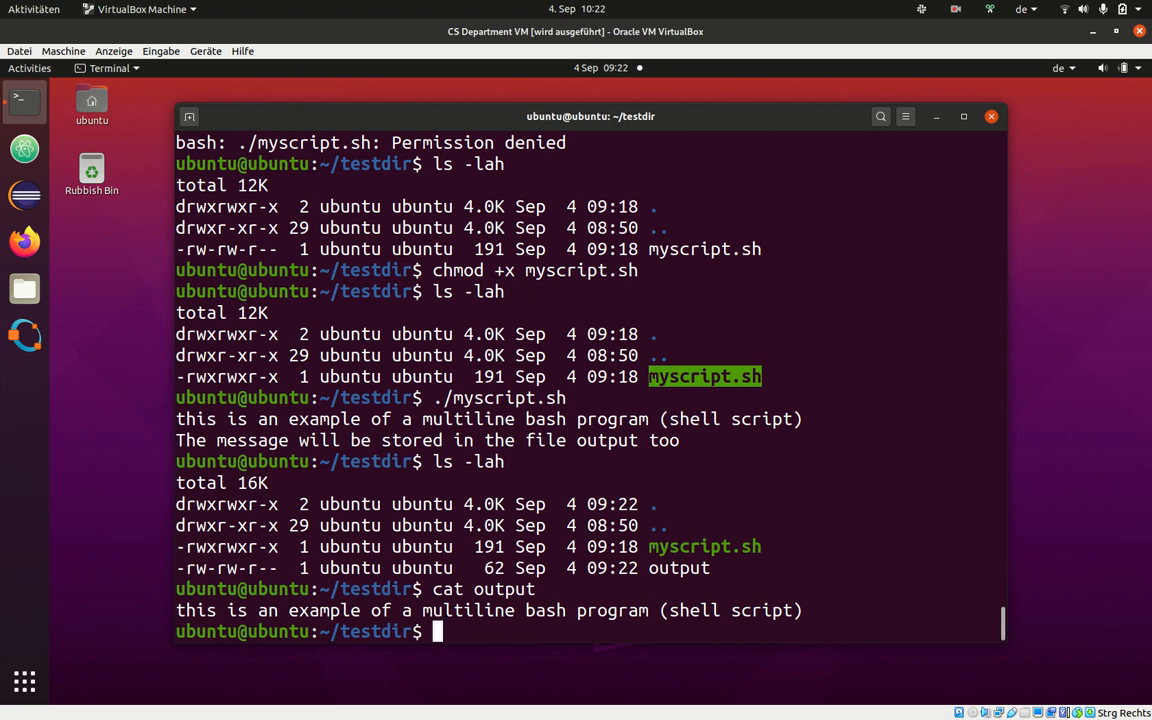
mouse_move(722, 548)
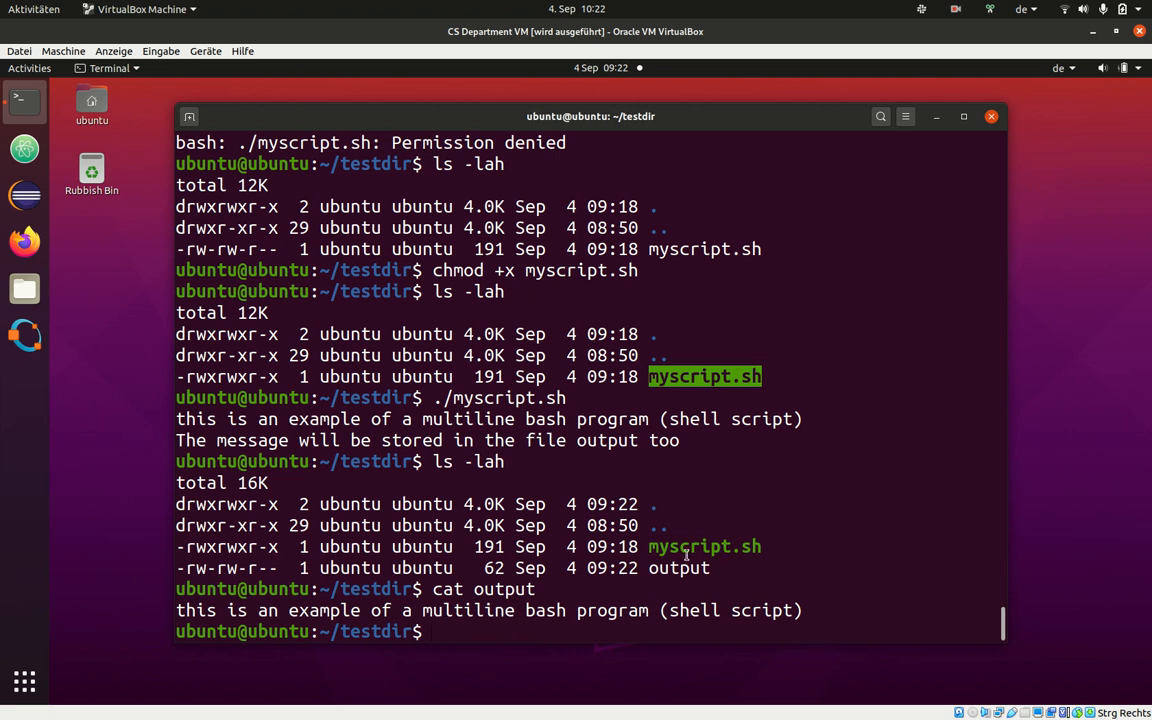
text(ls)
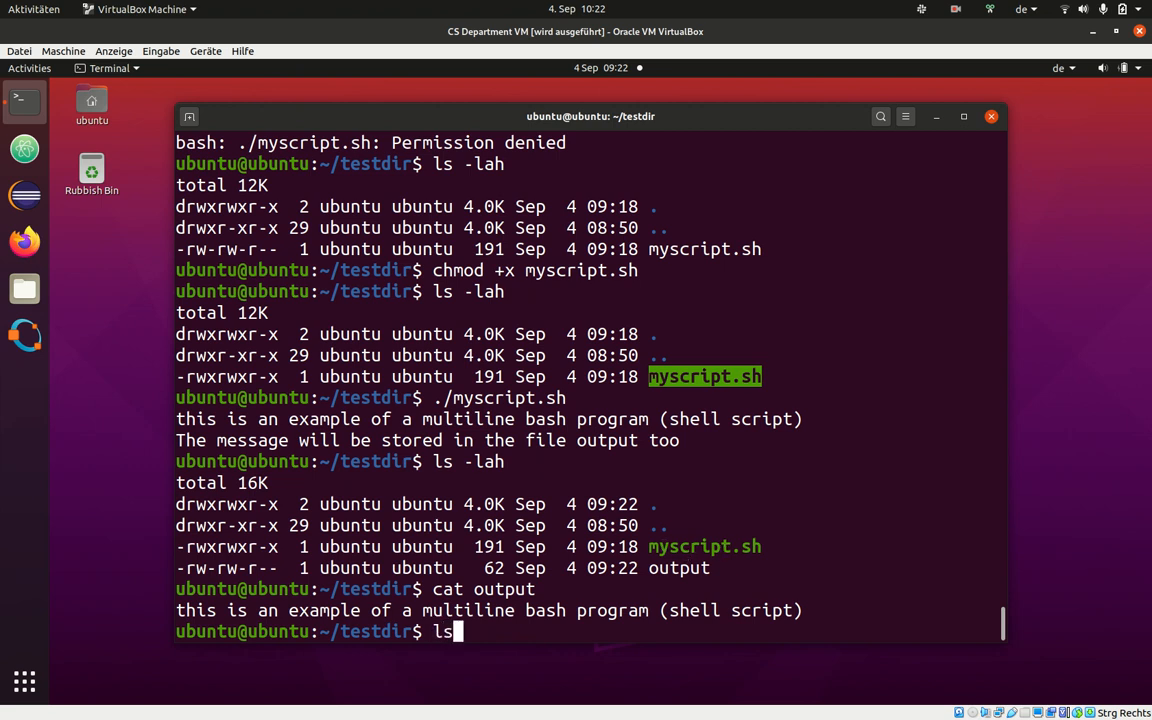
text(" ")
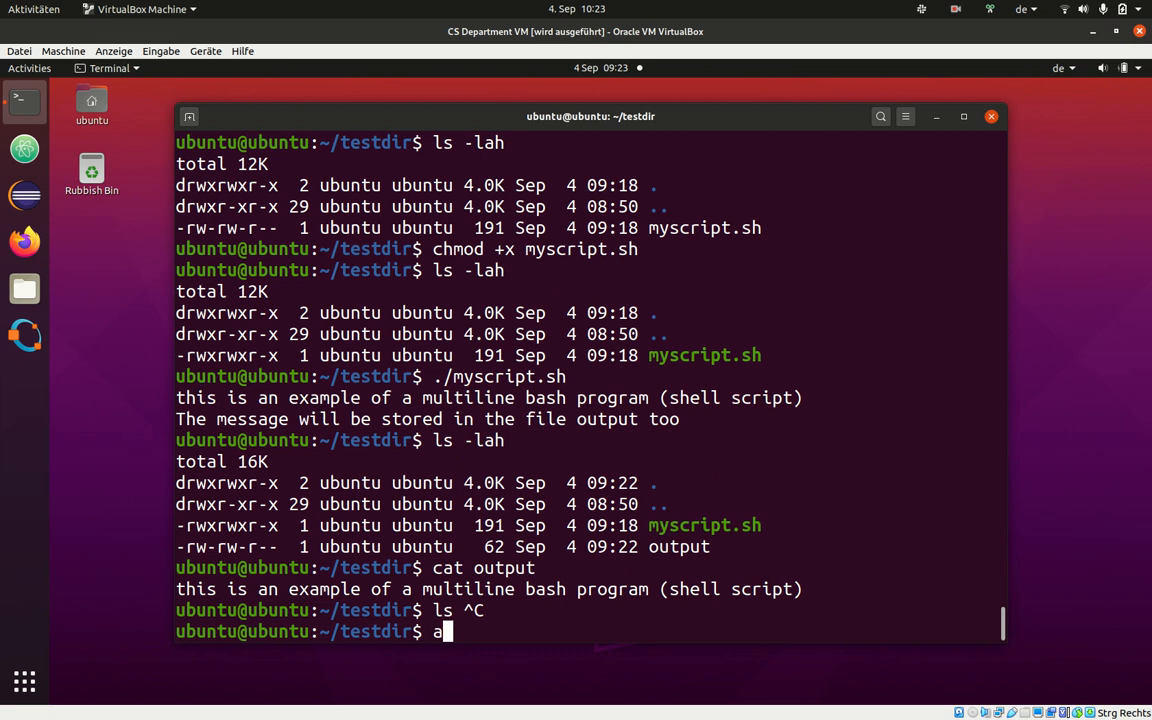
Step: Reopen myscript.sh in Atom
text(tom myscript.sh)
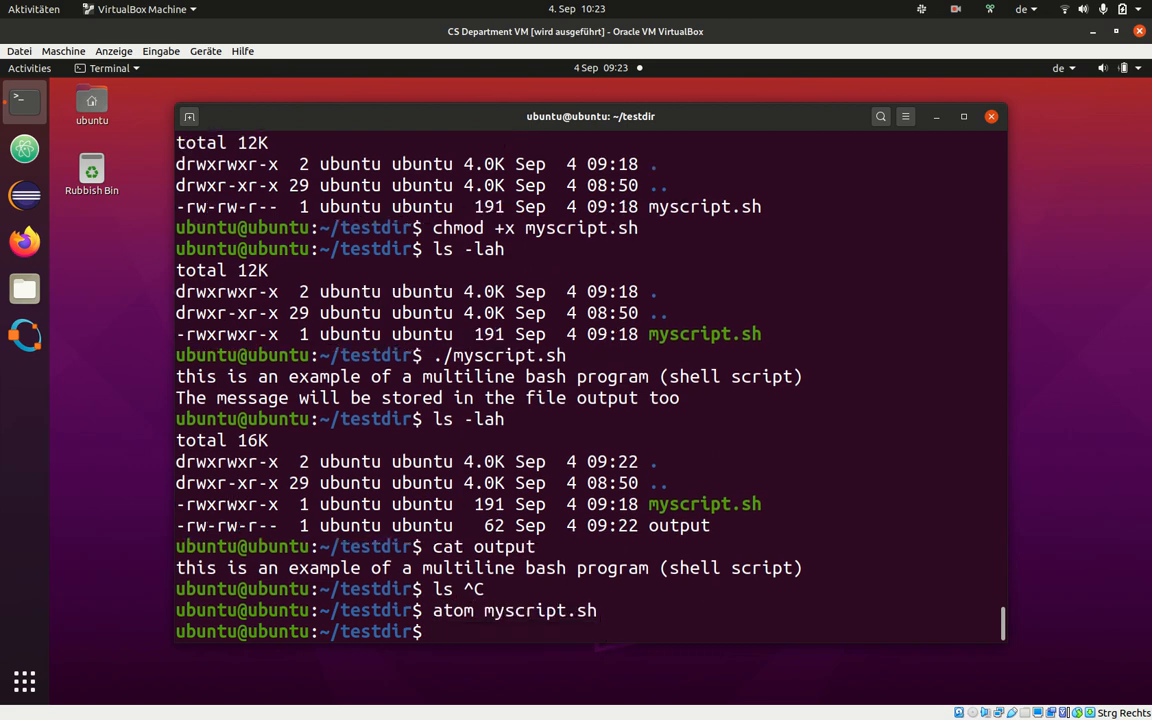
key(Return)
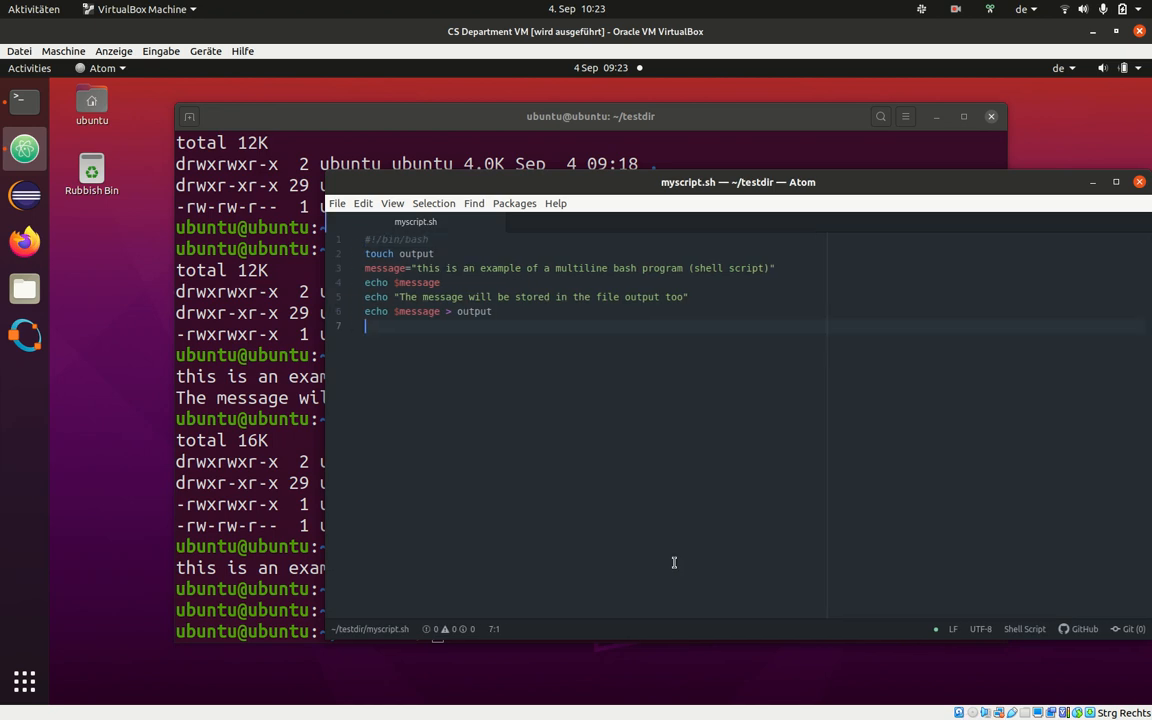
Step: Append 'mkdir test1', 'cd test1' and 'touch readme.txt' lines to myscript.sh in Atom
text(mkdir t)
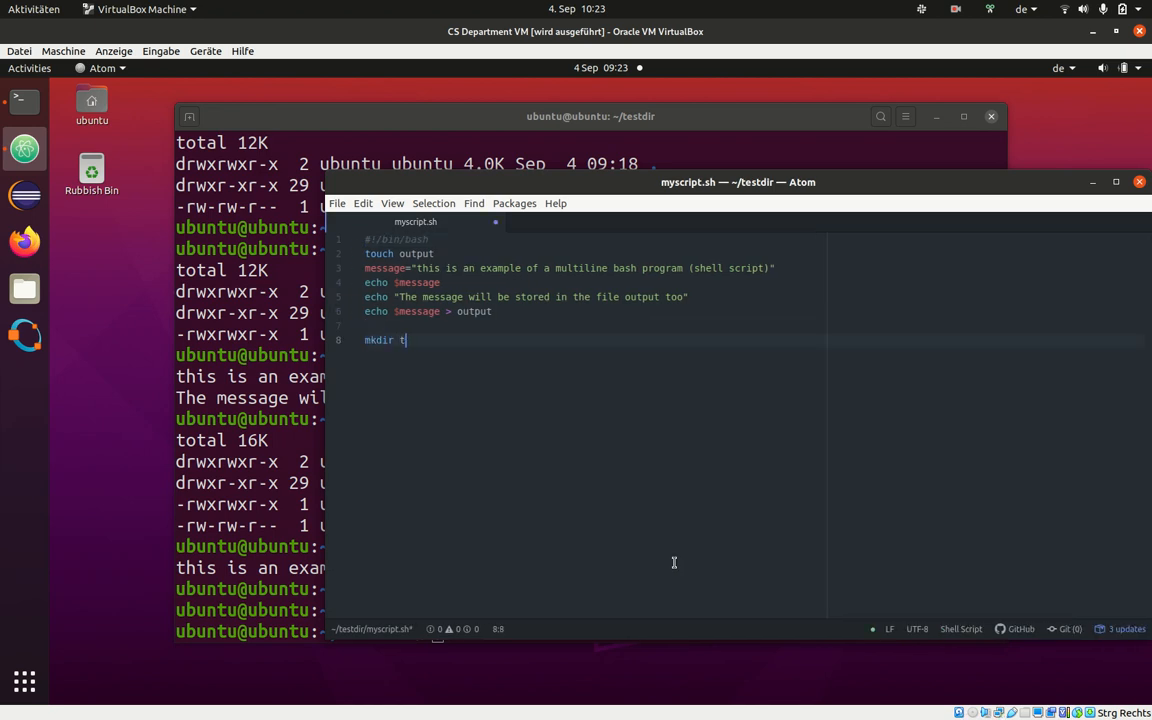
text(est1)
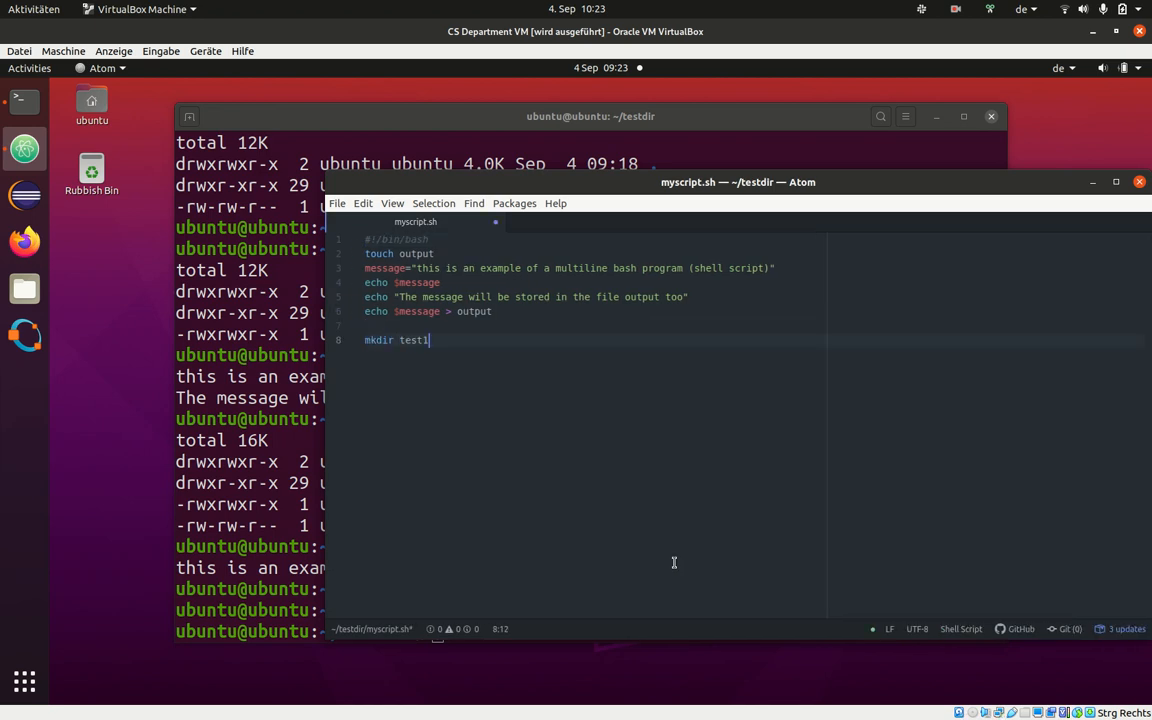
text(cd test1)
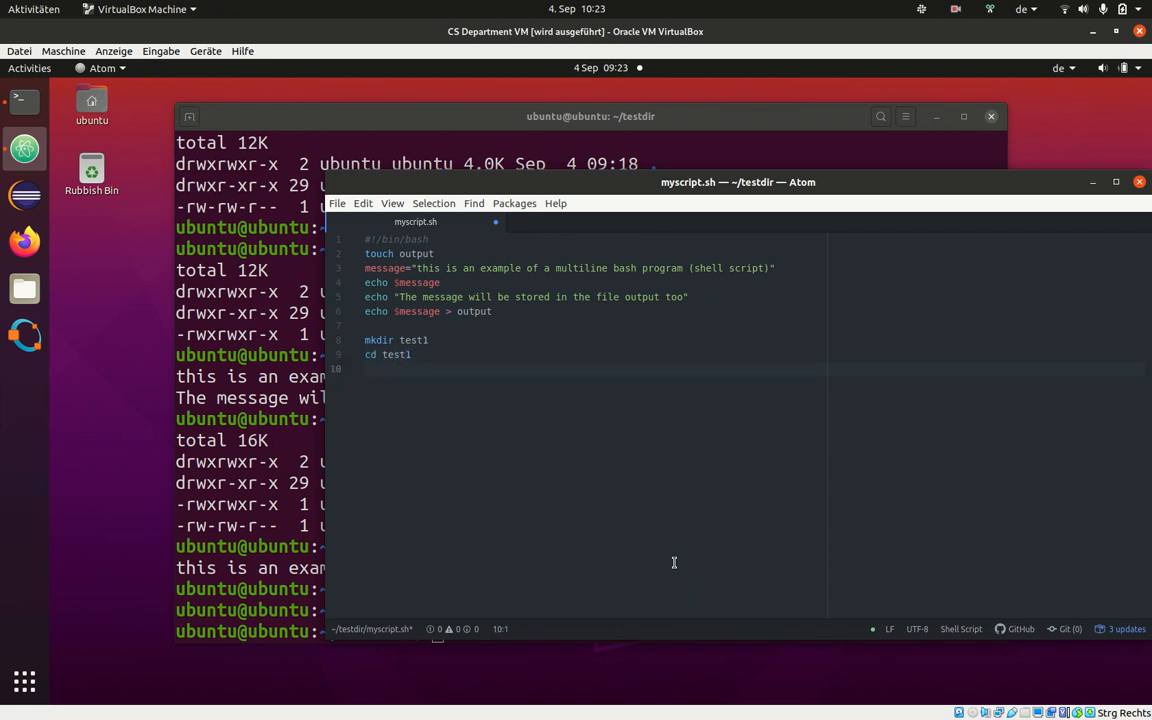
text(touch)
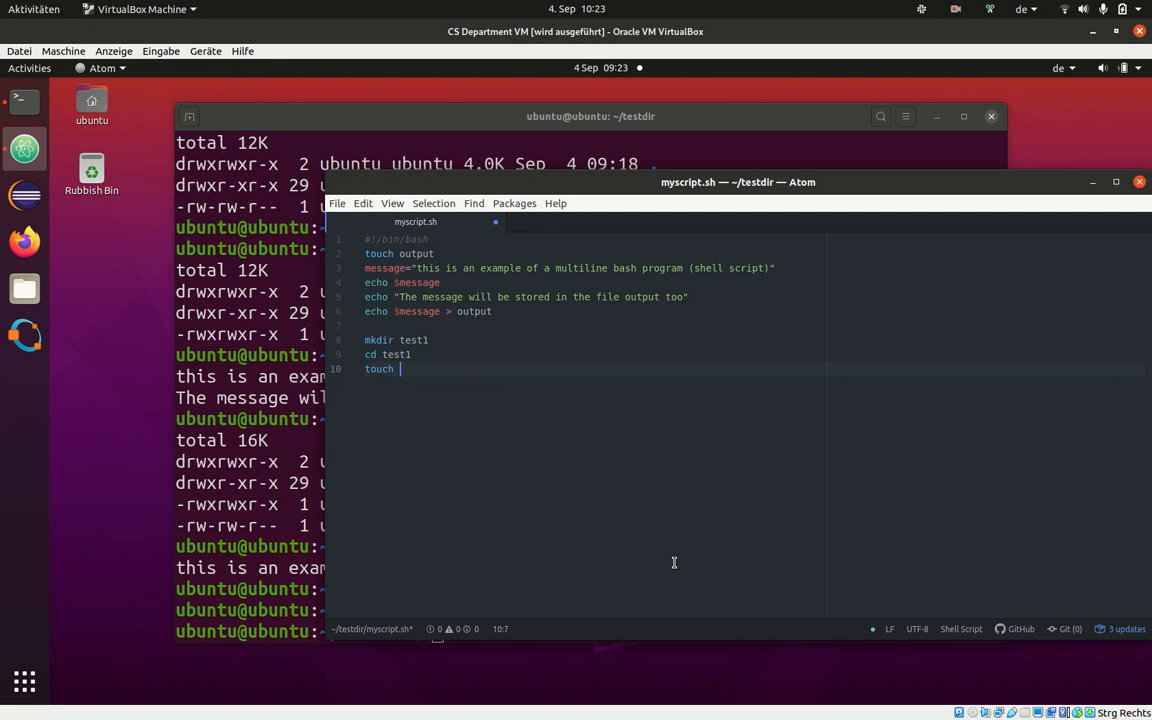
text(rea)
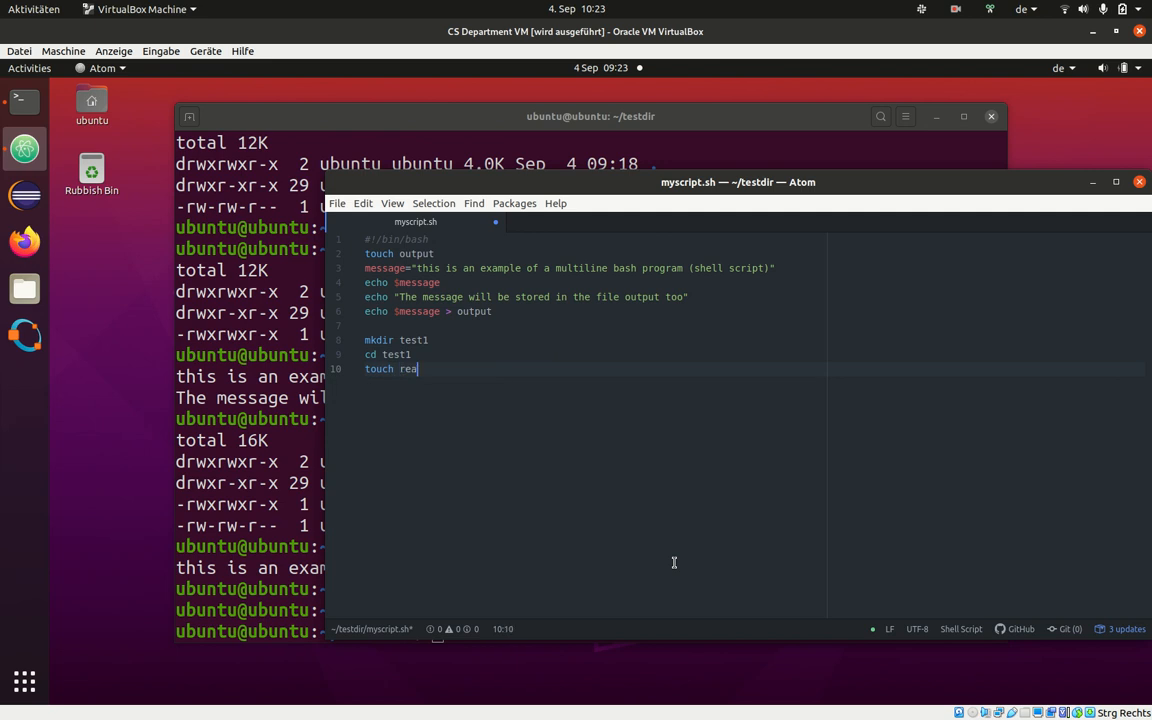
text(dme.txt)
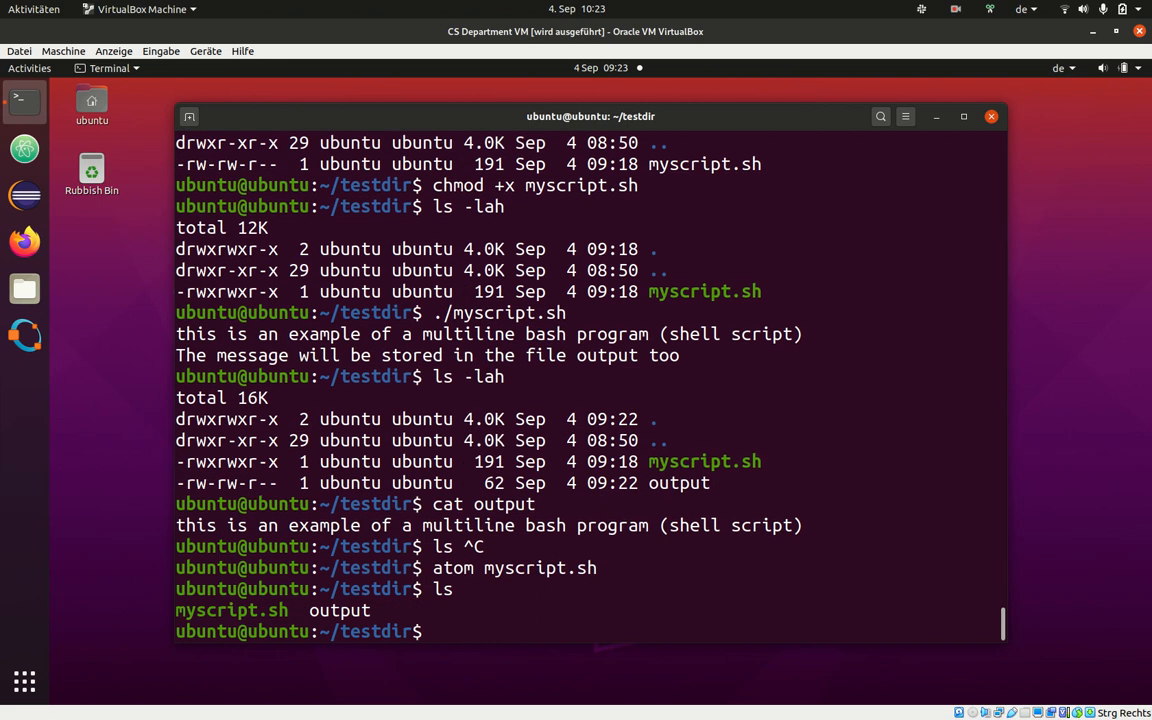
Step: Remove the old output file and rerun ./myscript.sh to create output and test1/readme.txt
text(rm output)
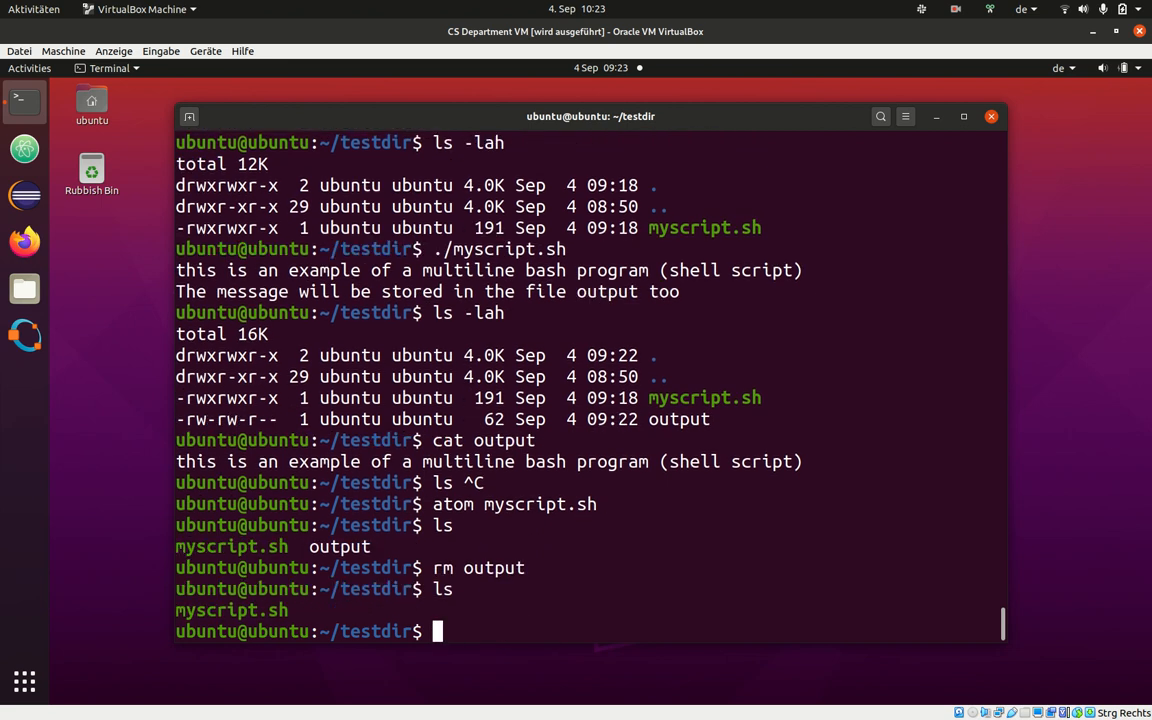
text(./myscript.sh)
text(ls test1/)
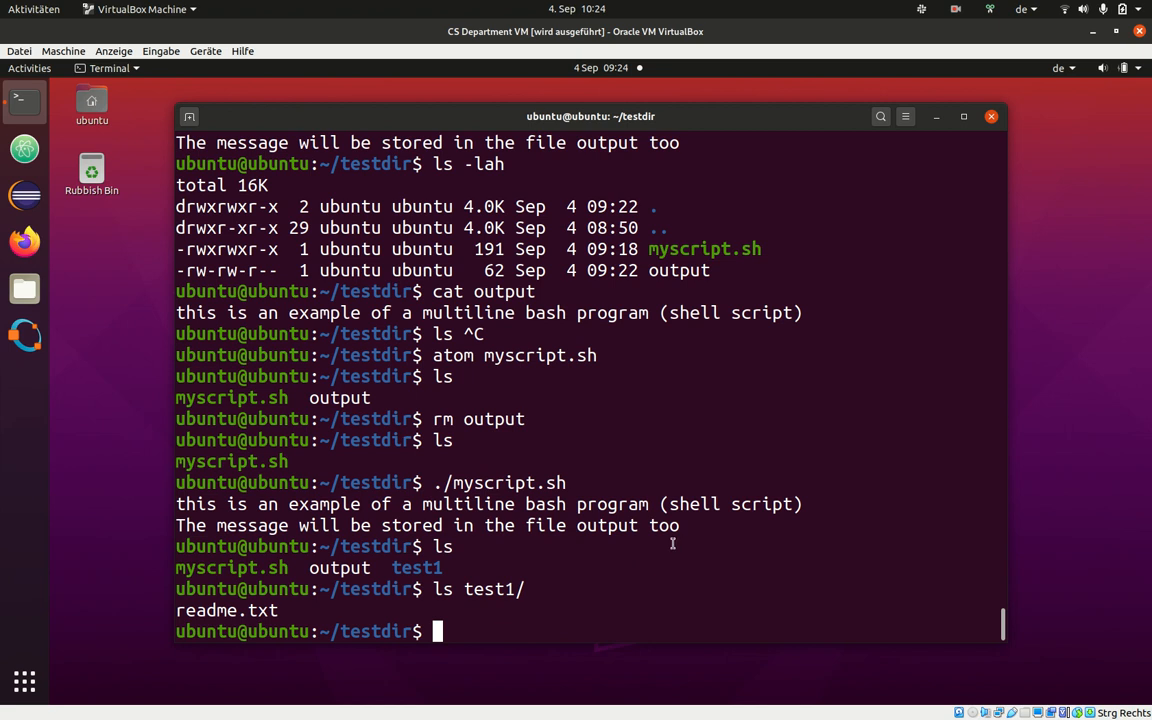
mouse_move(672, 544)
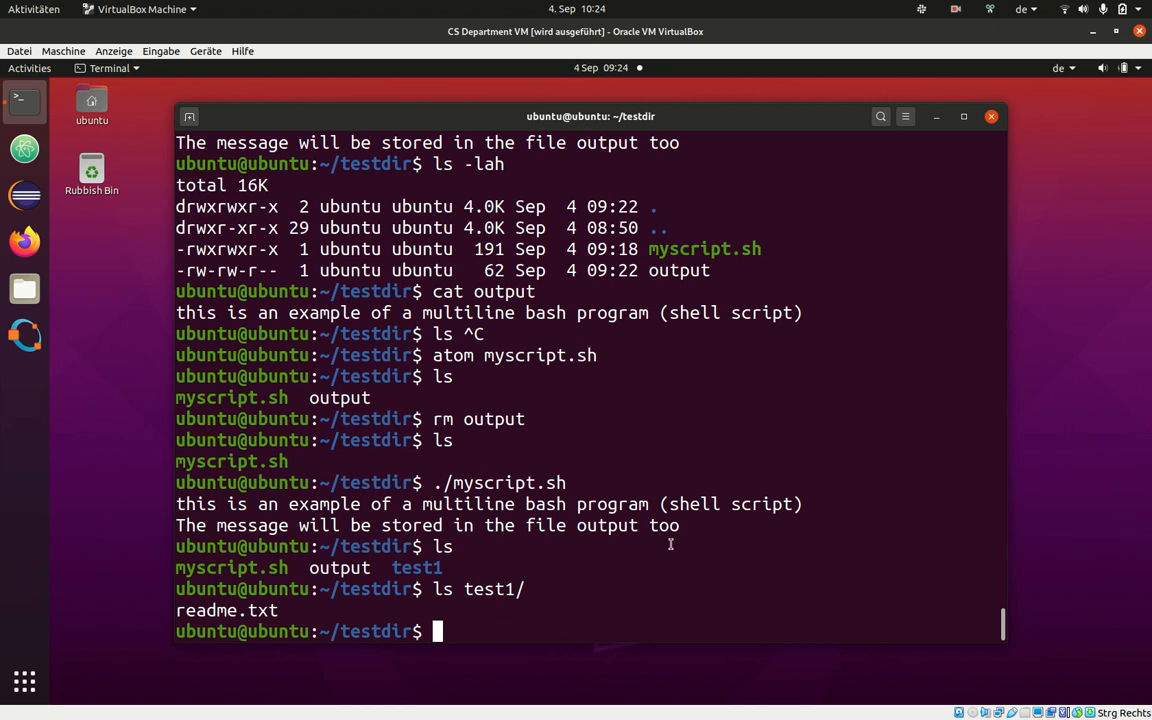
mouse_move(664, 556)
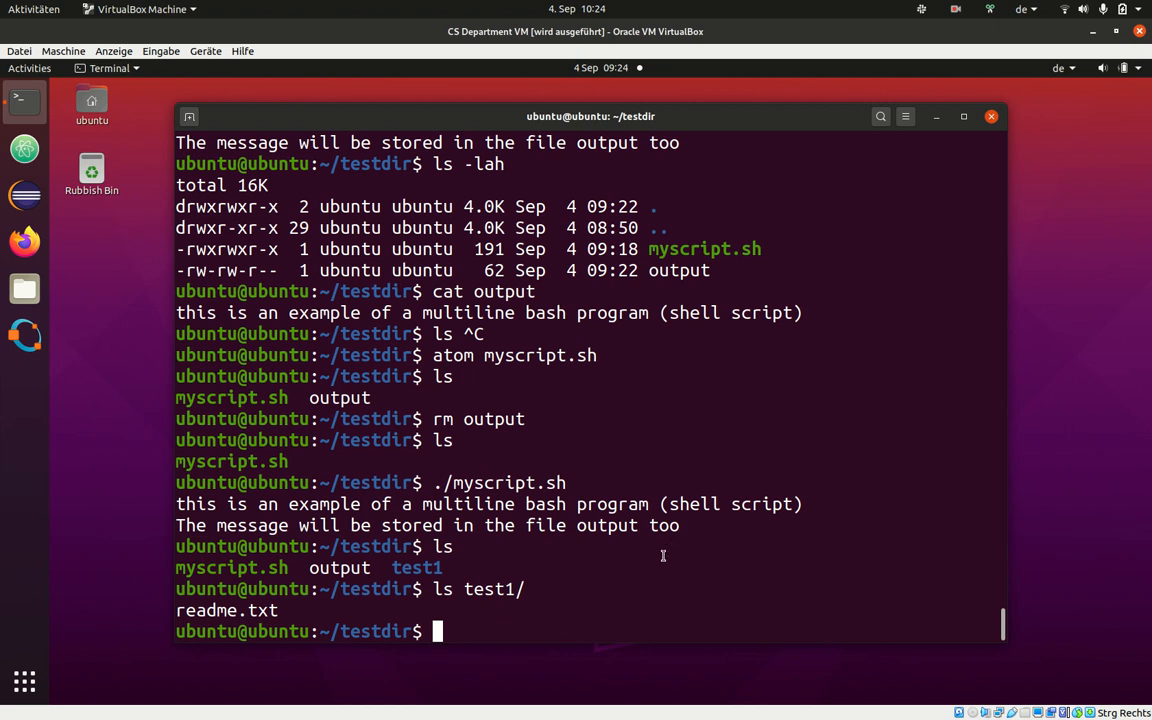
mouse_move(612, 578)
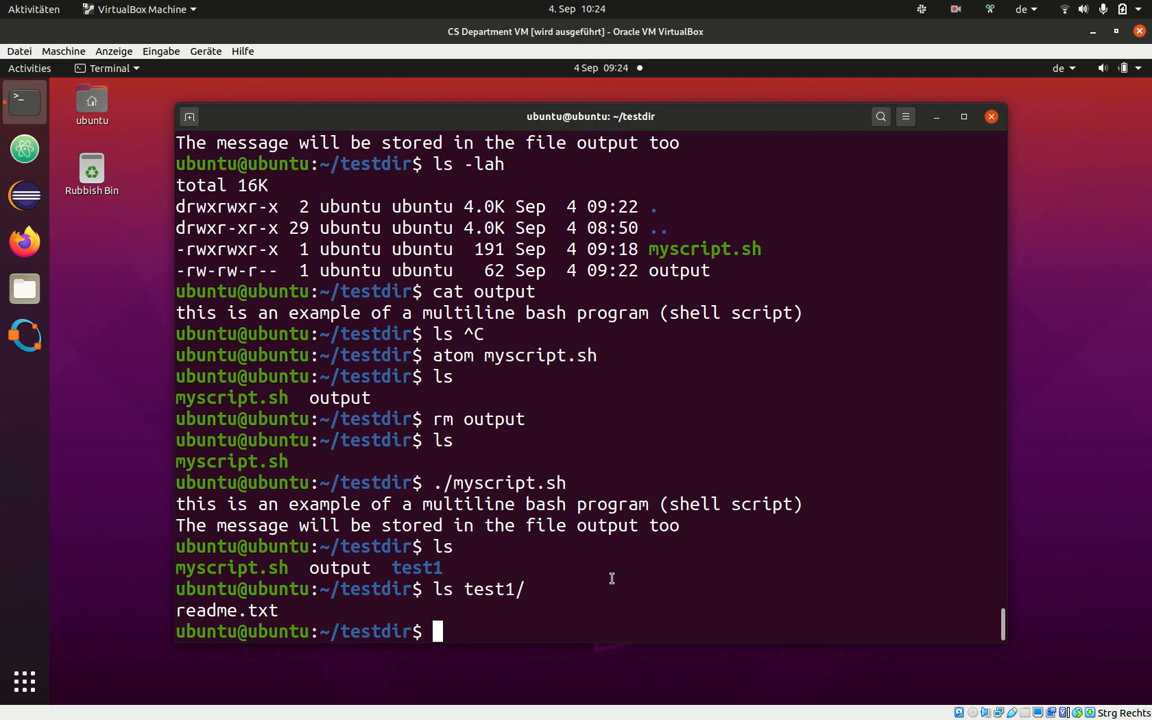
mouse_move(700, 448)
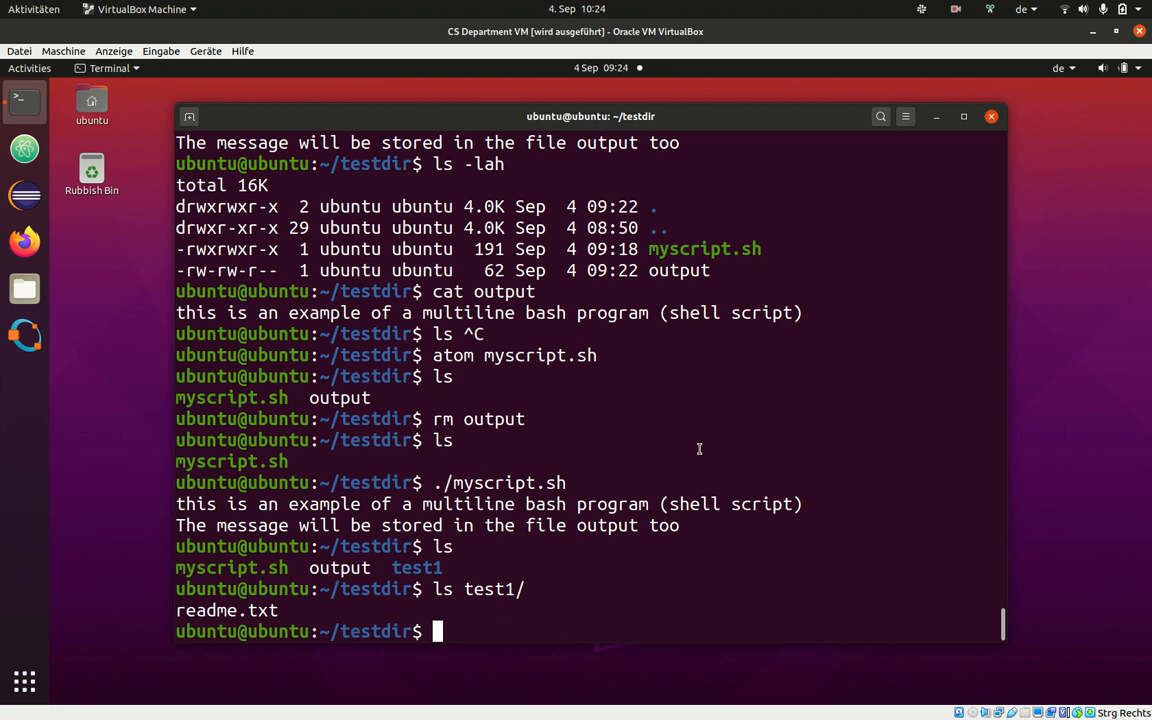
mouse_move(936, 6)
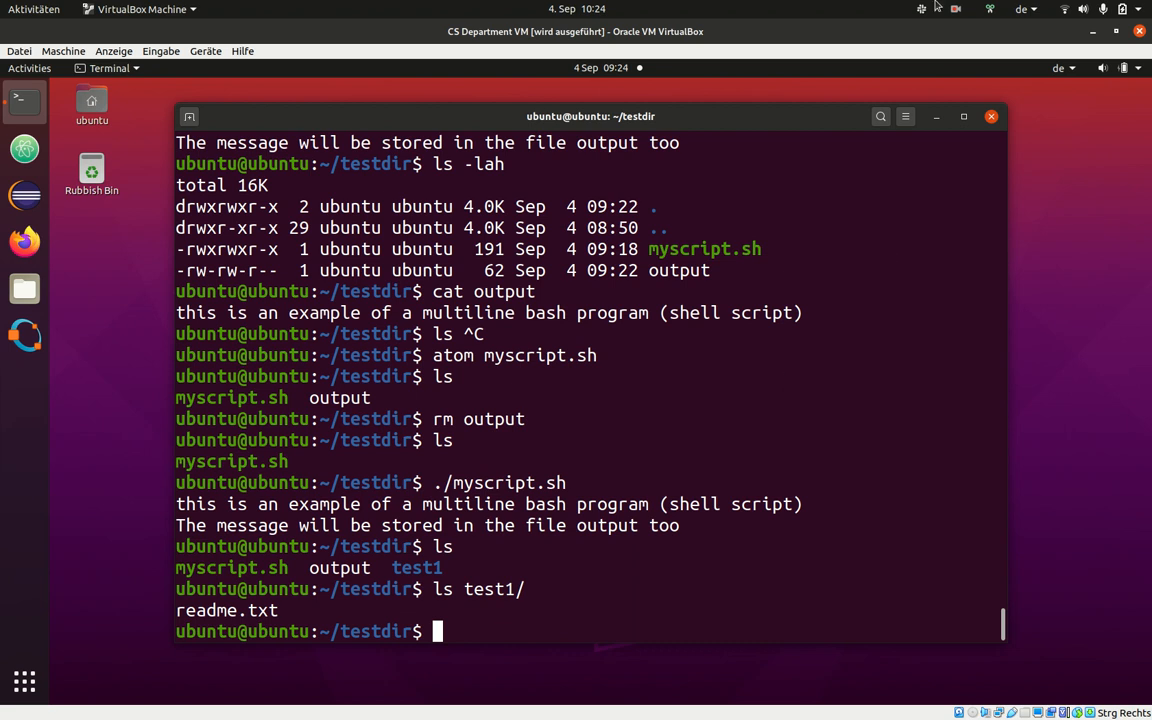